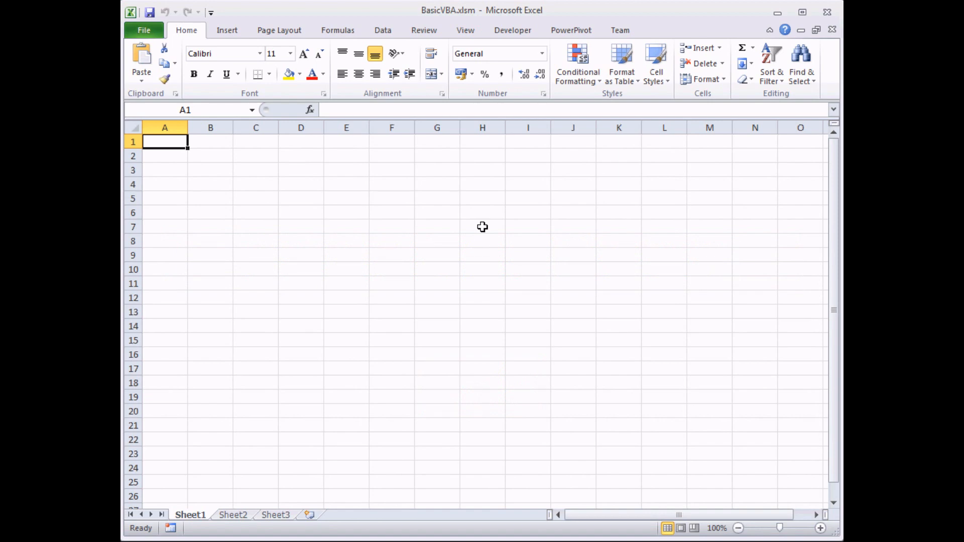
mouse_move(496, 173)
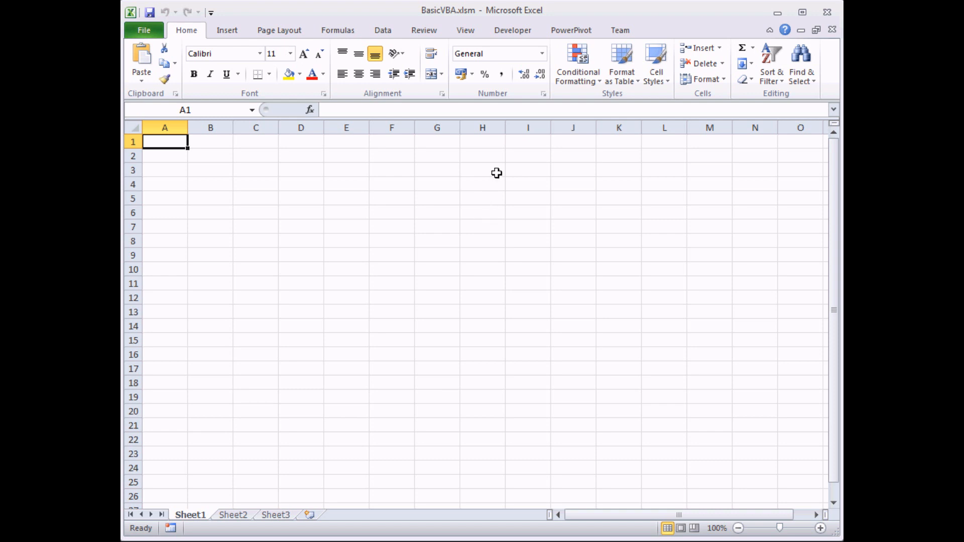
Switch the ribbon to the Developer tools for the BasicVBA workbook
click(512, 29)
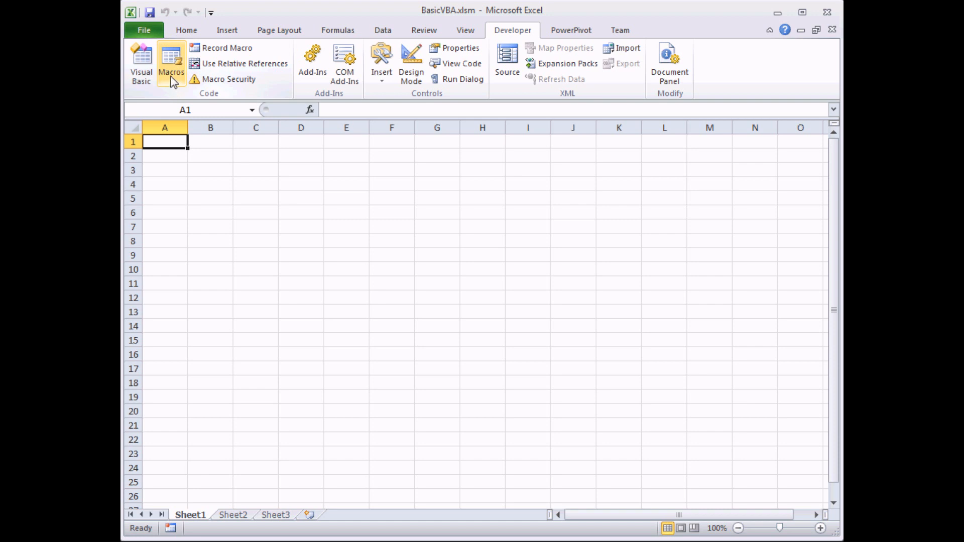
mouse_move(176, 84)
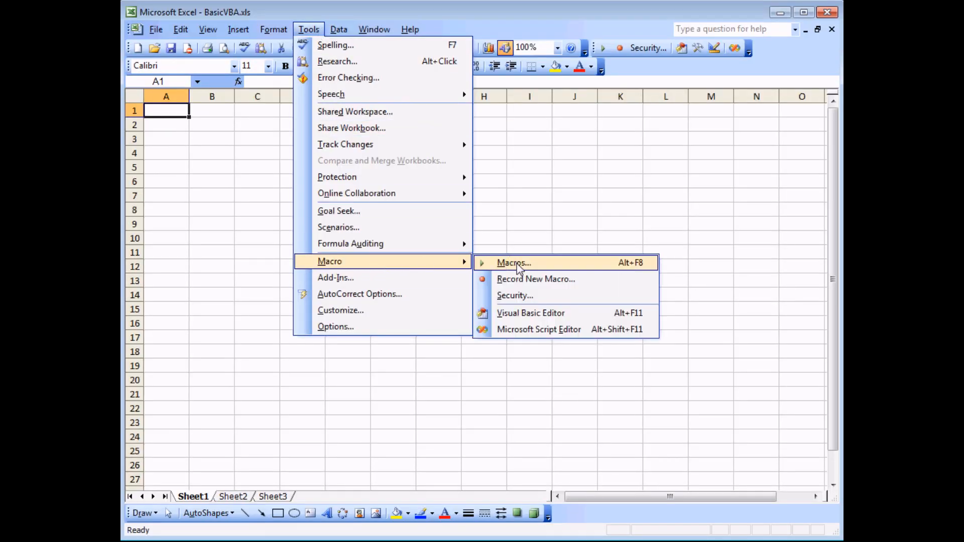
mouse_move(626, 259)
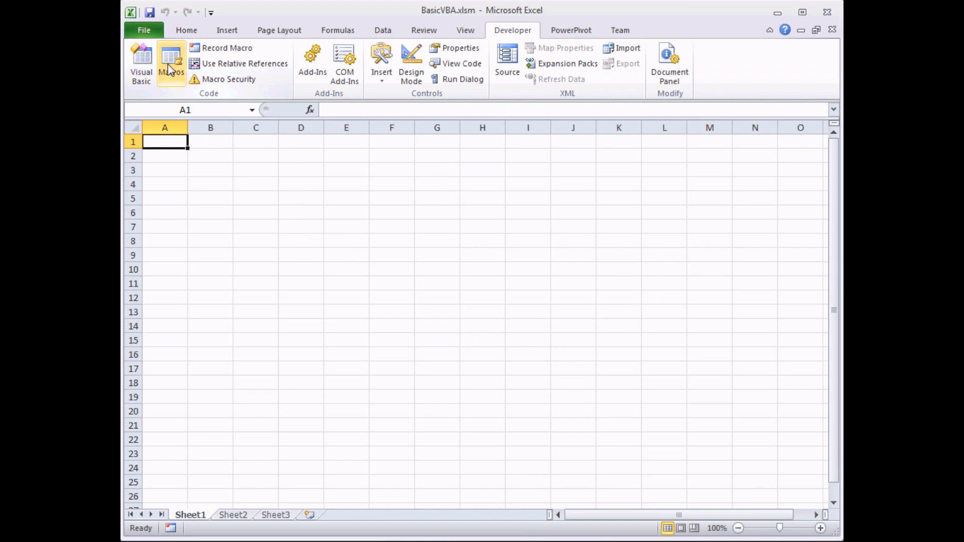
In Macro Options for CreateAndLabelNewSheet, enter the letter c as its shortcut key
click(171, 61)
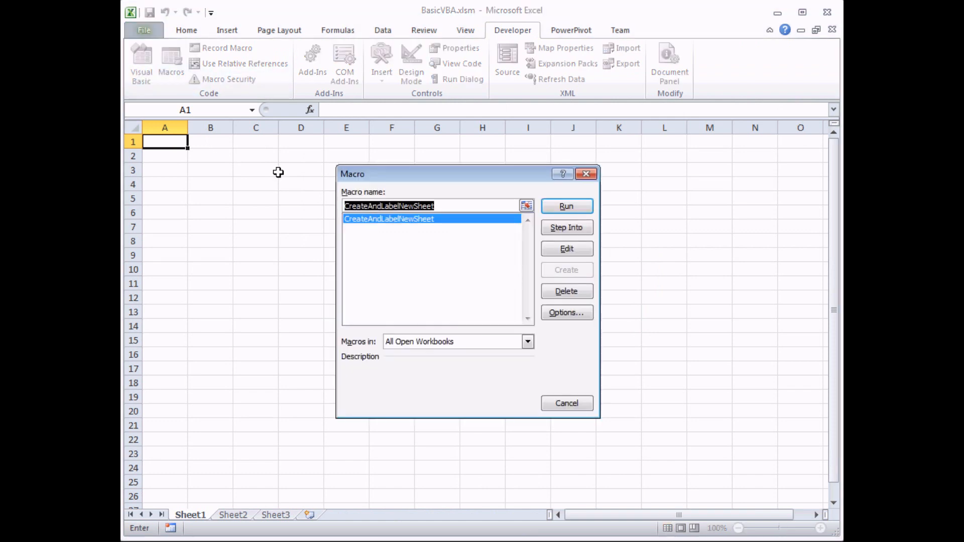
mouse_move(388, 224)
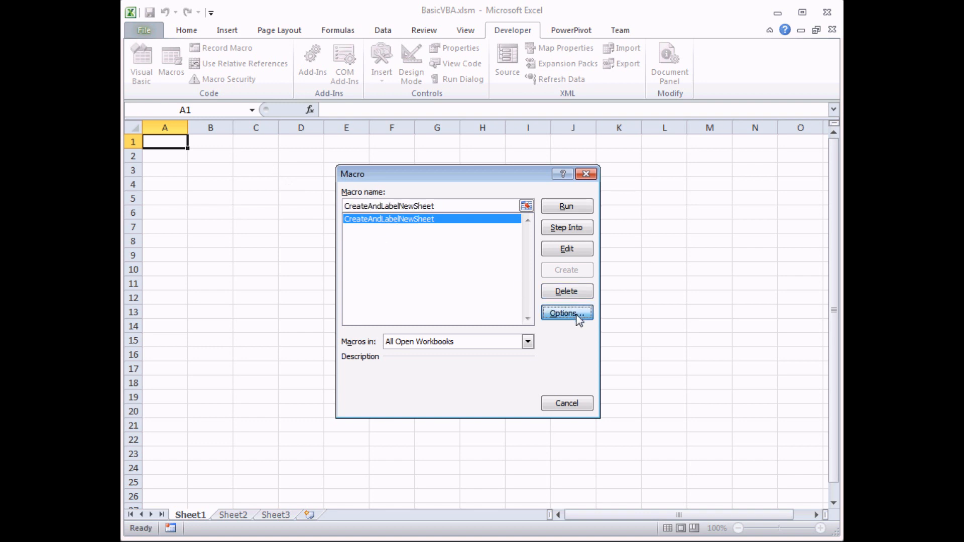
click(565, 313)
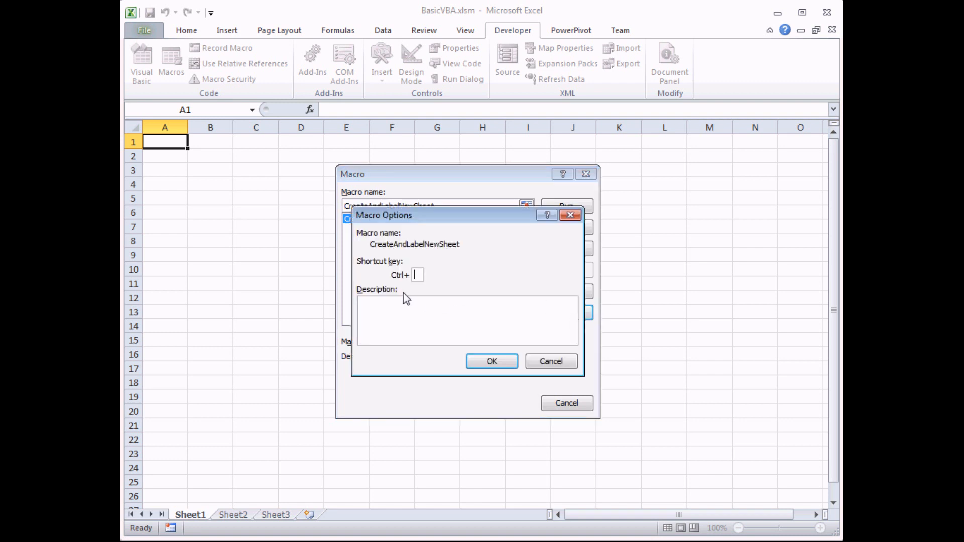
mouse_move(423, 275)
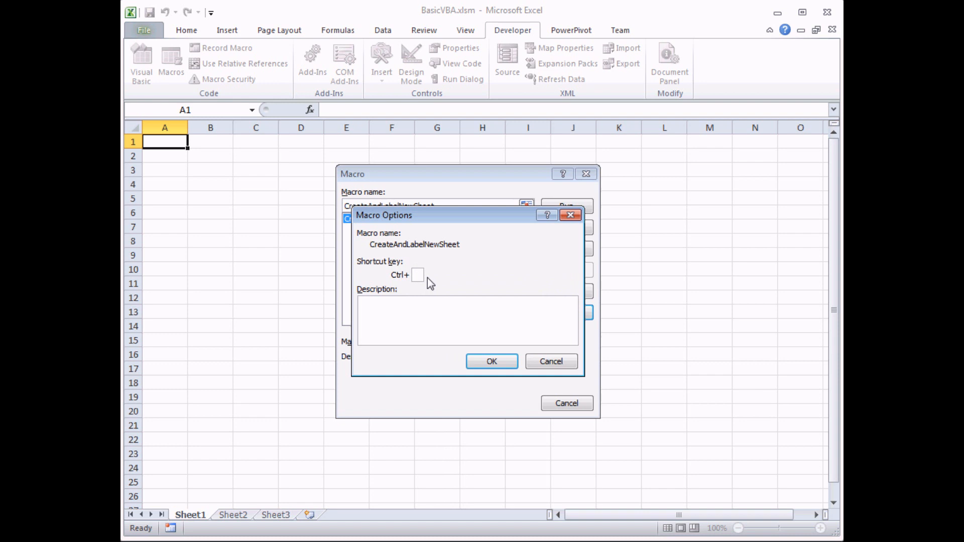
click(418, 275)
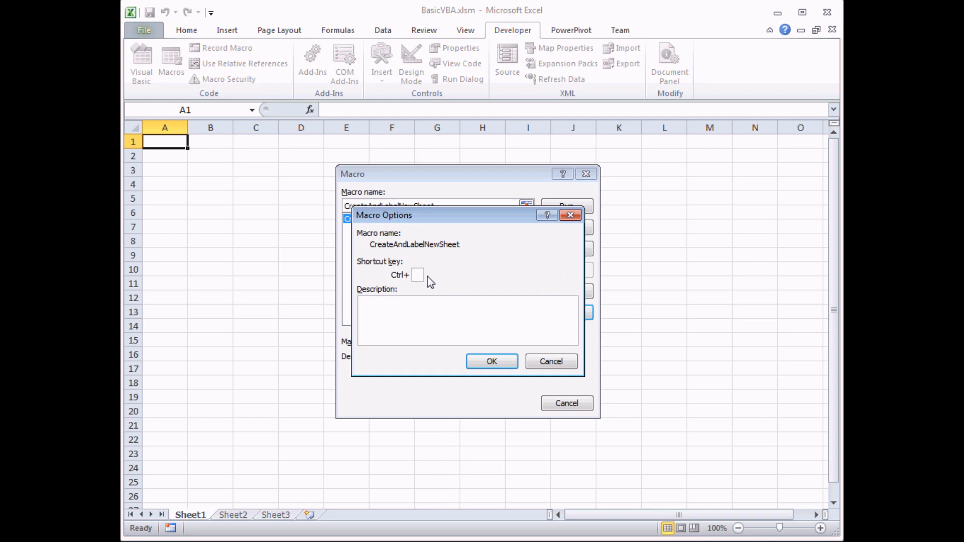
mouse_move(384, 258)
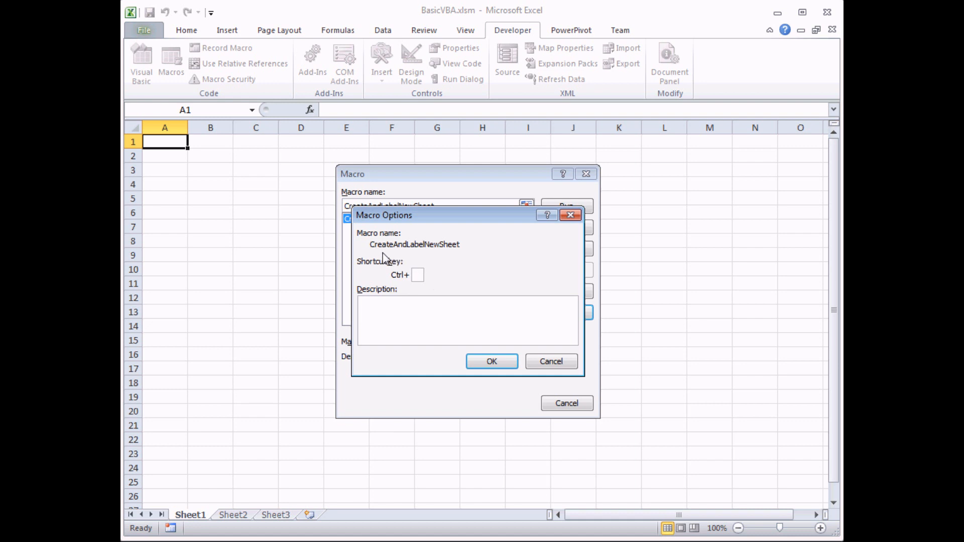
mouse_move(433, 261)
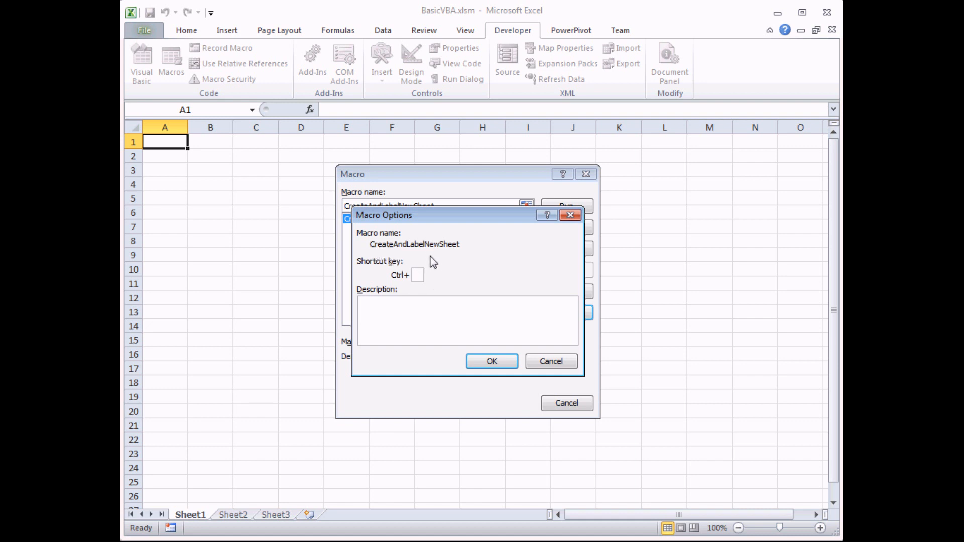
mouse_move(454, 280)
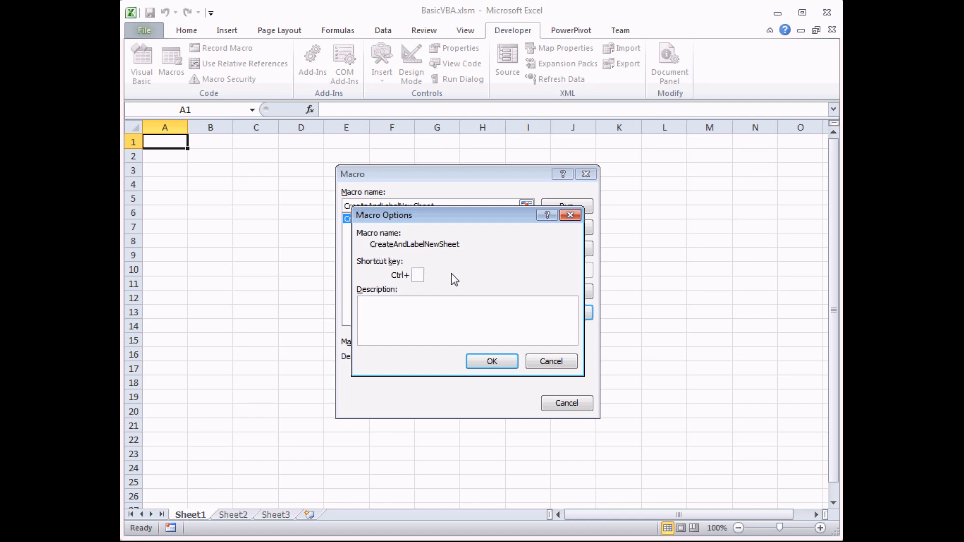
text(c)
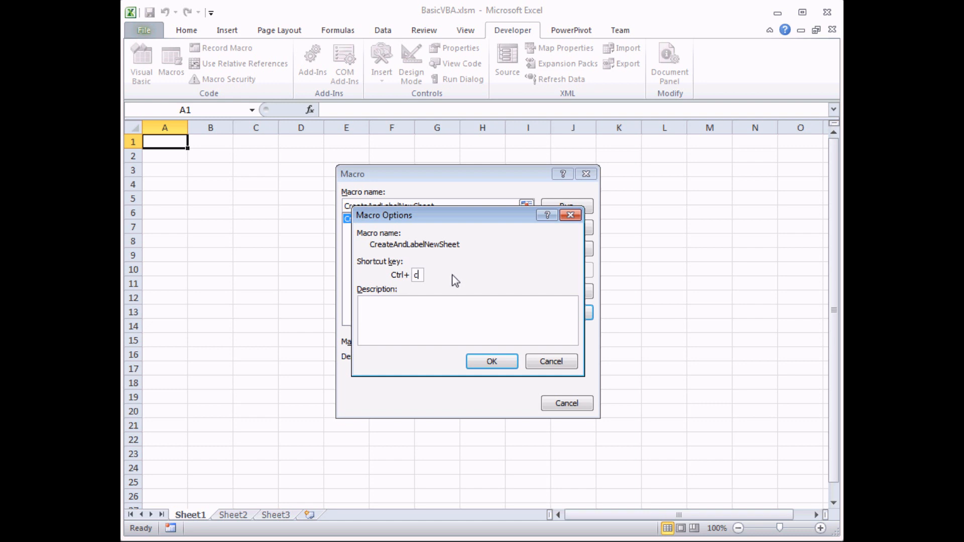
mouse_move(399, 287)
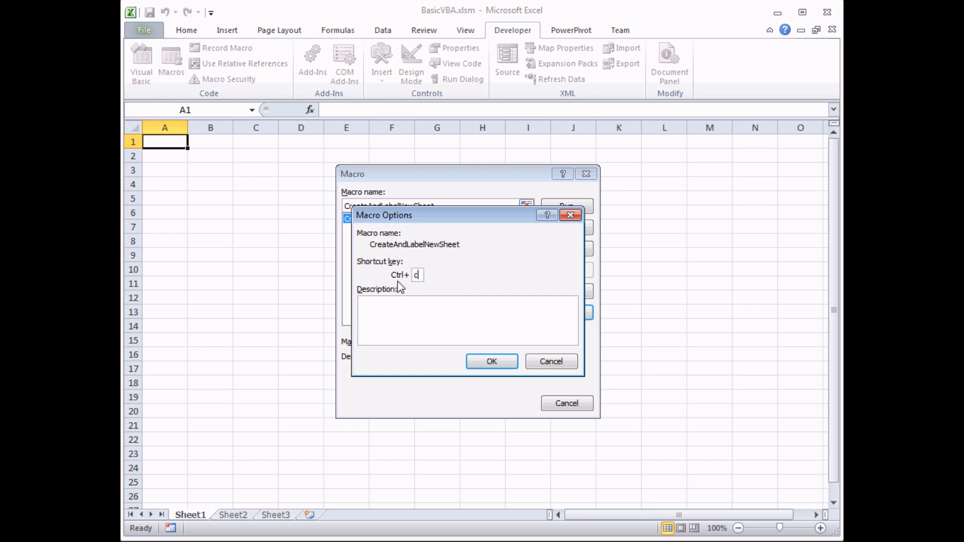
mouse_move(417, 286)
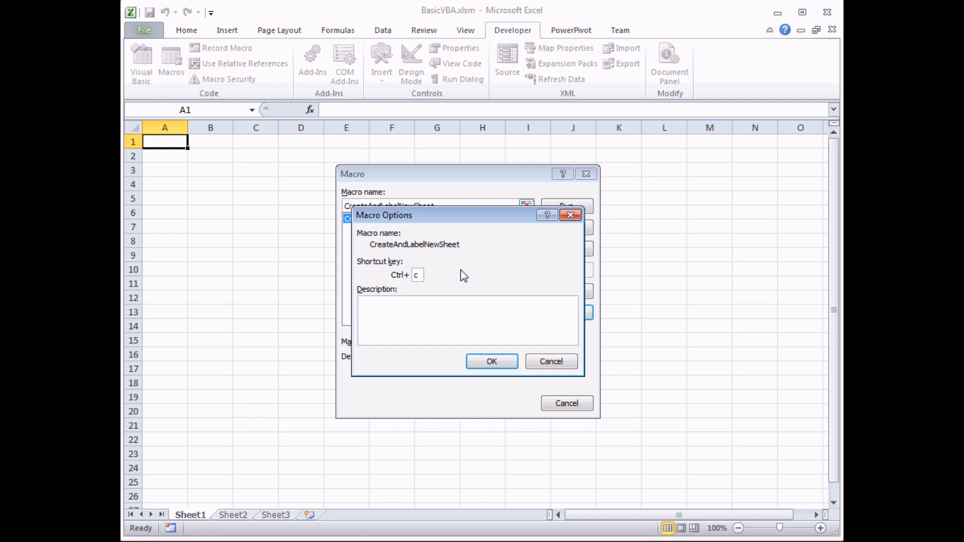
mouse_move(421, 289)
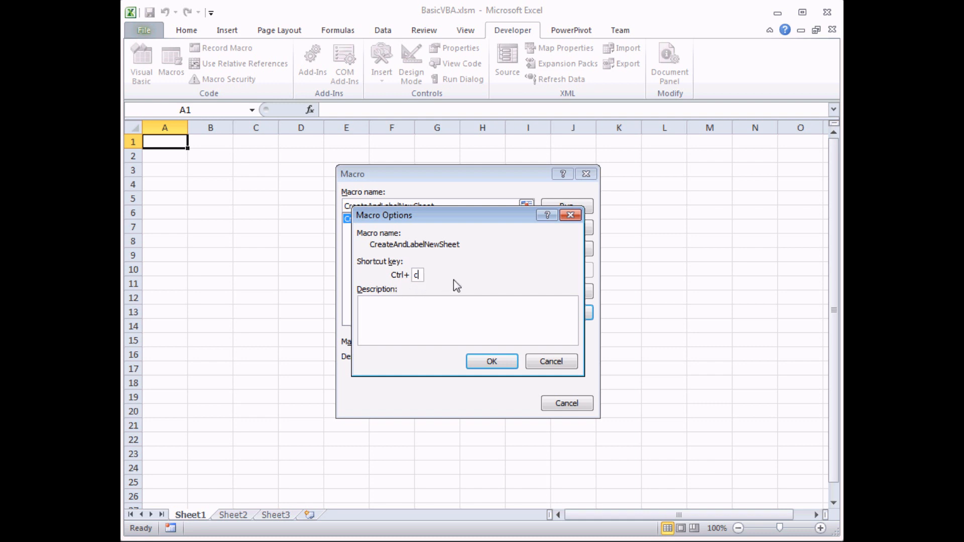
mouse_move(424, 289)
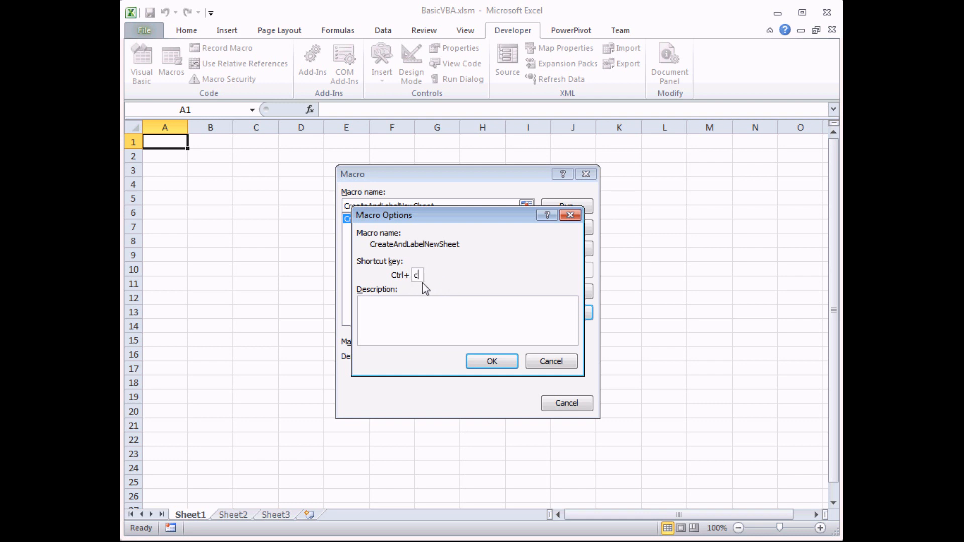
mouse_move(436, 289)
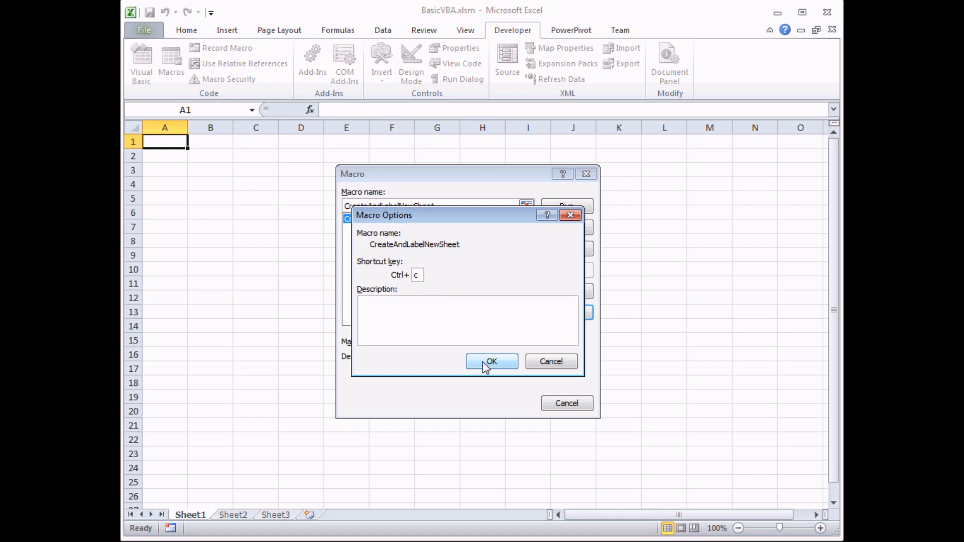
Confirm the shortcut c and close the Macro dialog, yielding a labelled Sheet4
click(490, 361)
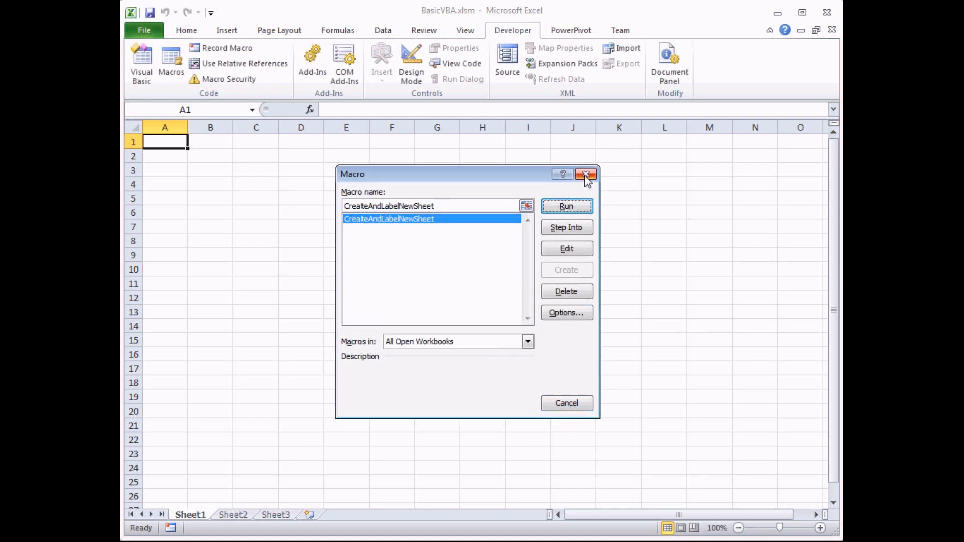
click(585, 174)
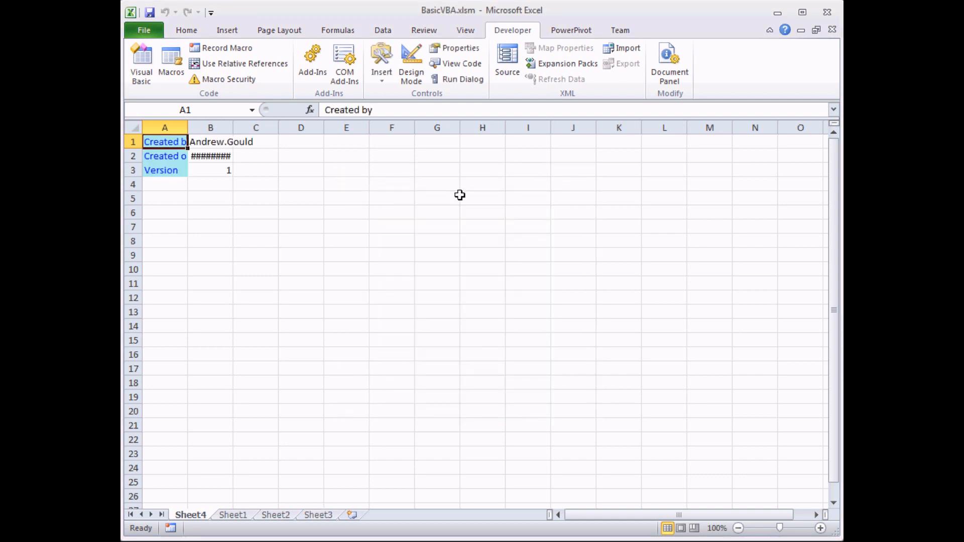
mouse_move(140, 164)
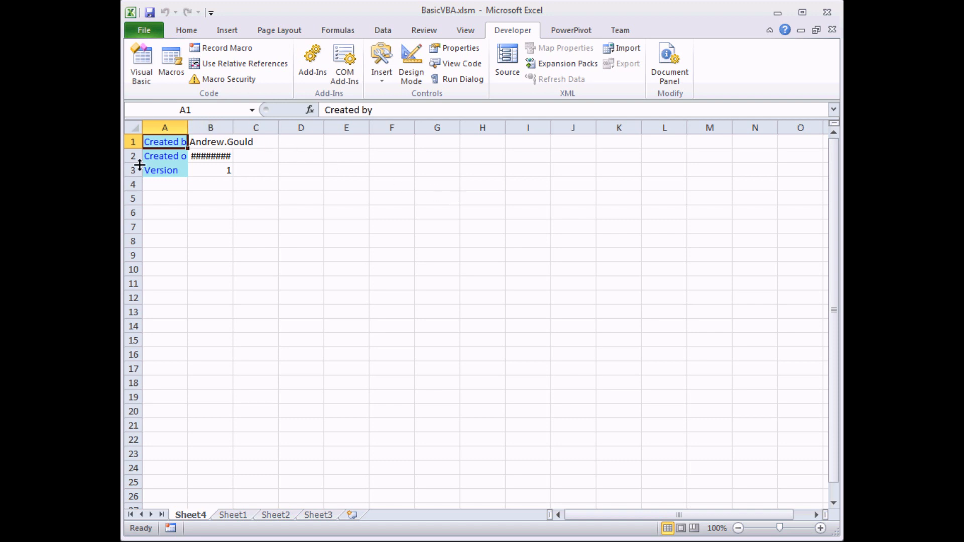
mouse_move(286, 208)
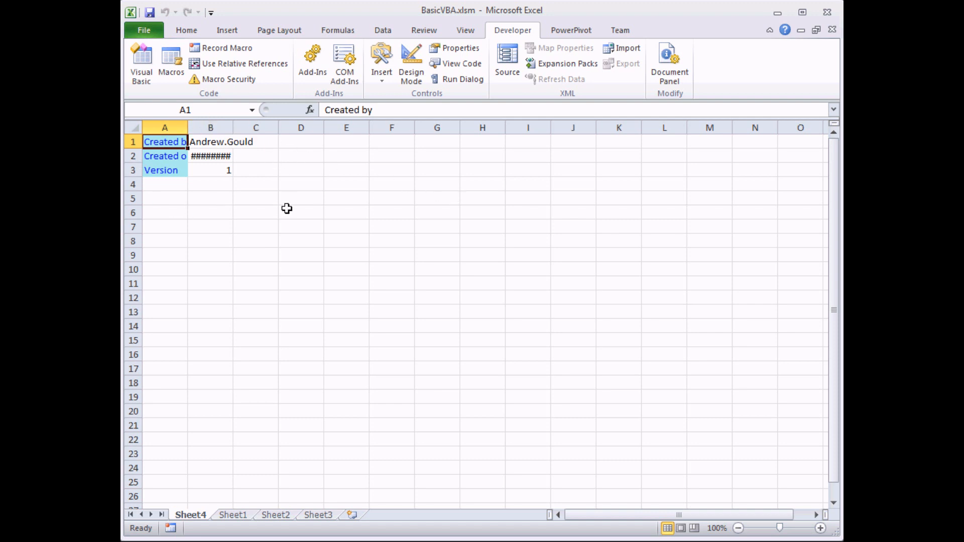
mouse_move(171, 58)
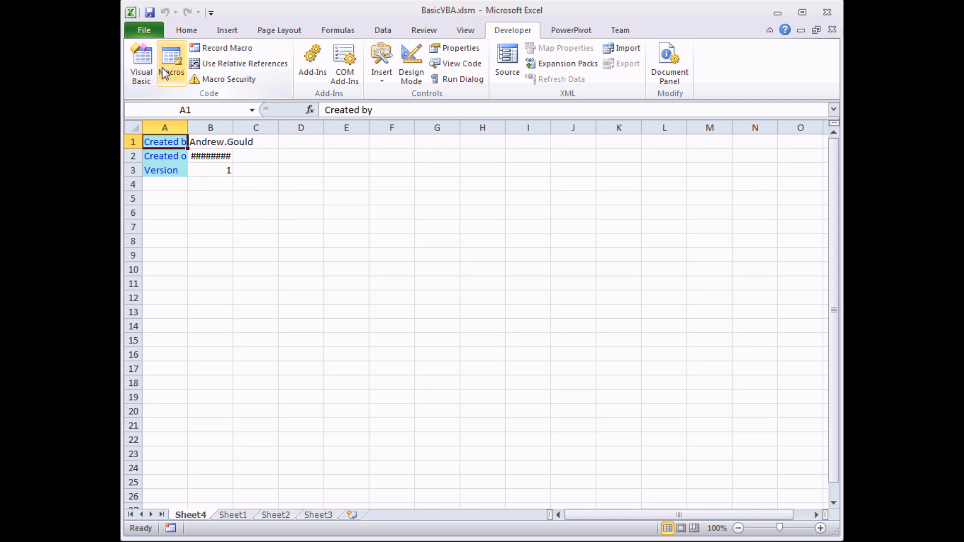
Reopen CreateAndLabelNewSheet's options and enter an uppercase C as the shortcut key
click(171, 62)
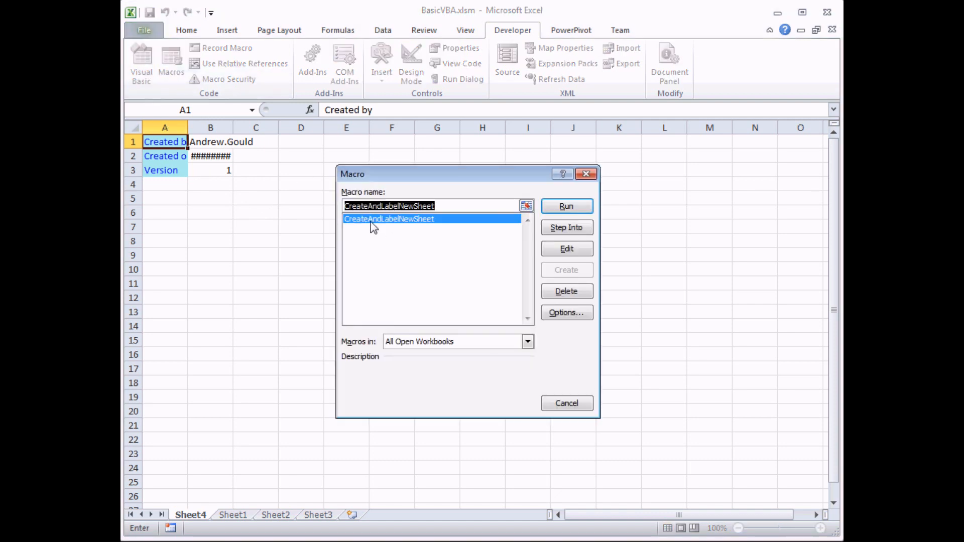
mouse_move(566, 312)
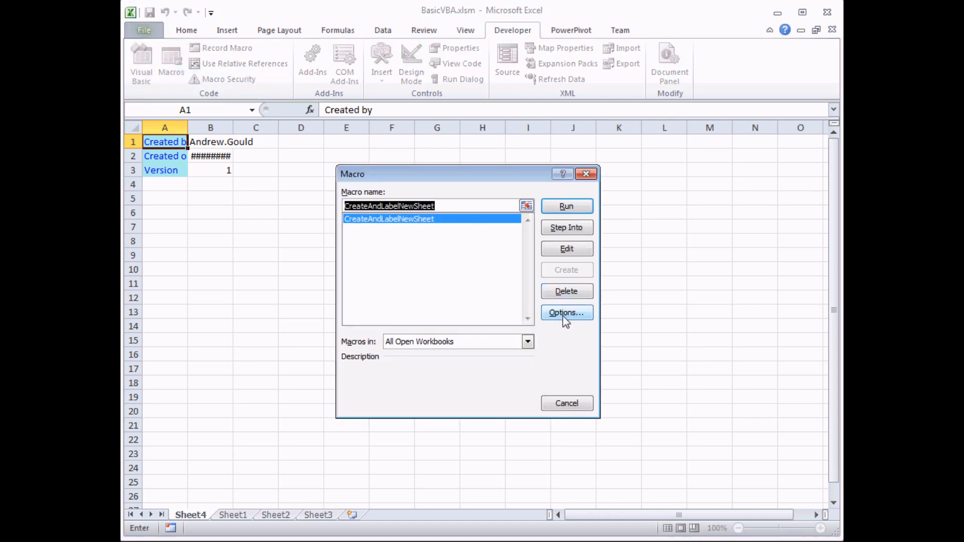
click(565, 313)
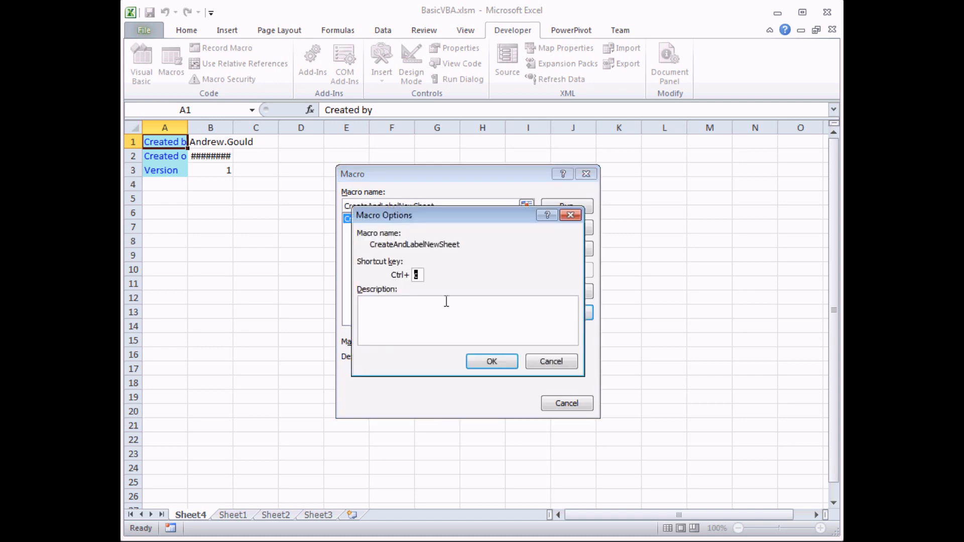
text(c)
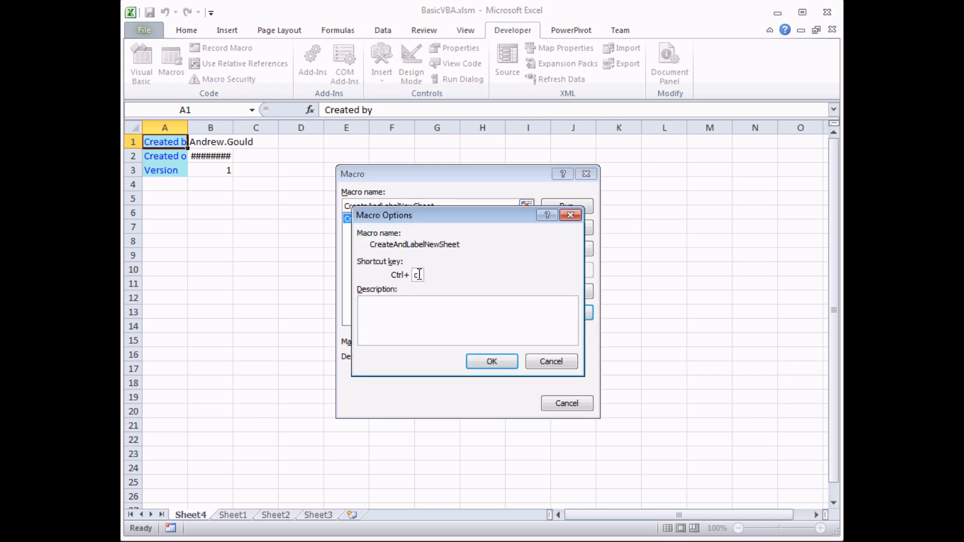
text(s)
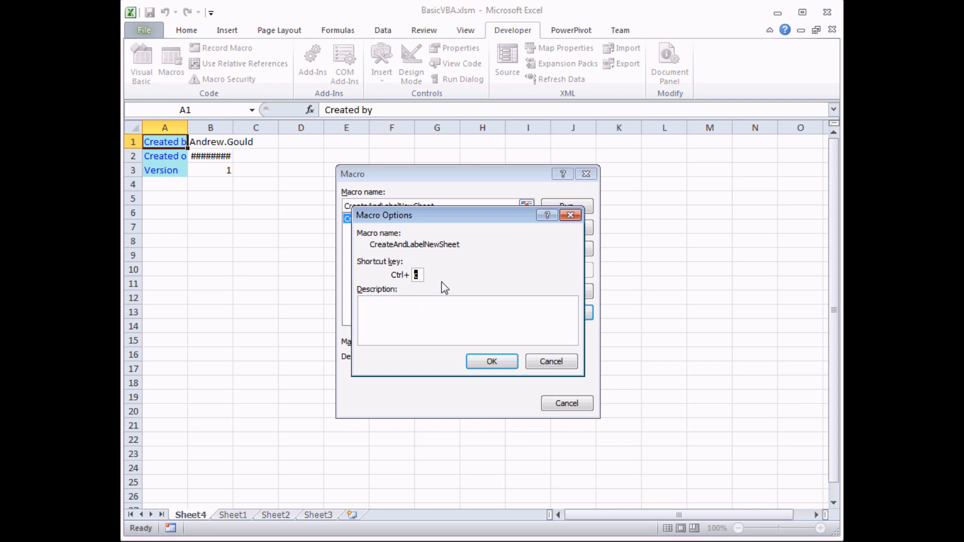
mouse_move(449, 284)
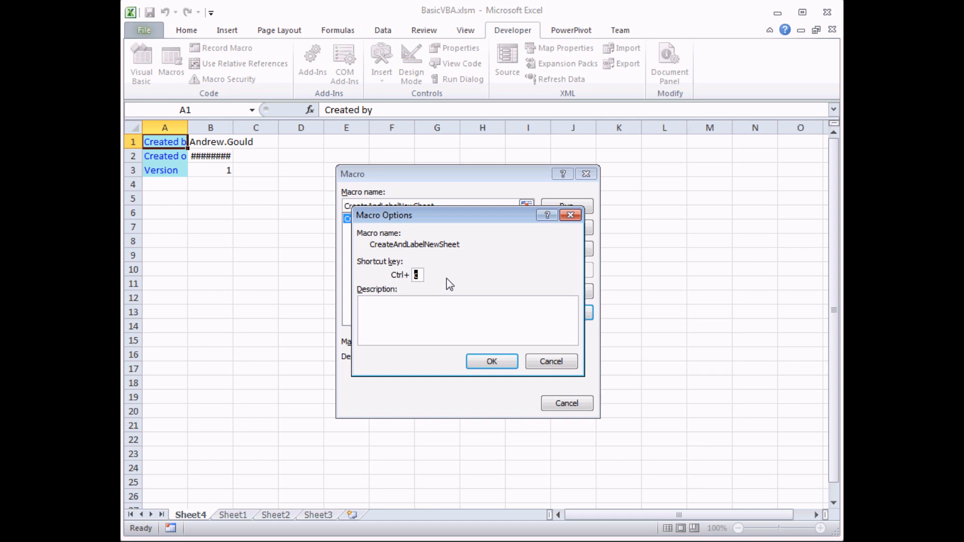
text(C)
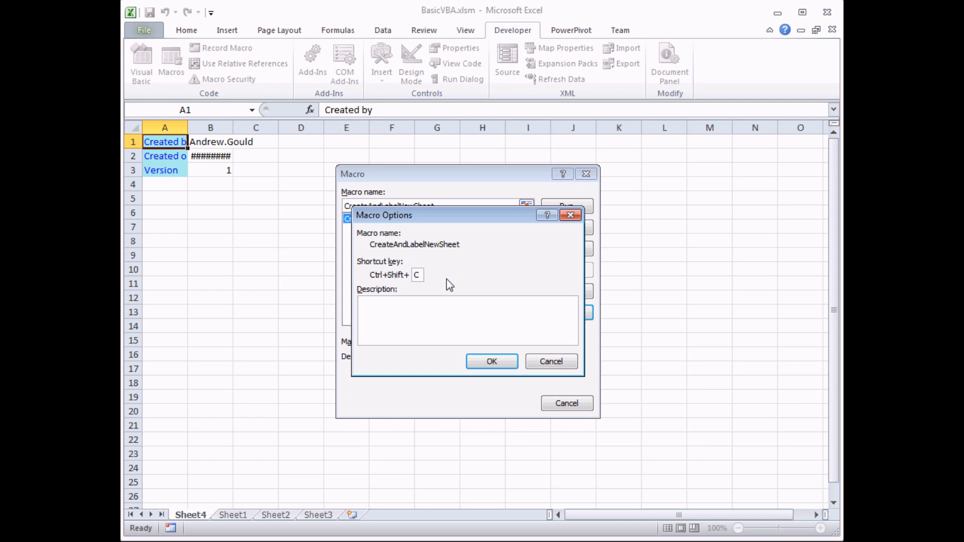
mouse_move(374, 287)
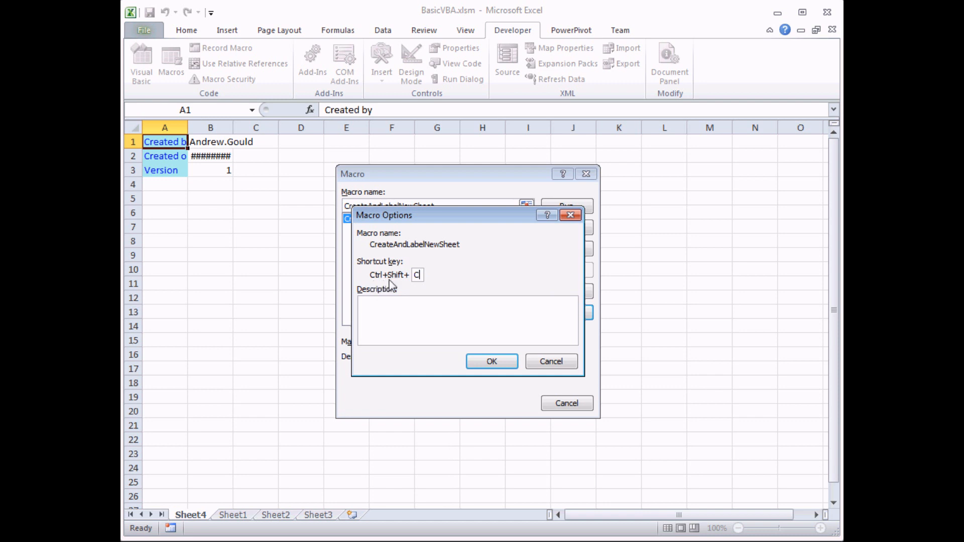
mouse_move(417, 287)
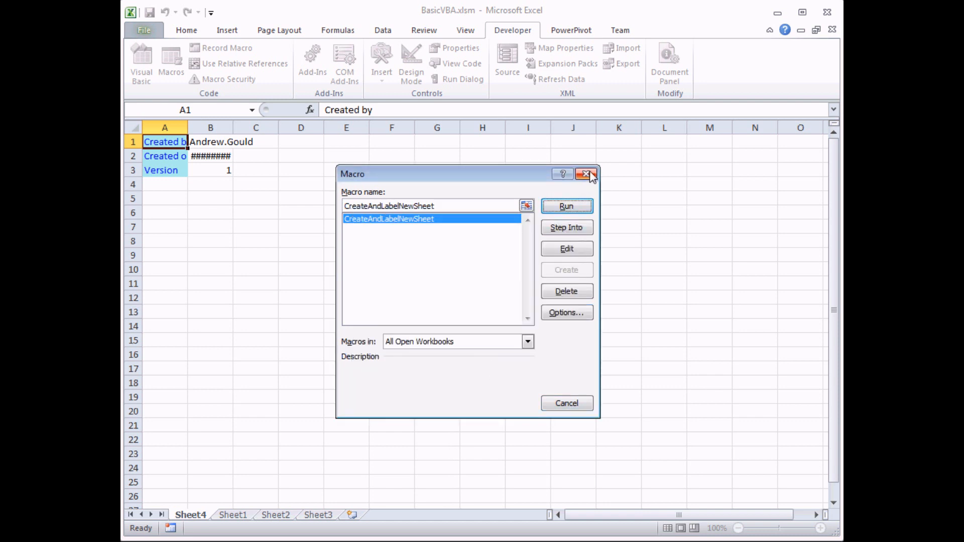
Close the Macro dialog, delete Sheet4, test the Ctrl+C shortcut and remove Sheet5
click(586, 174)
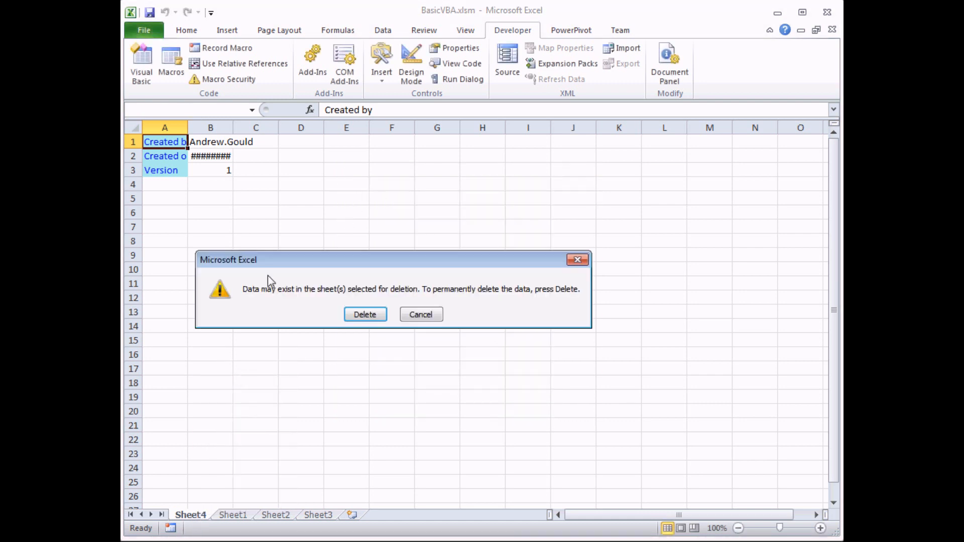
click(363, 314)
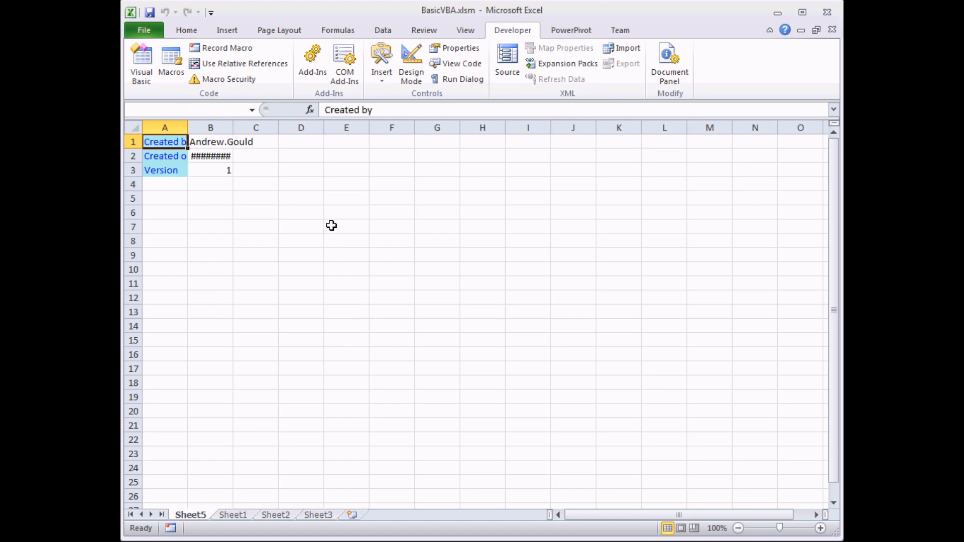
click(164, 141)
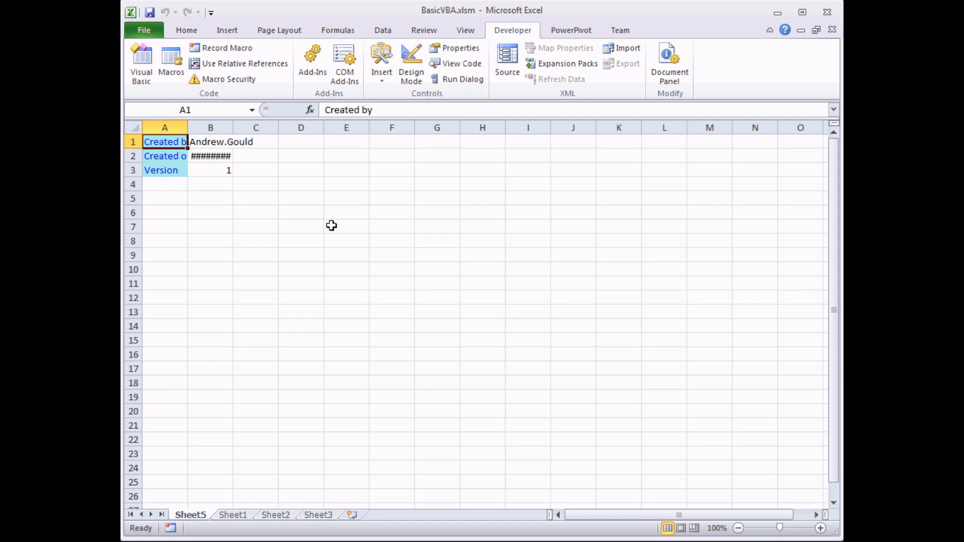
key(ctrl+c)
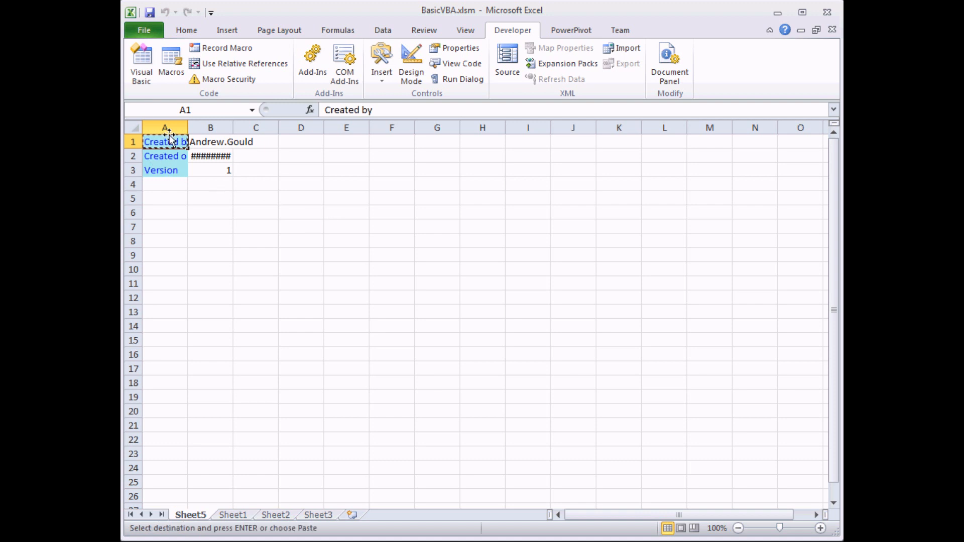
mouse_move(195, 201)
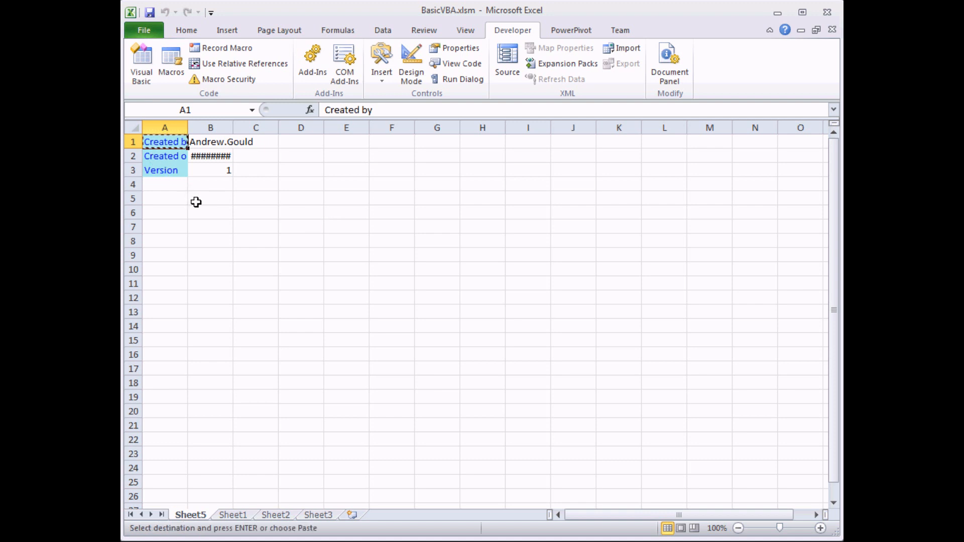
click(190, 514)
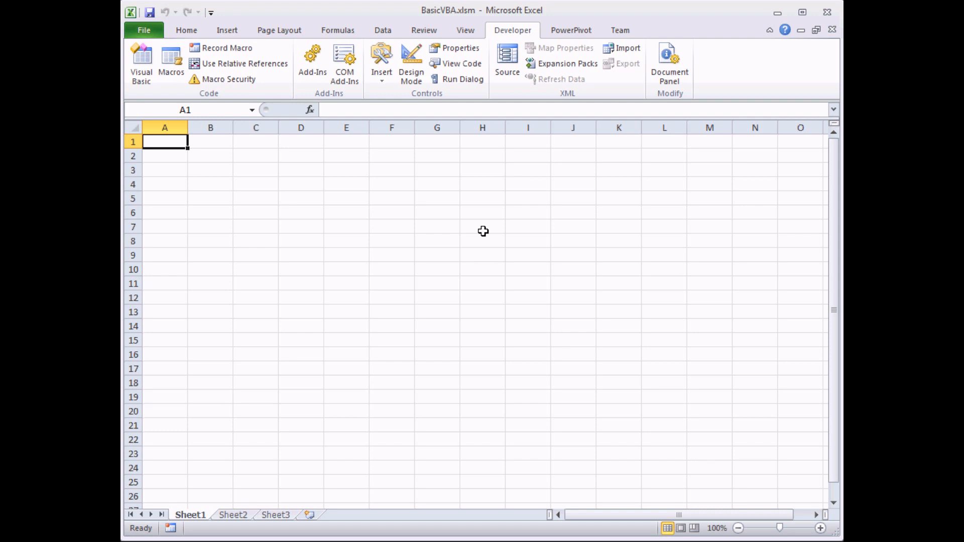
mouse_move(486, 206)
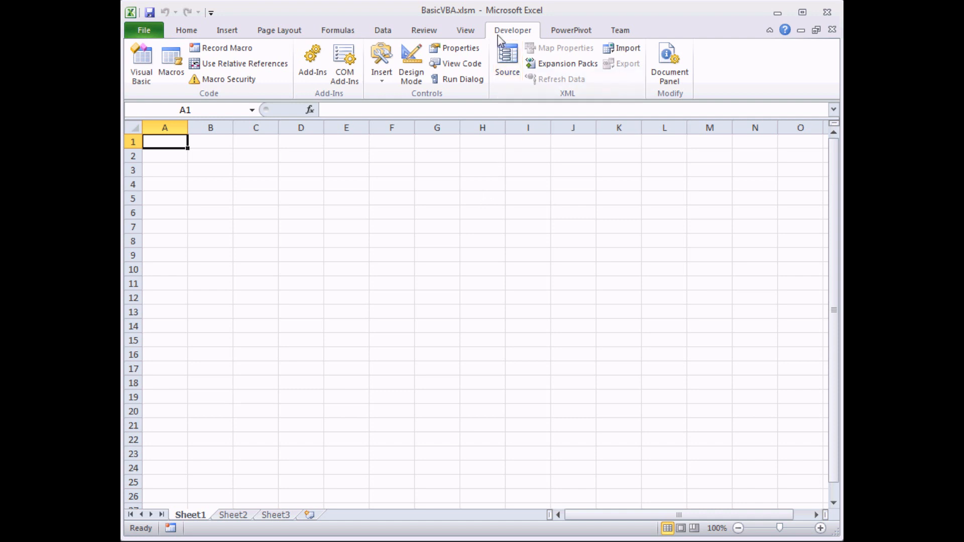
mouse_move(530, 37)
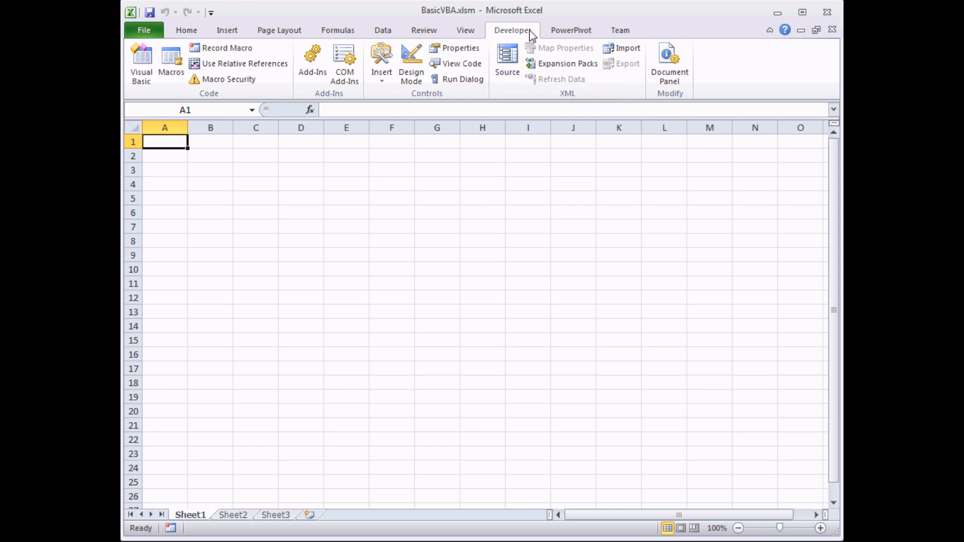
mouse_move(379, 98)
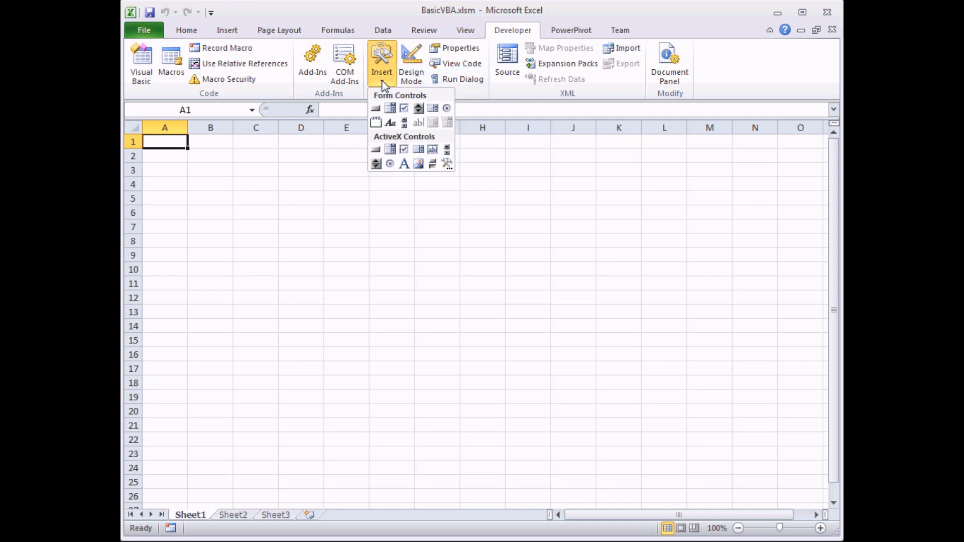
mouse_move(382, 97)
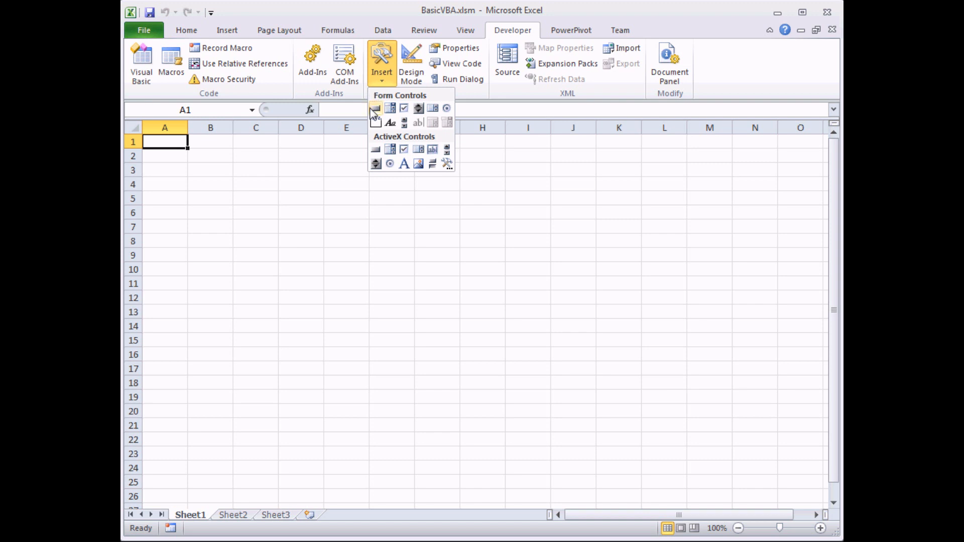
mouse_move(443, 136)
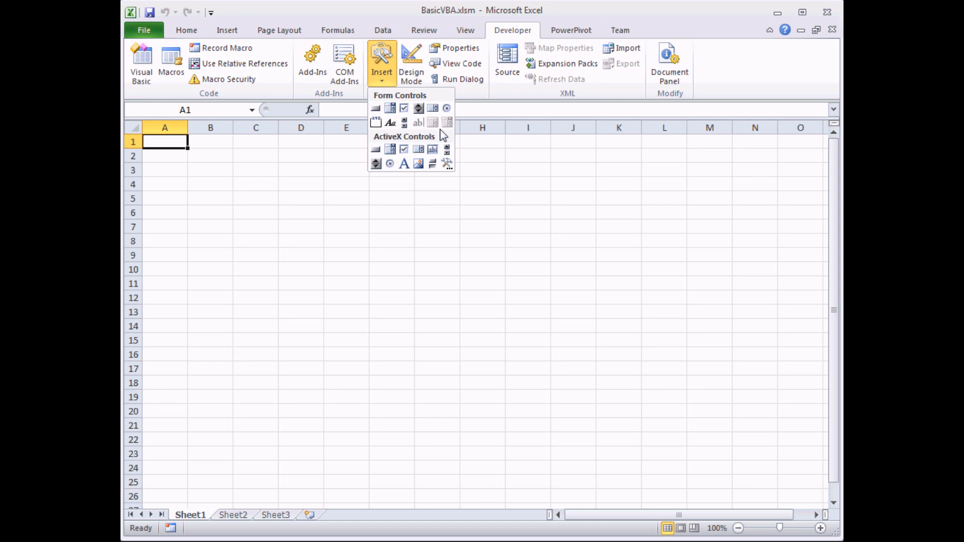
mouse_move(383, 141)
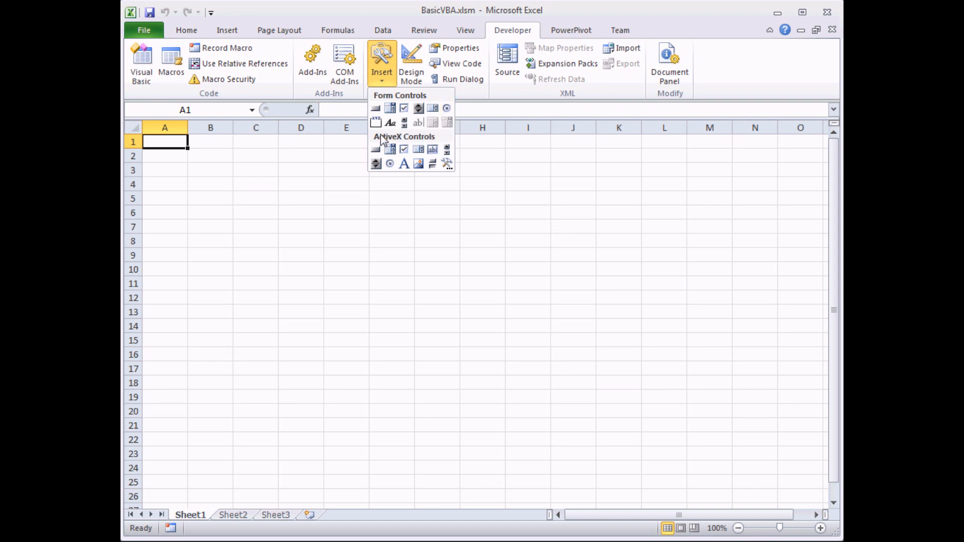
mouse_move(456, 175)
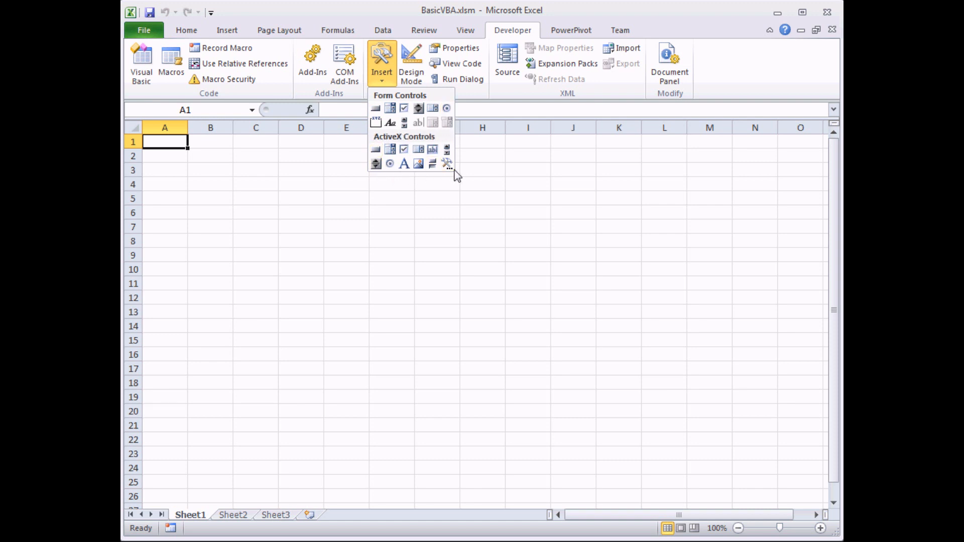
mouse_move(371, 143)
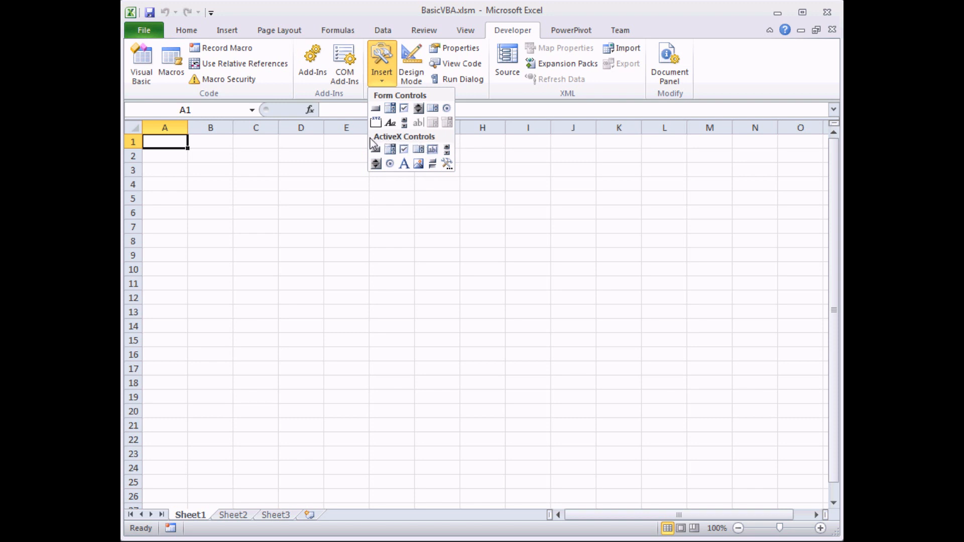
mouse_move(418, 164)
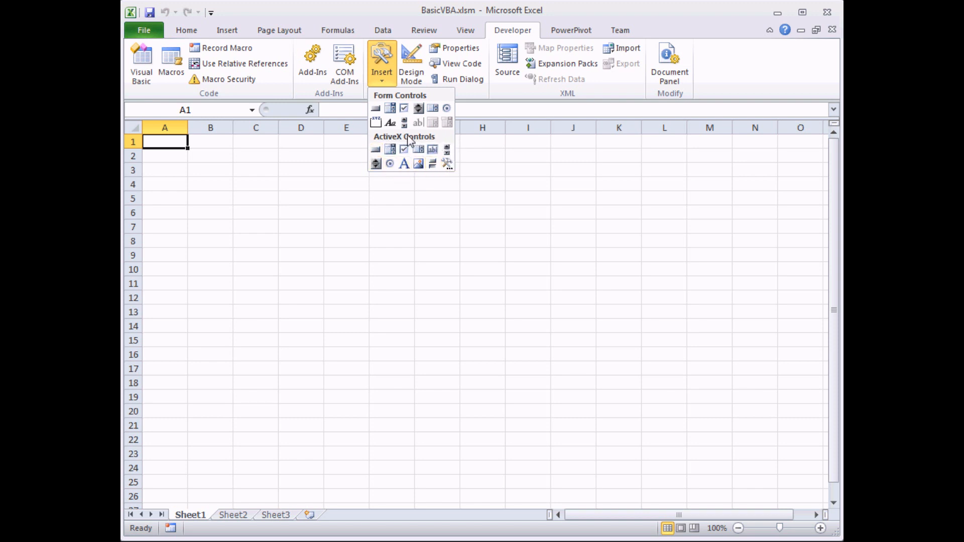
mouse_move(379, 99)
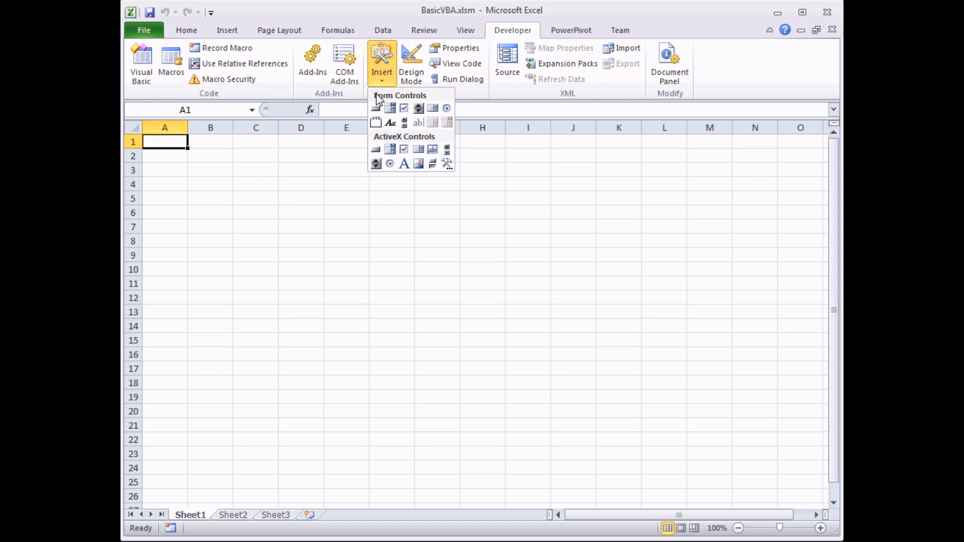
mouse_move(400, 101)
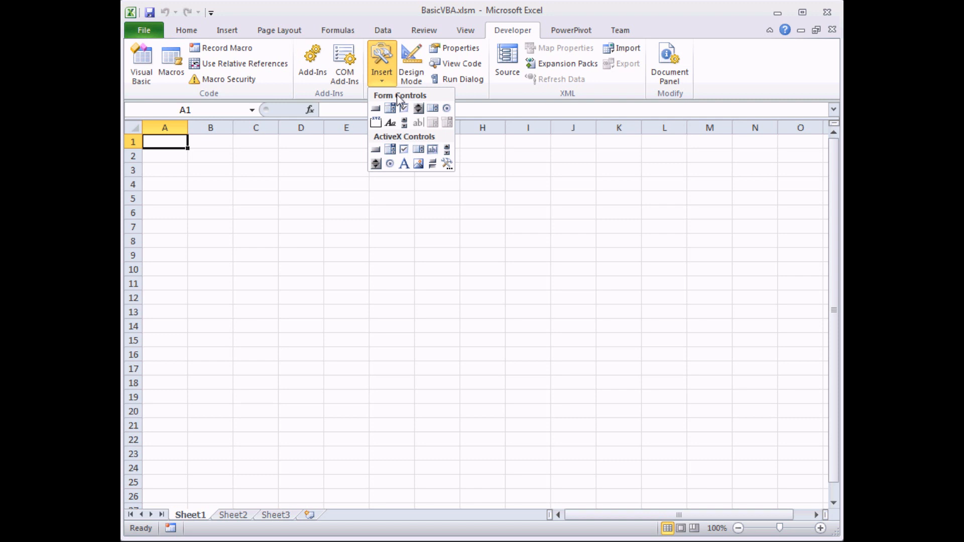
mouse_move(491, 214)
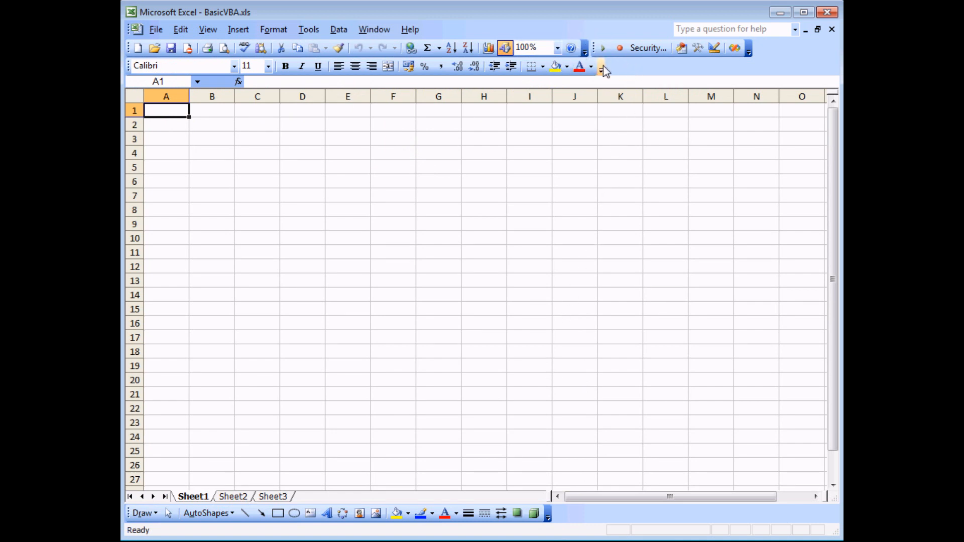
Show the Forms toolbar from the Excel 2003 toolbar list
click(603, 69)
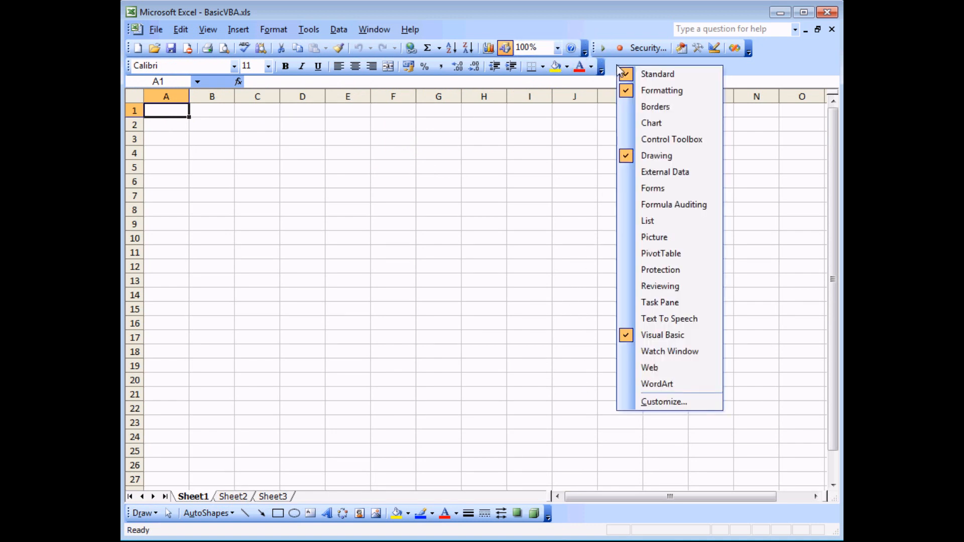
mouse_move(652, 188)
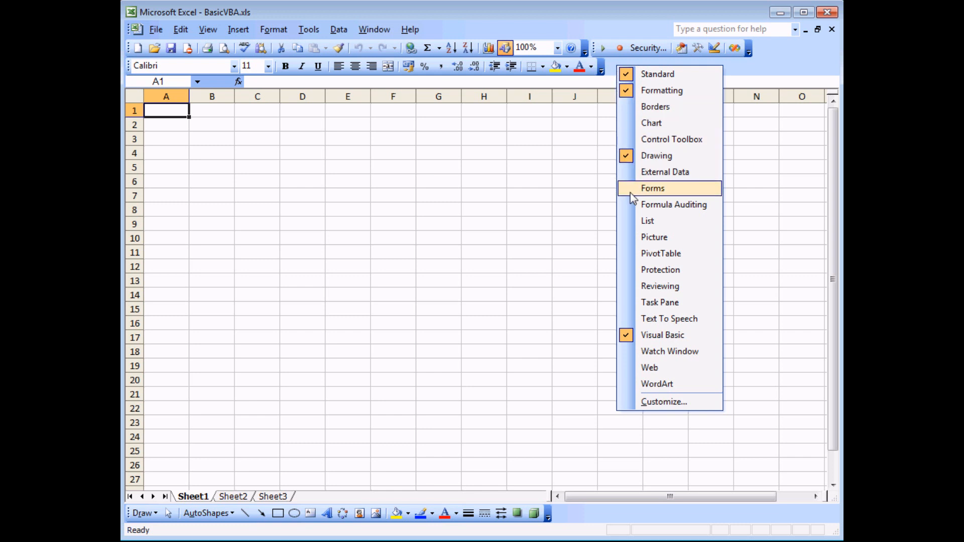
mouse_move(650, 193)
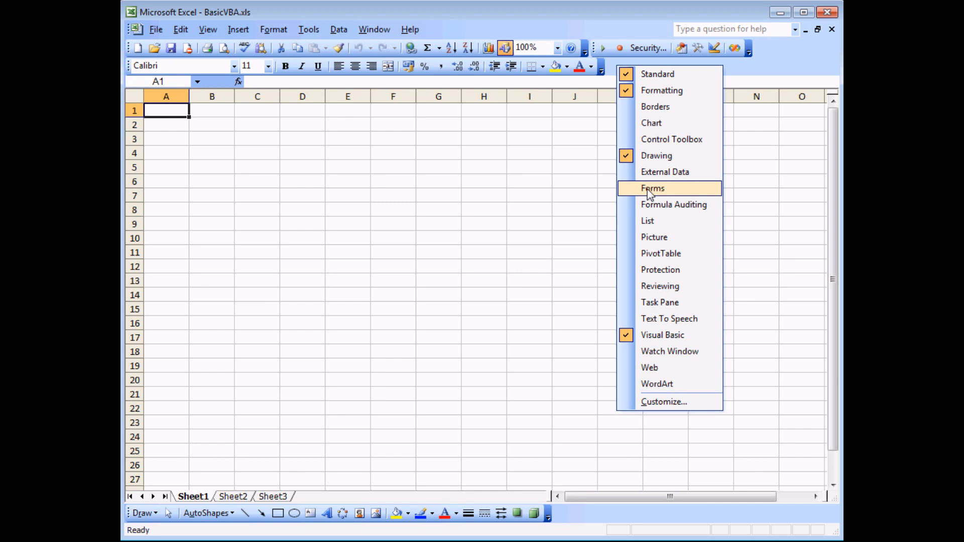
mouse_move(650, 142)
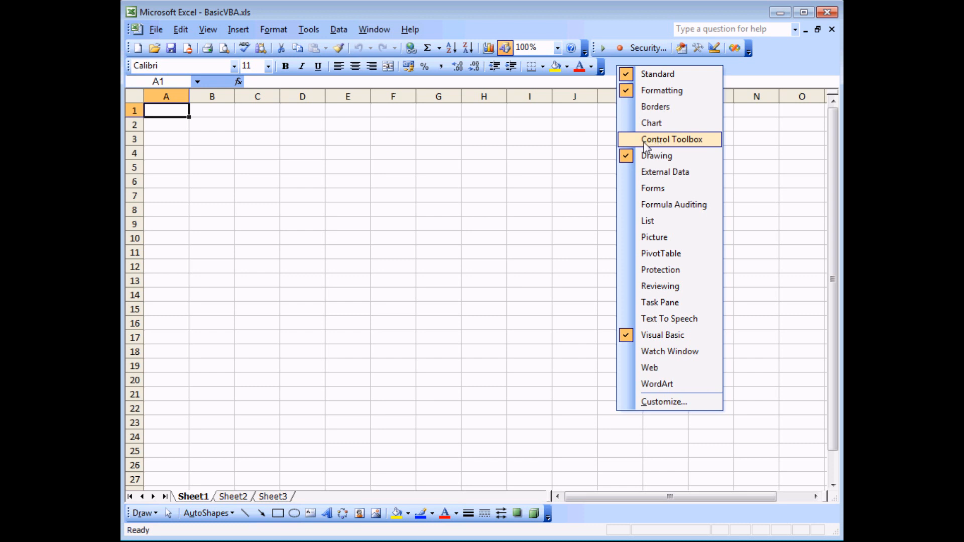
mouse_move(653, 188)
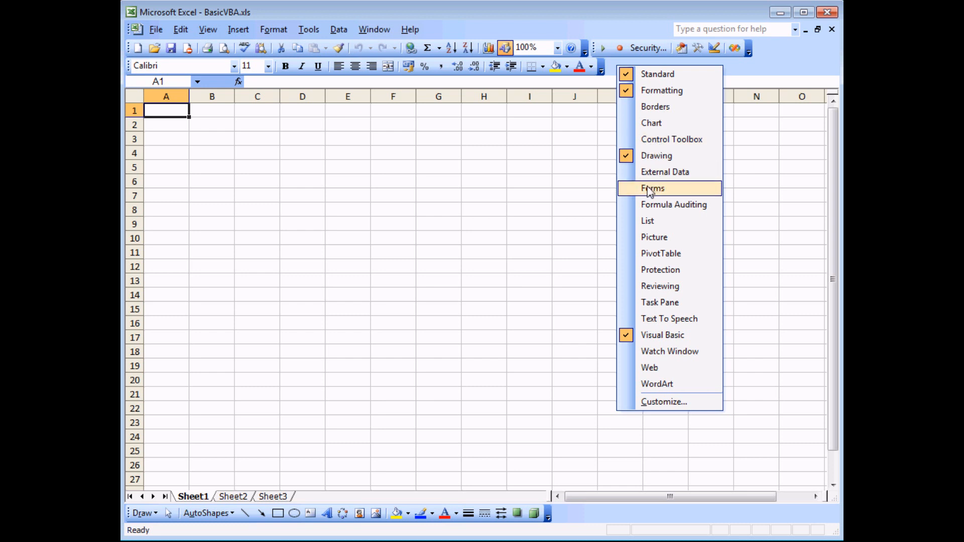
click(652, 187)
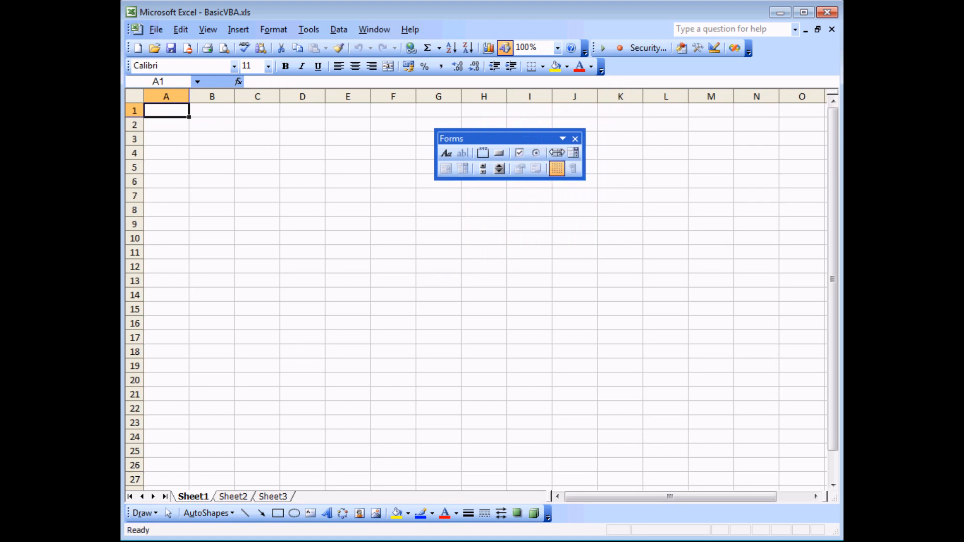
mouse_move(502, 203)
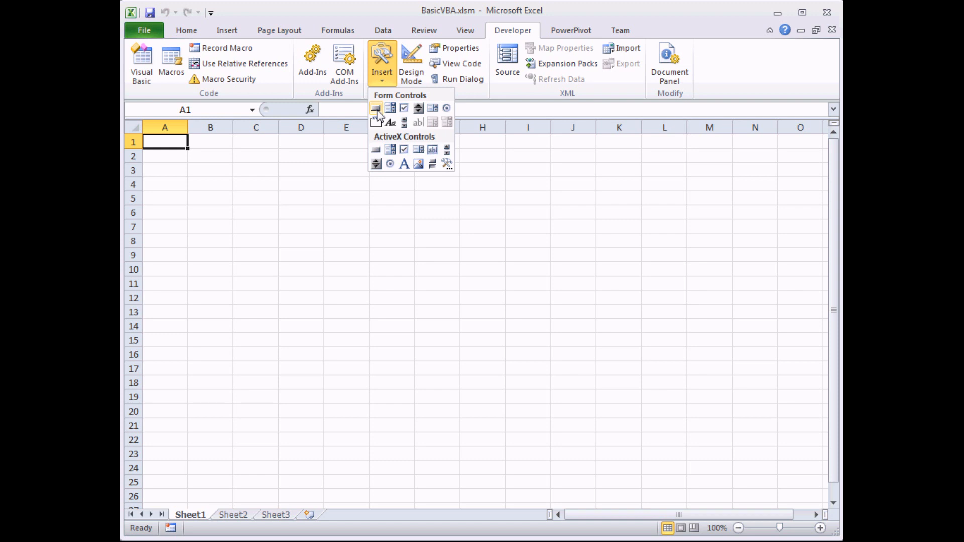
Draw a button on Sheet1 and assign the CreateAndLabelNewSheet macro to it
click(375, 107)
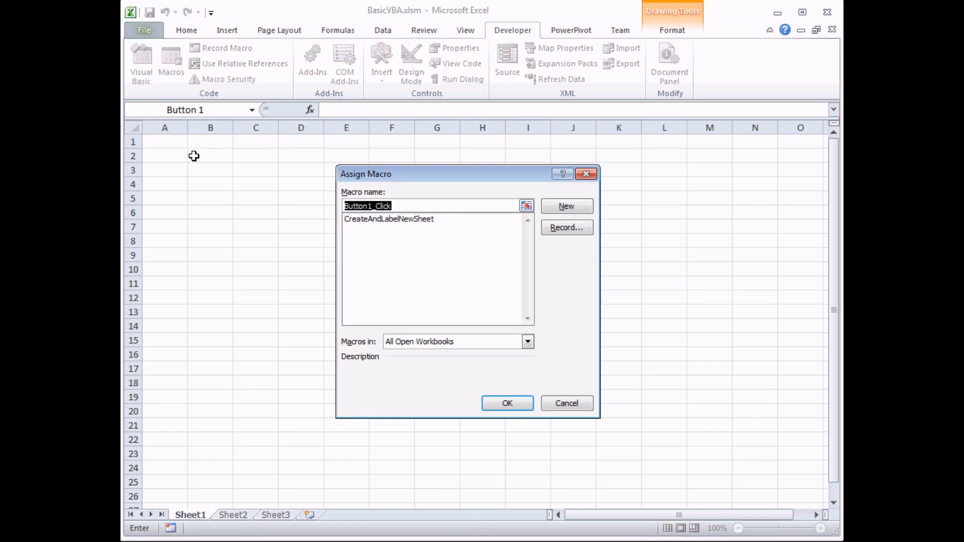
mouse_move(359, 235)
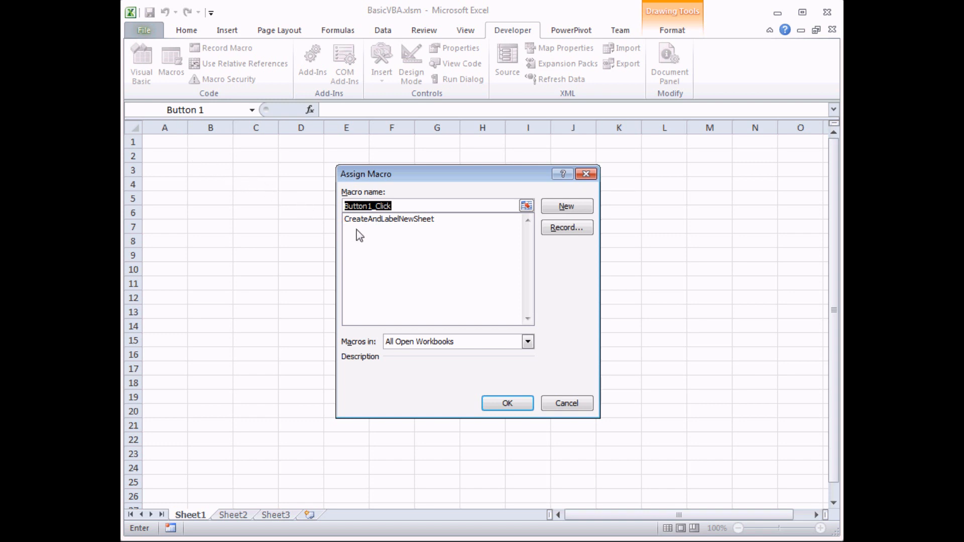
click(389, 219)
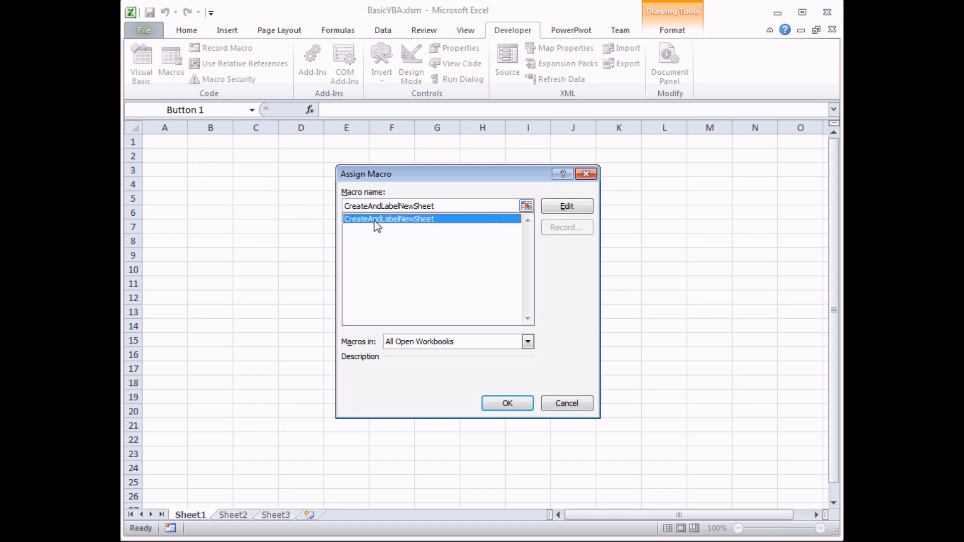
mouse_move(395, 229)
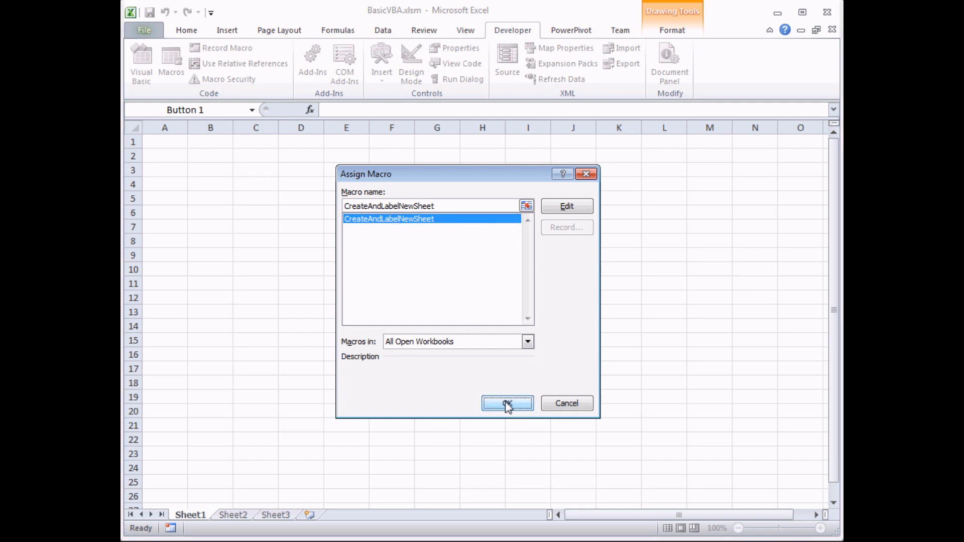
click(506, 403)
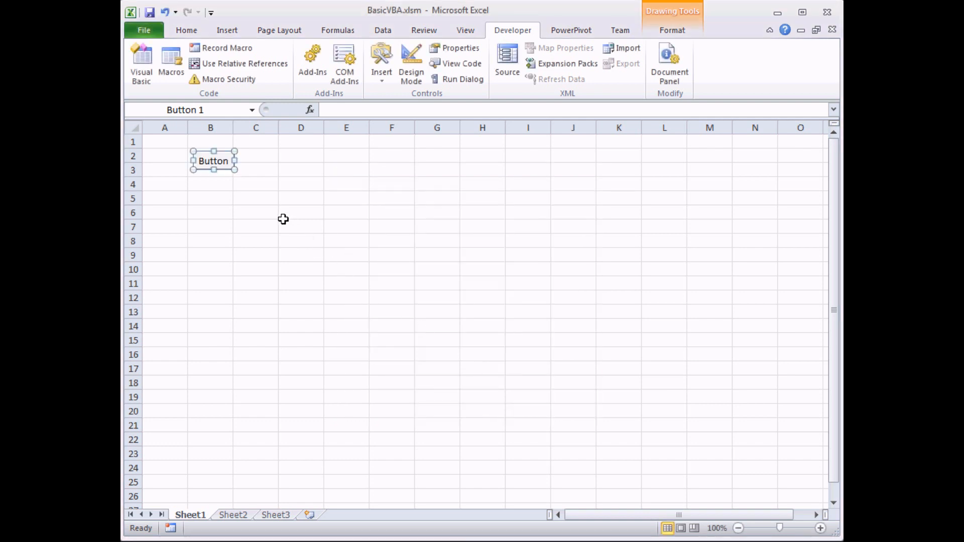
mouse_move(244, 183)
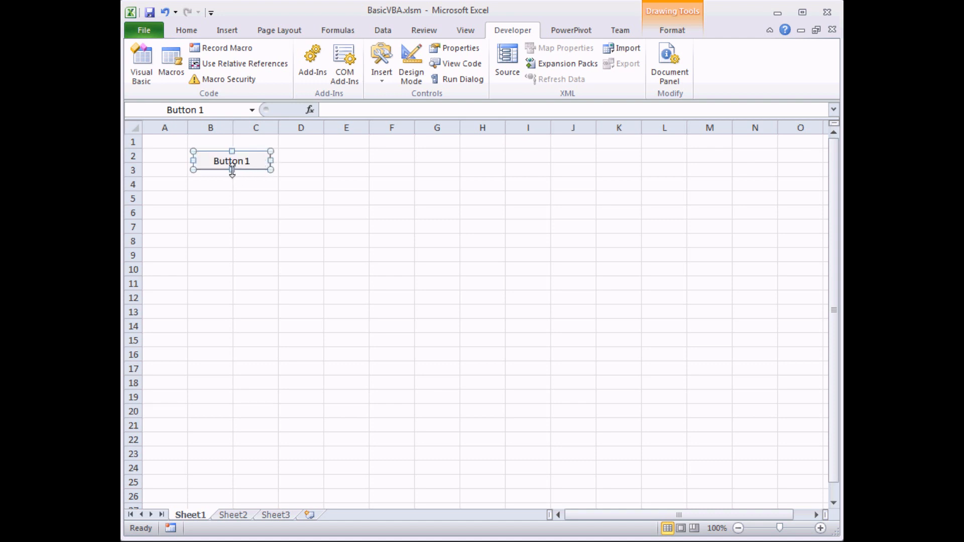
Caption the button 'Create New Sheet', place it over rows 2–3 and deselect it
double_click(231, 161)
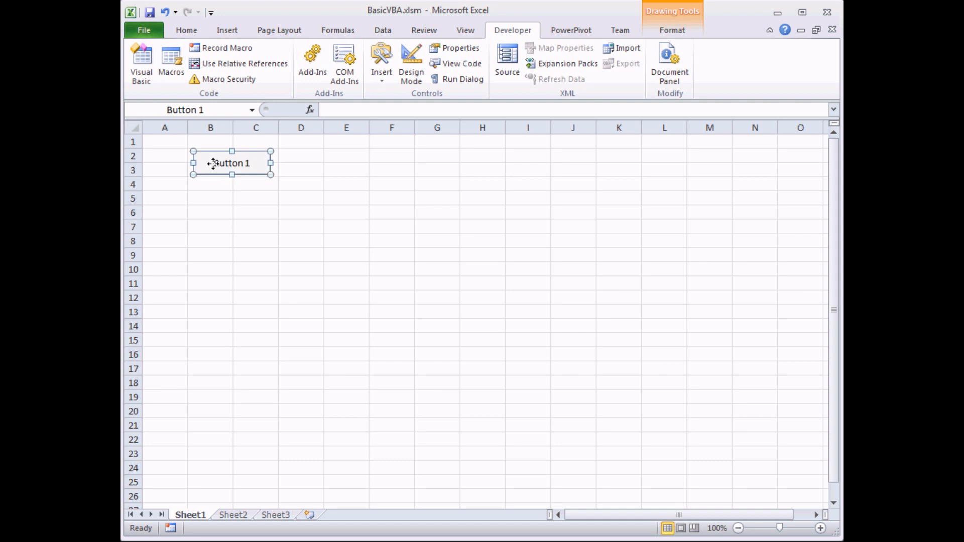
drag(231, 163, 229, 177)
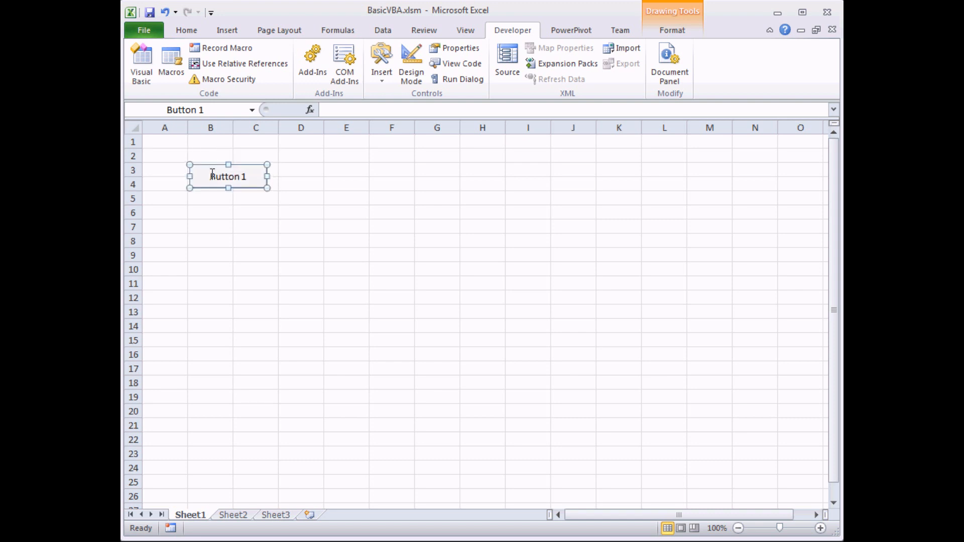
double_click(228, 177)
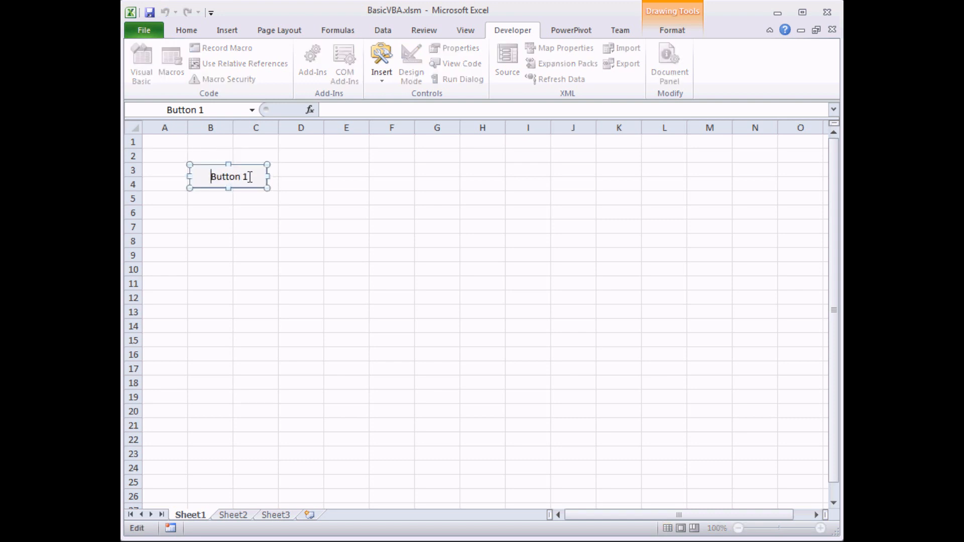
mouse_move(254, 182)
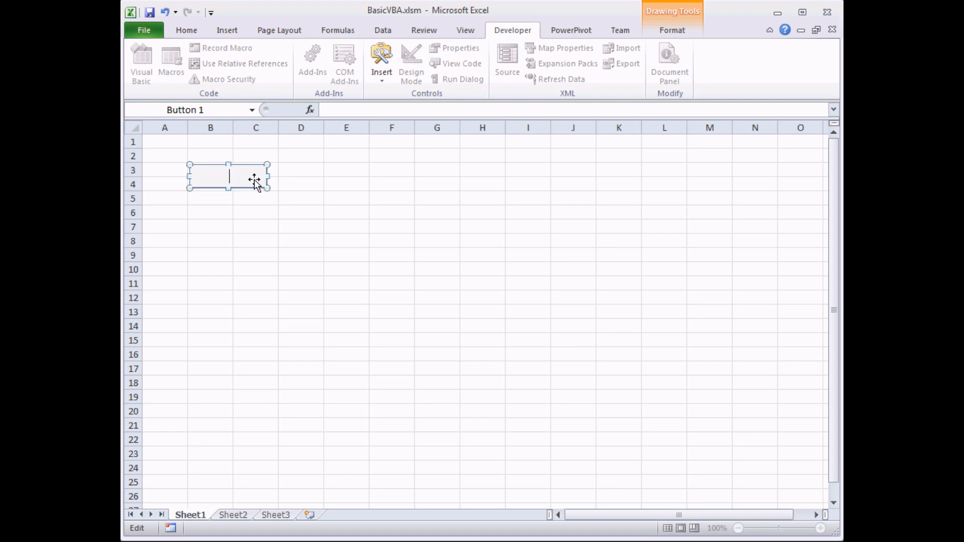
text(Create New Sheet)
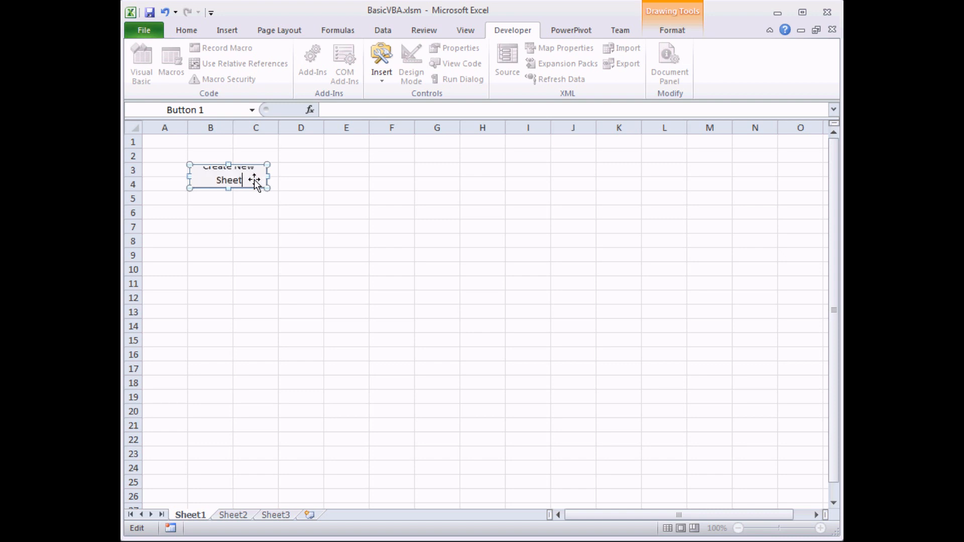
mouse_move(275, 173)
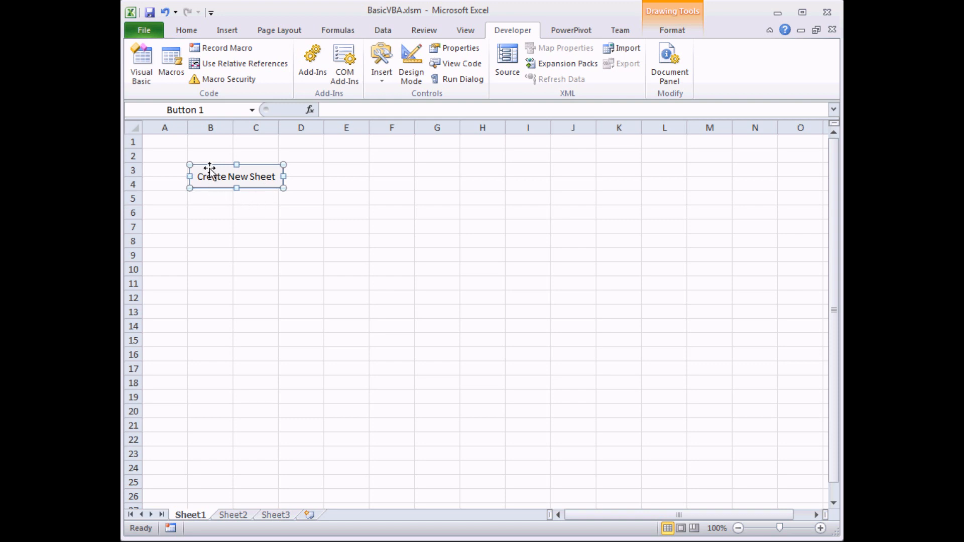
mouse_move(195, 152)
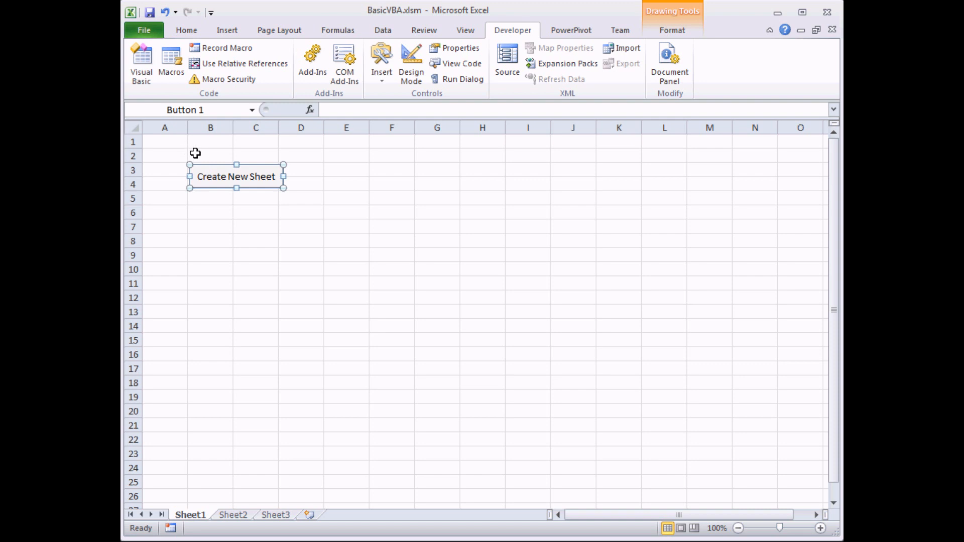
mouse_move(205, 168)
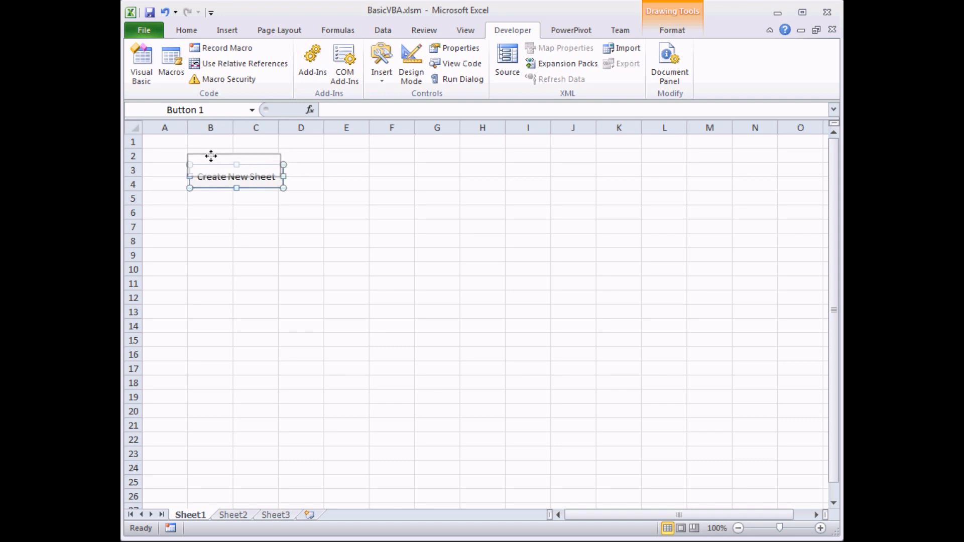
drag(211, 155, 208, 166)
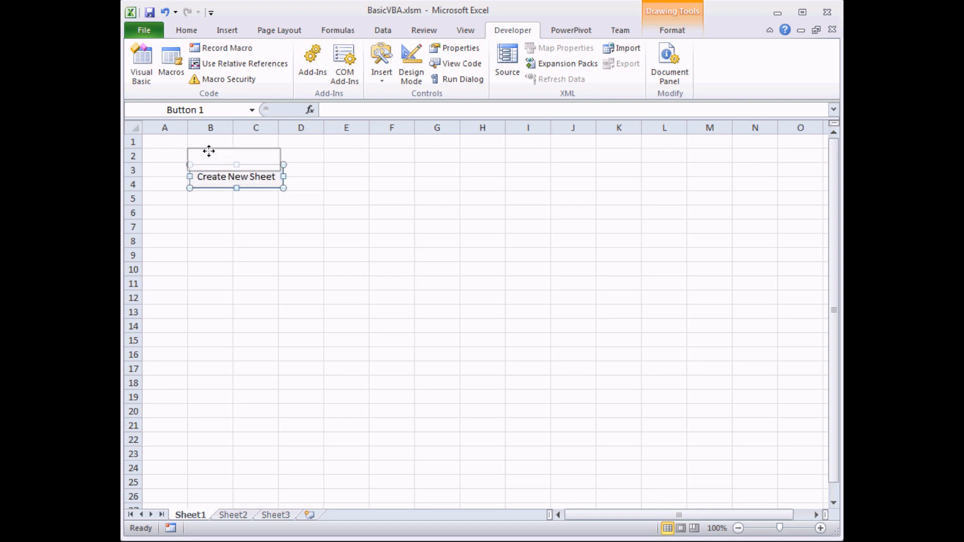
drag(234, 176, 234, 159)
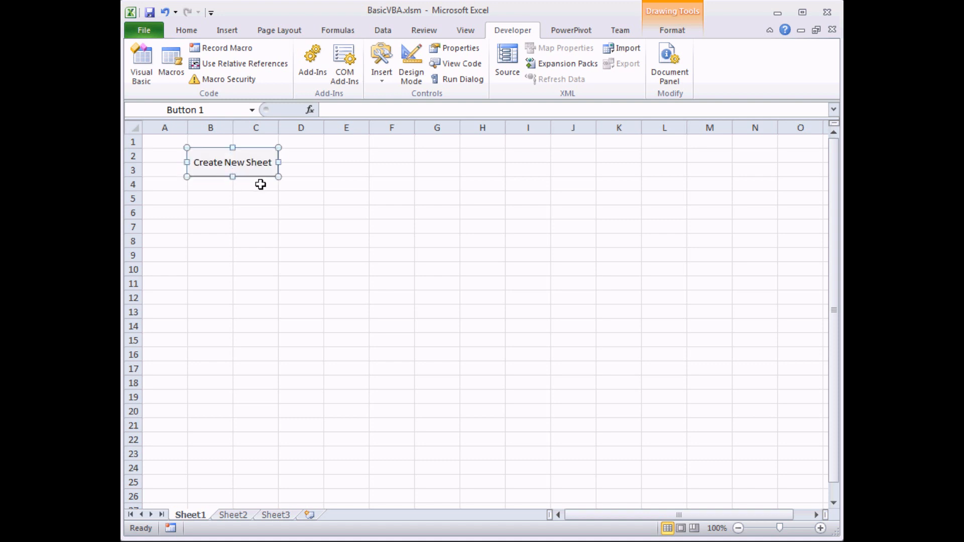
mouse_move(330, 180)
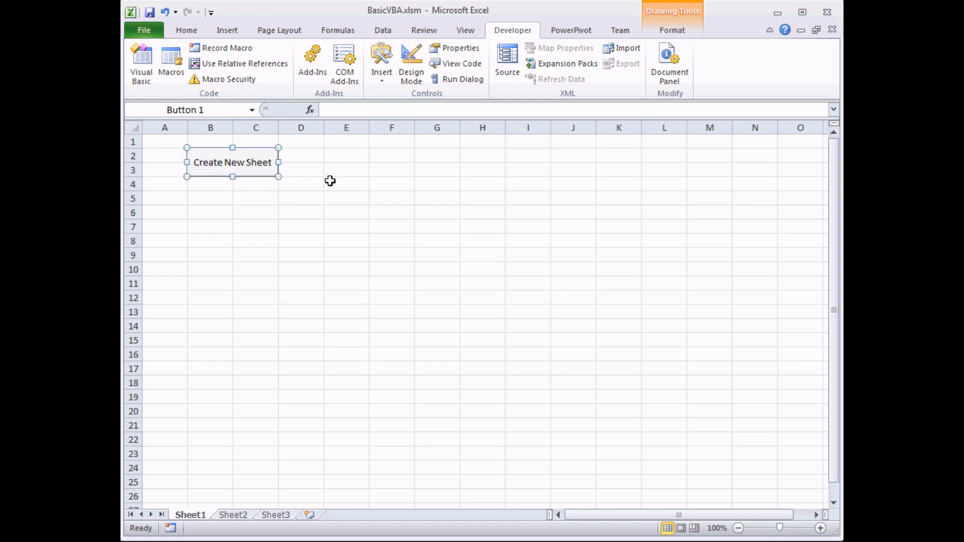
mouse_move(181, 167)
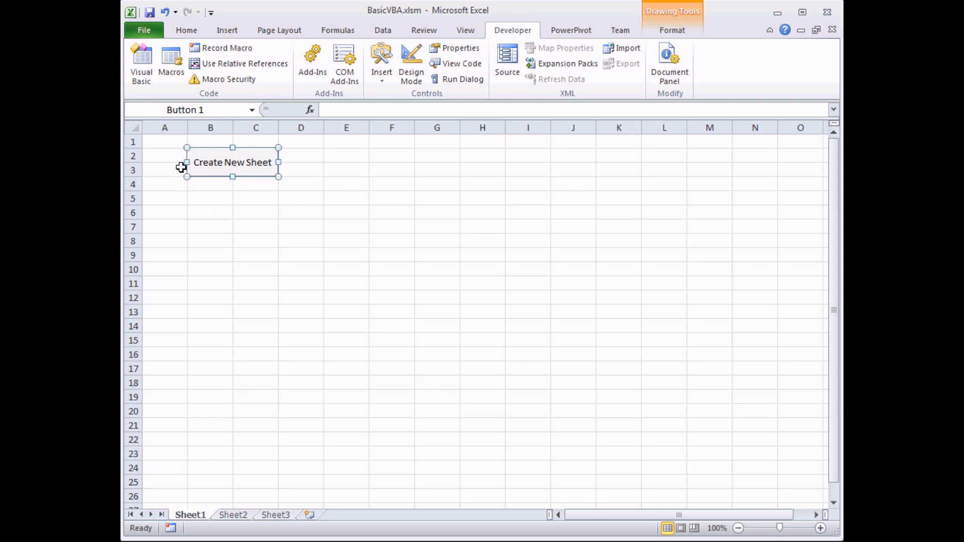
mouse_move(308, 196)
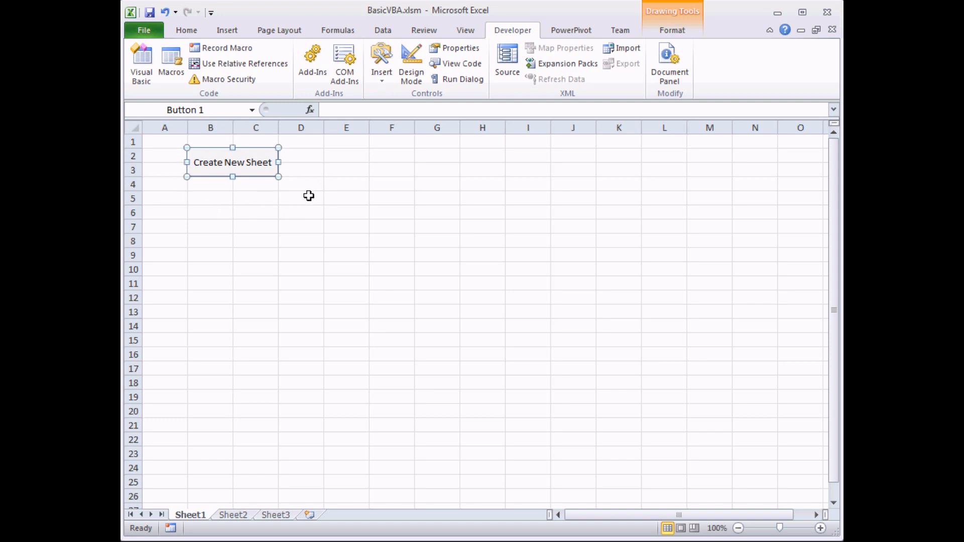
mouse_move(301, 199)
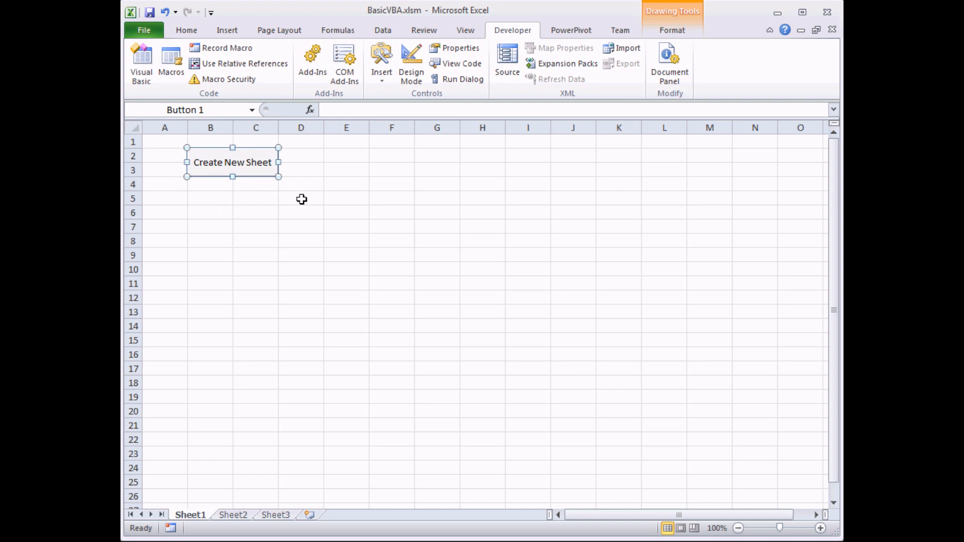
click(300, 198)
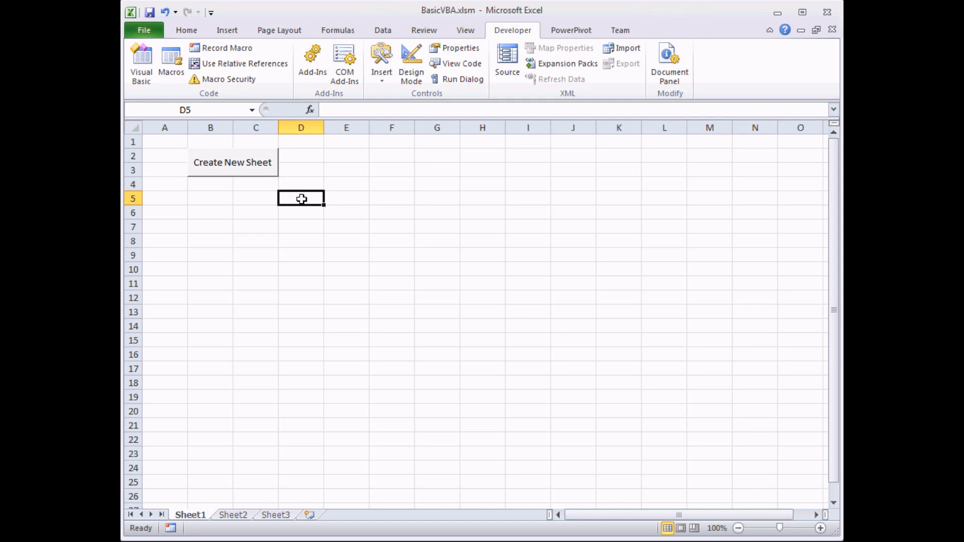
mouse_move(234, 179)
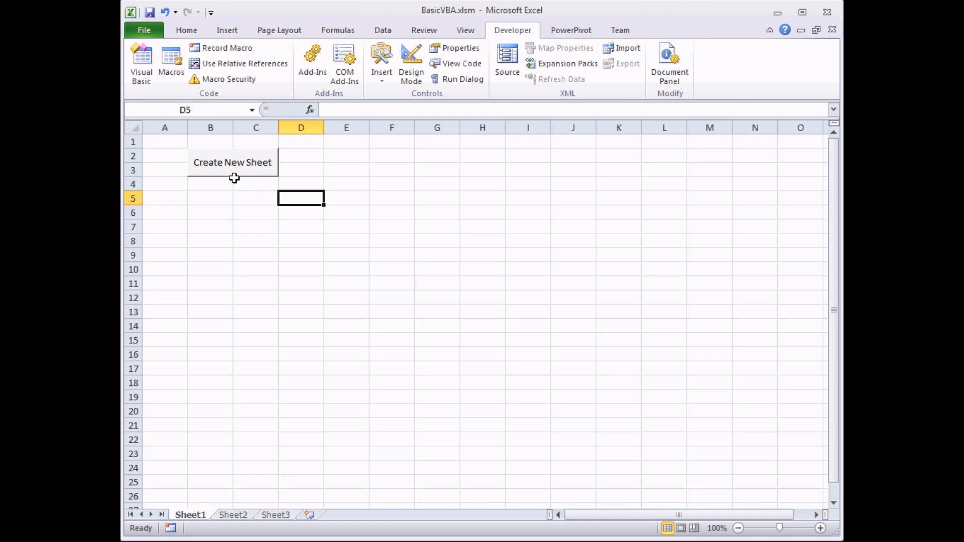
mouse_move(229, 172)
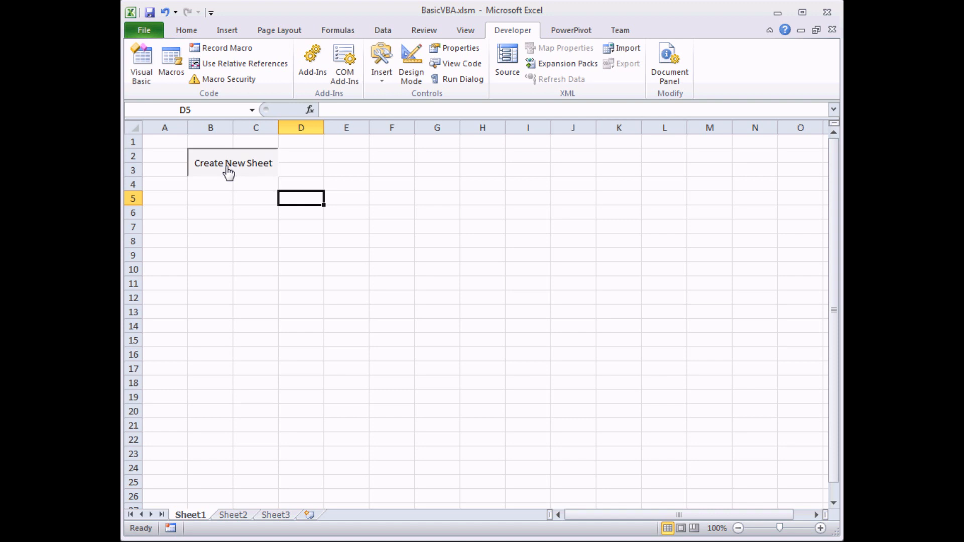
Run the Create New Sheet button twice, returning to Sheet1 each time, then select the button
click(232, 163)
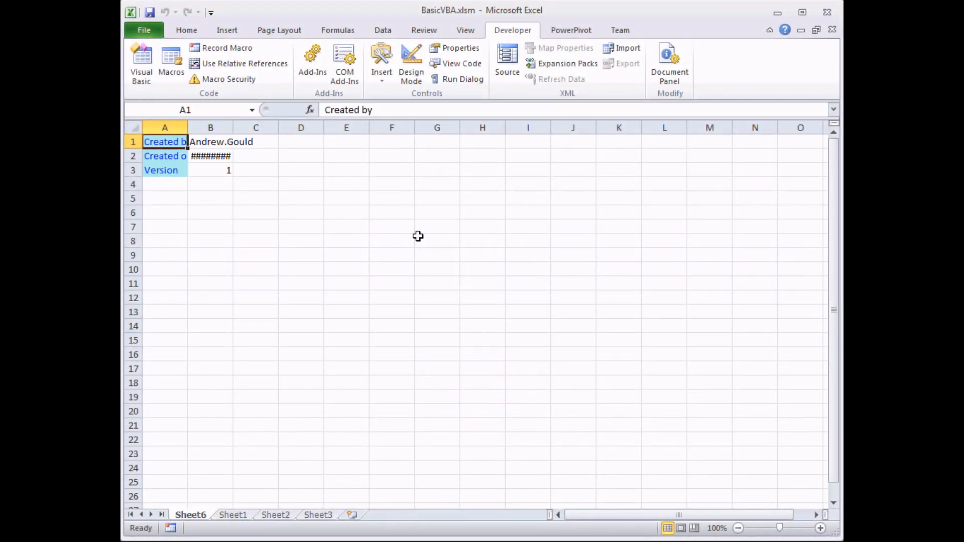
mouse_move(239, 521)
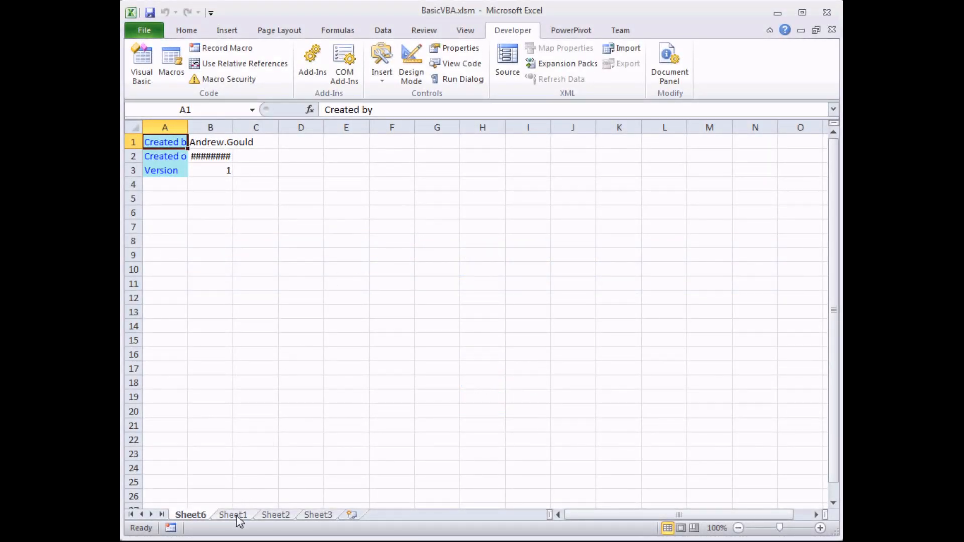
click(232, 514)
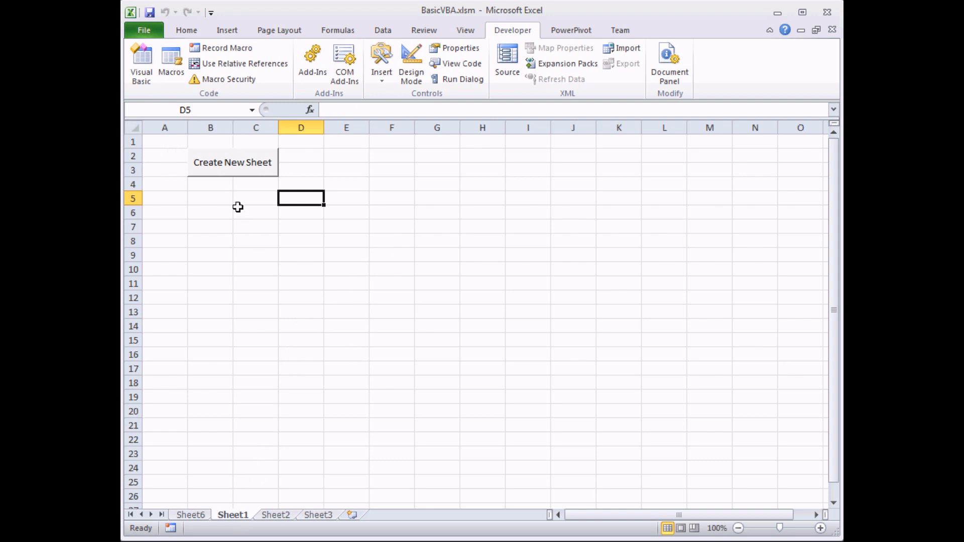
mouse_move(223, 175)
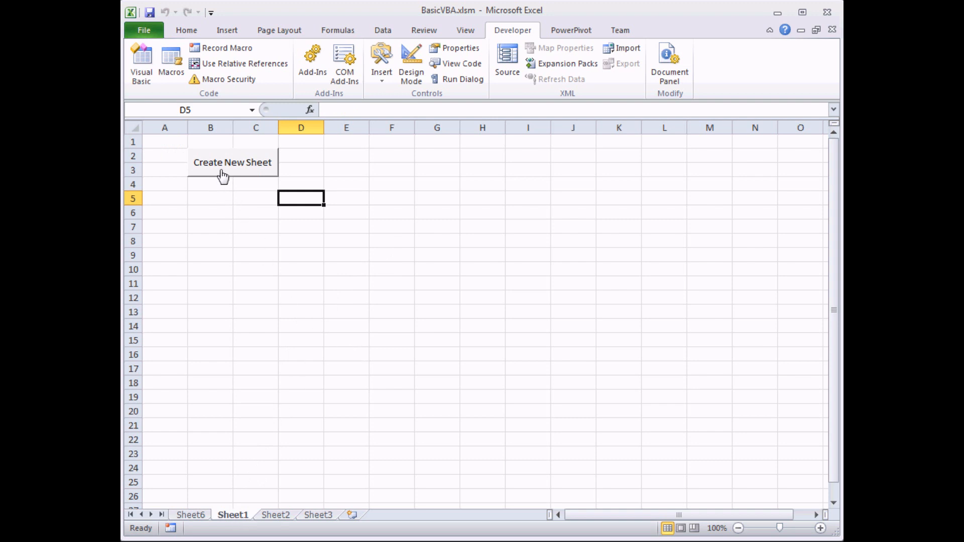
click(232, 163)
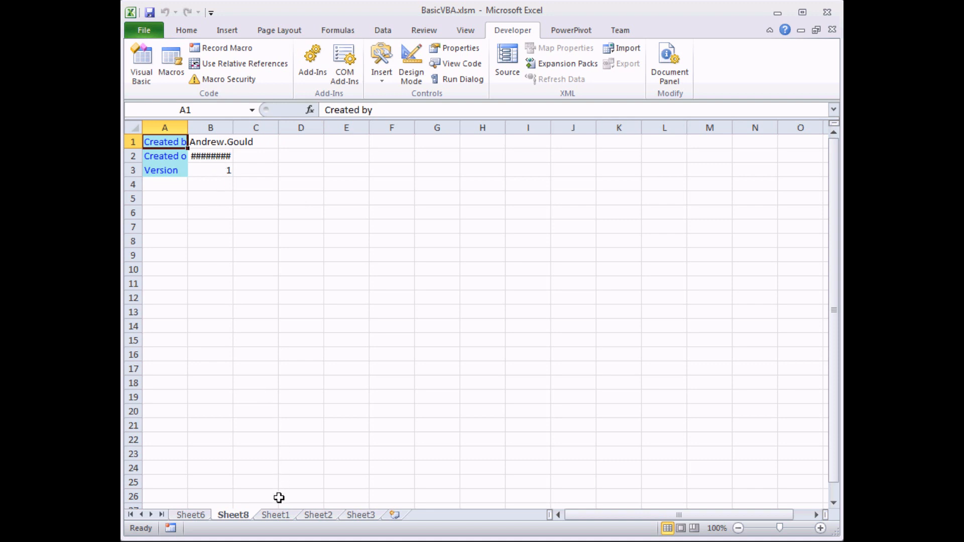
click(275, 513)
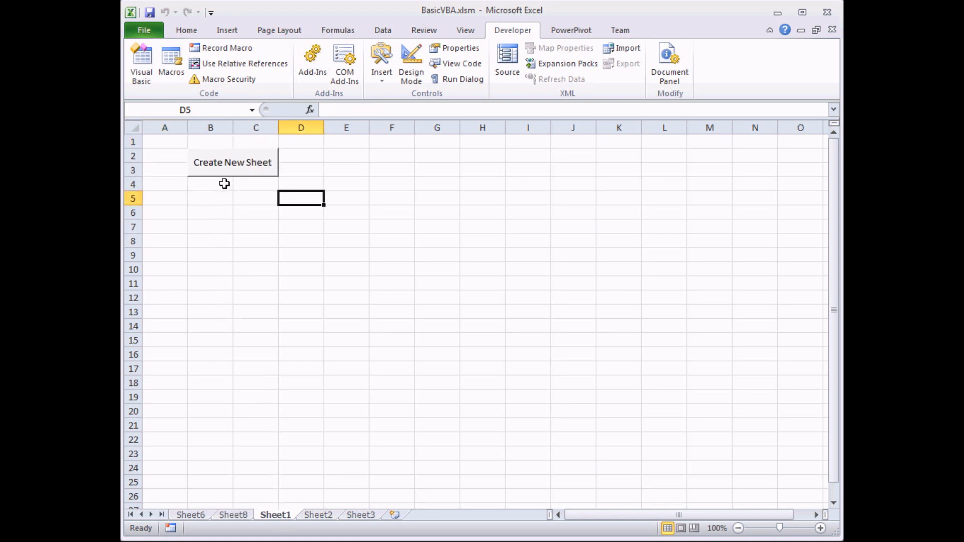
right_click(232, 163)
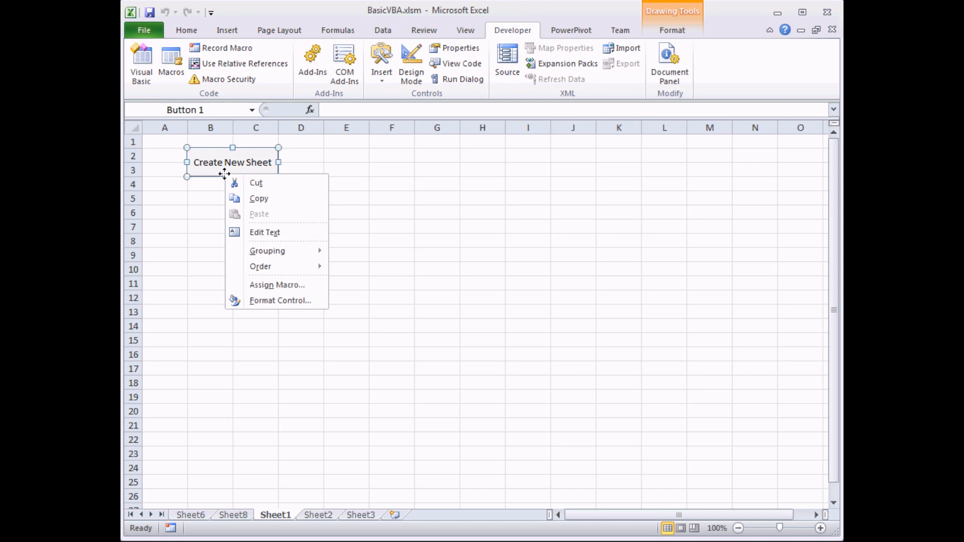
mouse_move(264, 232)
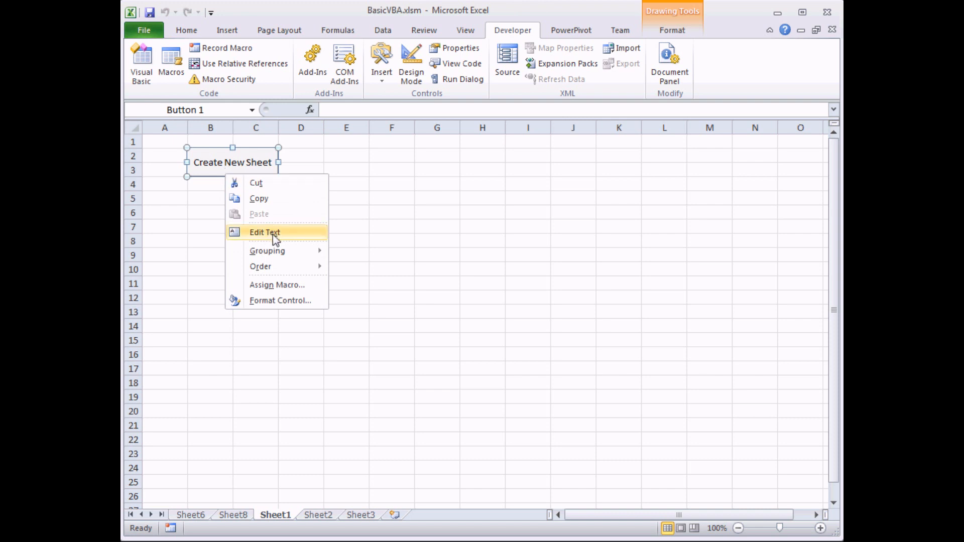
mouse_move(267, 174)
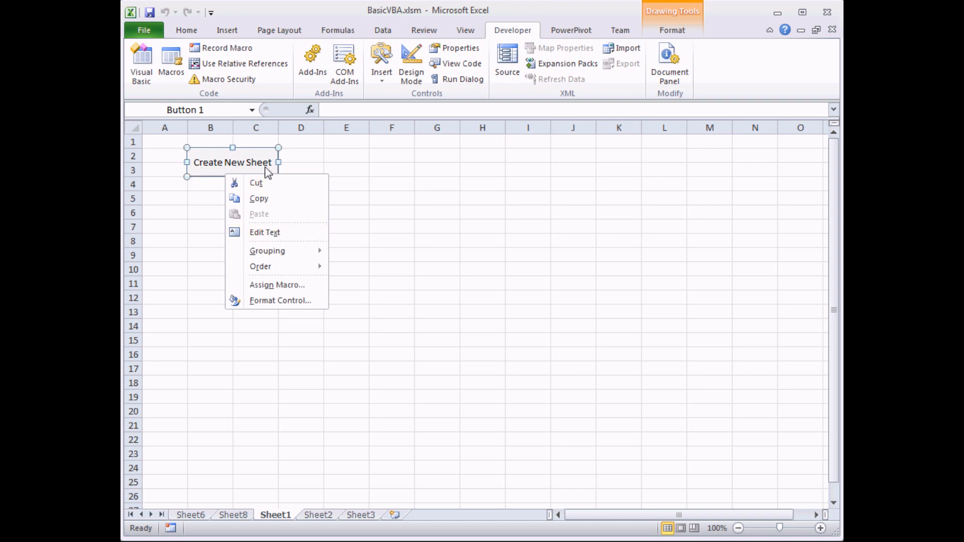
mouse_move(277, 284)
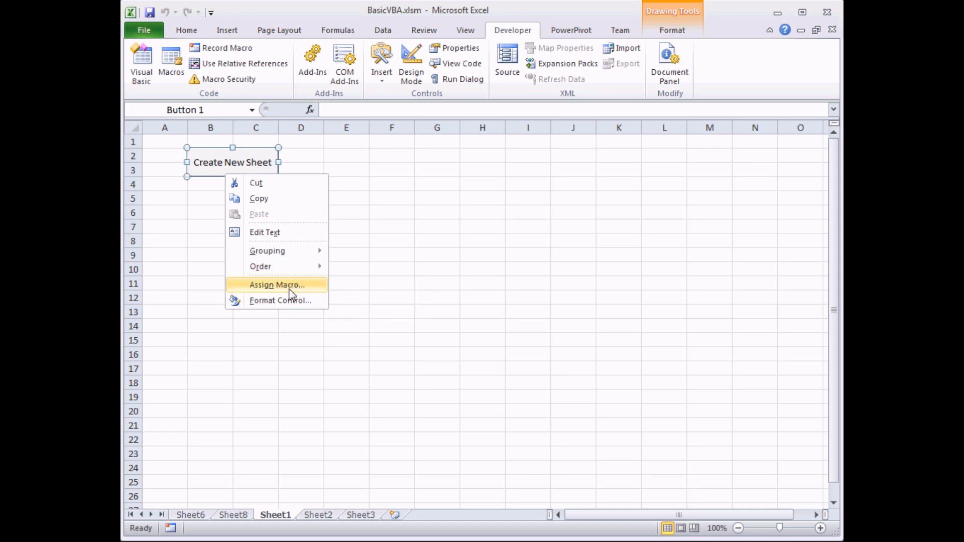
click(277, 285)
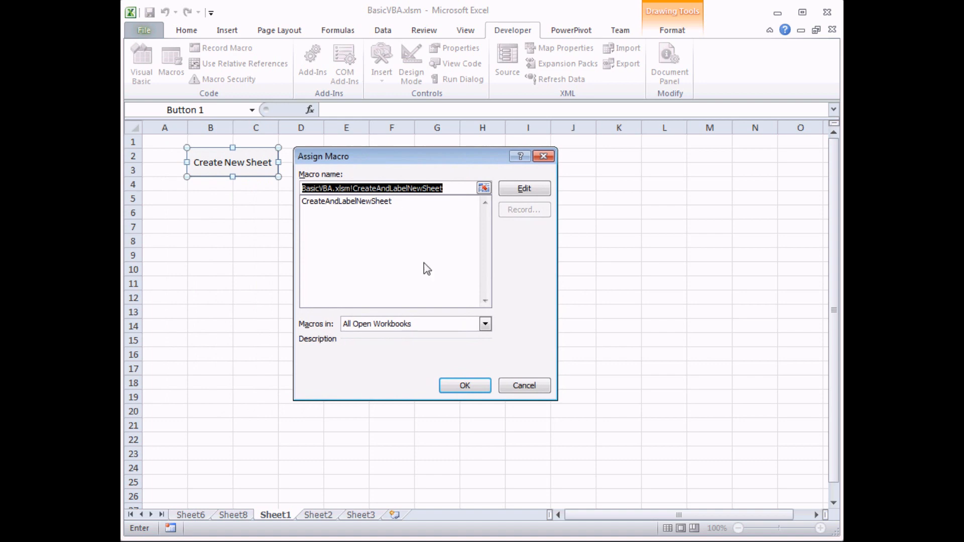
right_click(232, 162)
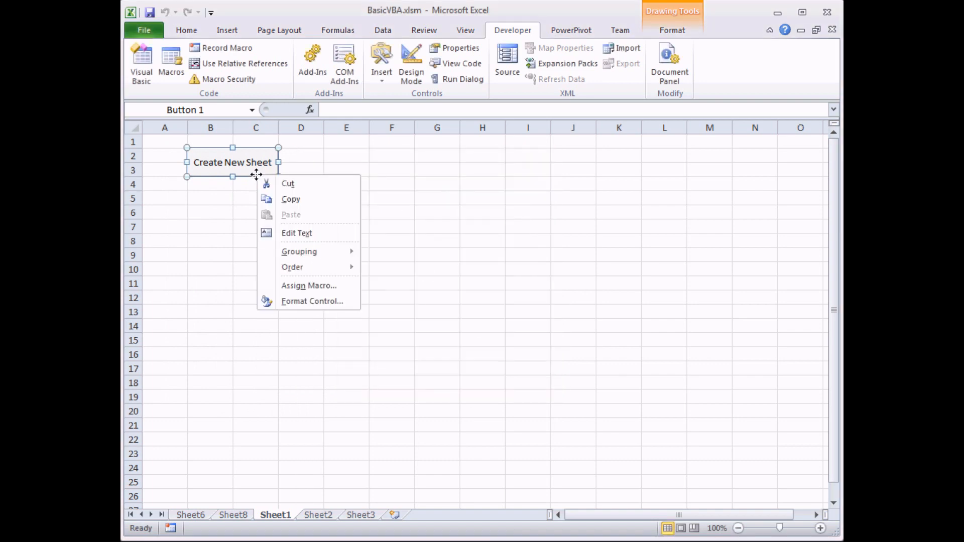
mouse_move(311, 300)
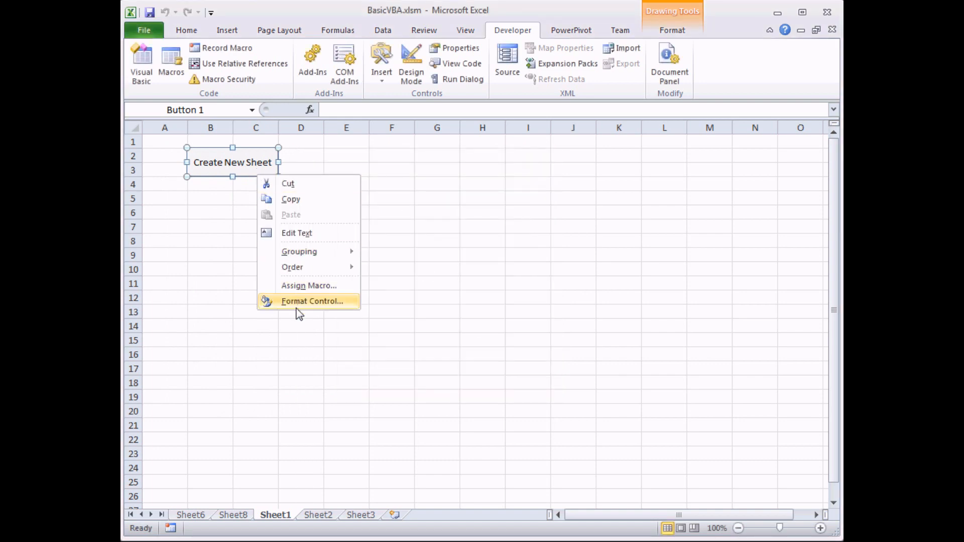
mouse_move(297, 306)
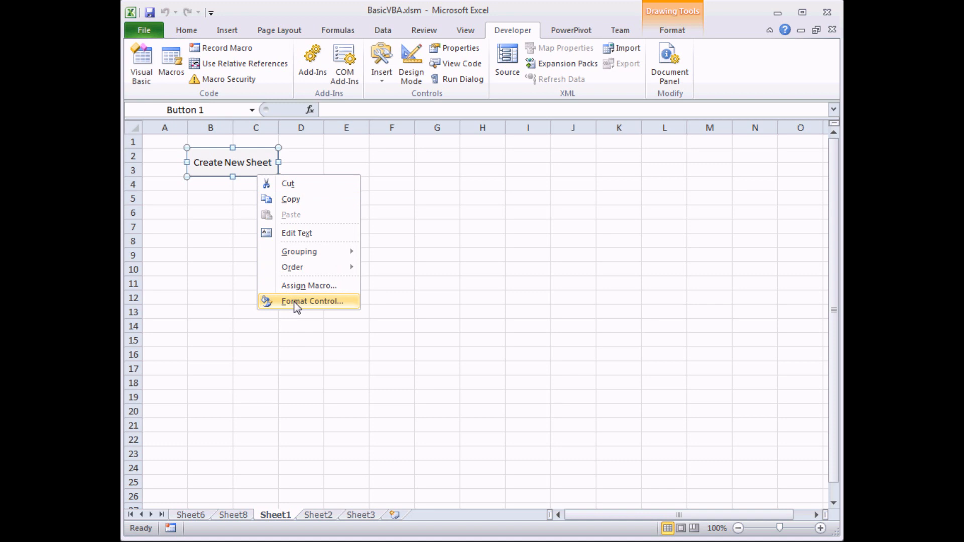
click(313, 300)
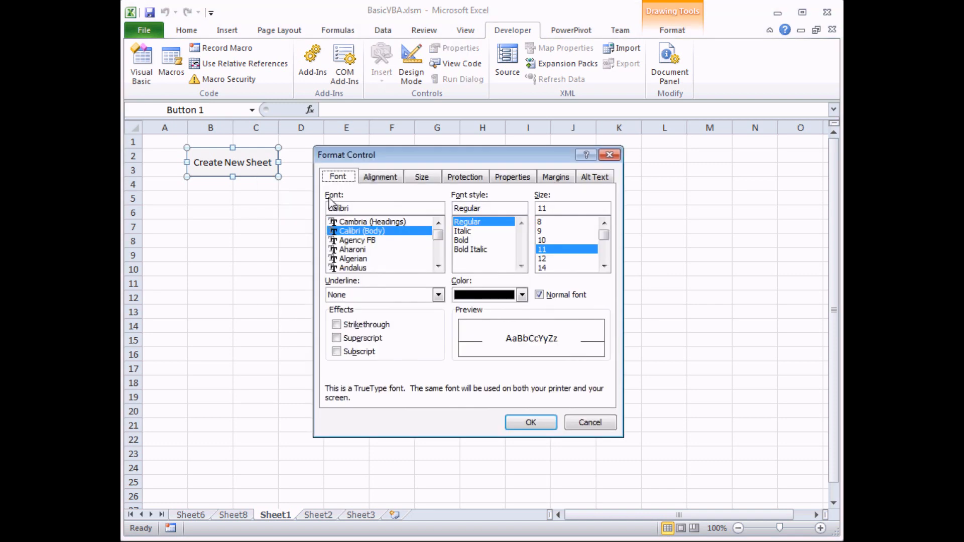
mouse_move(416, 239)
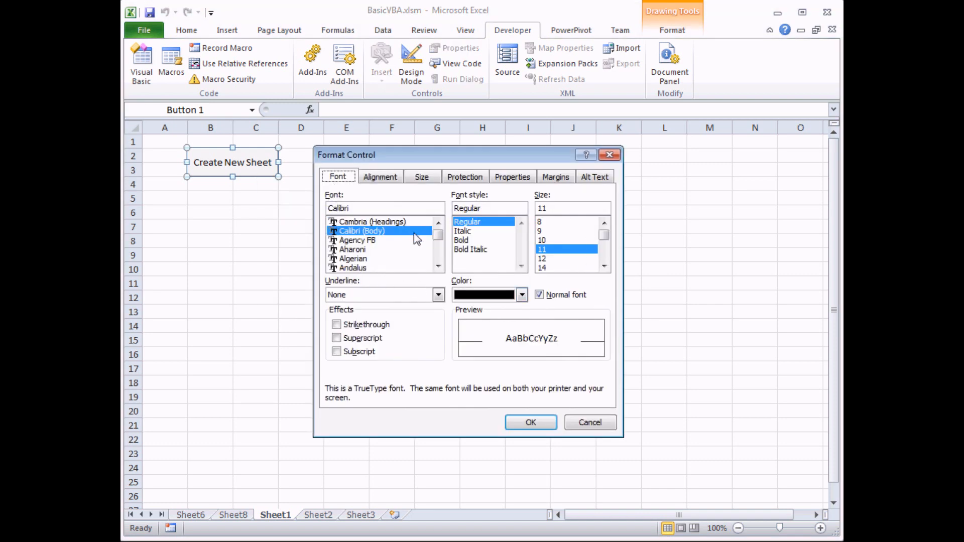
mouse_move(391, 191)
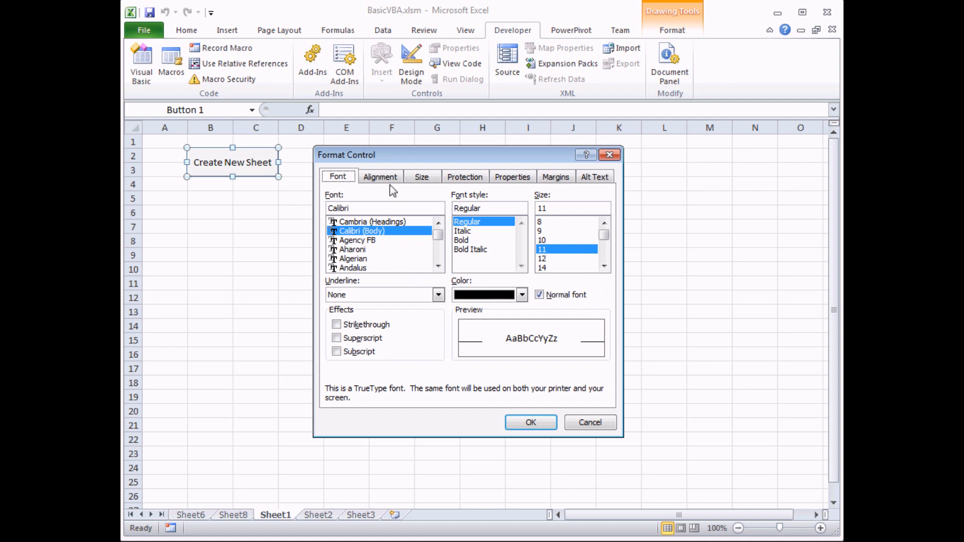
click(421, 176)
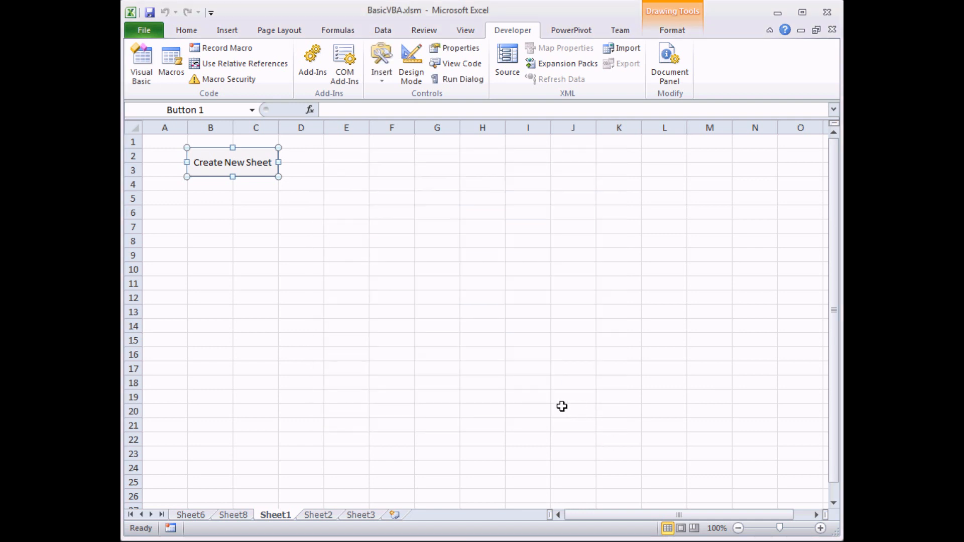
mouse_move(672, 29)
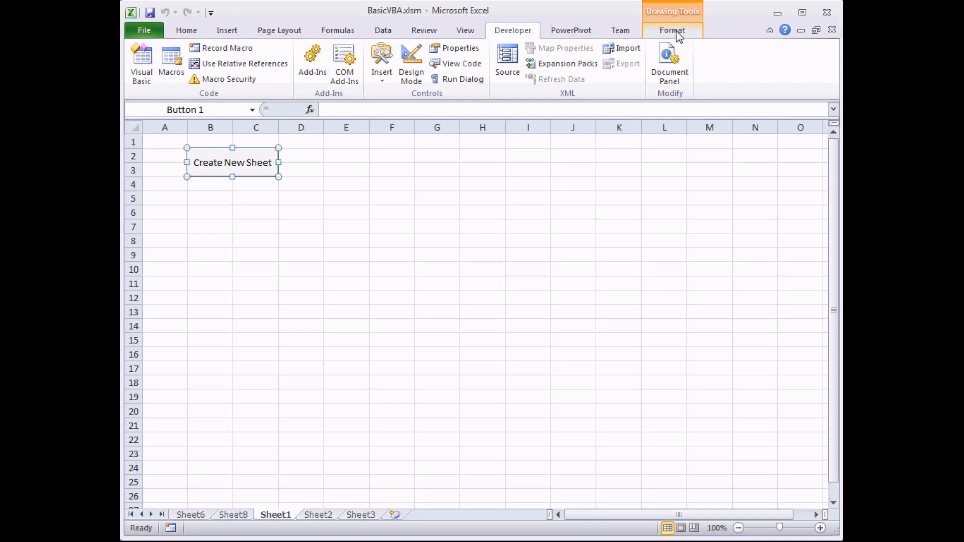
Show the Drawing Tools Format options for the selected Create New Sheet button
click(671, 29)
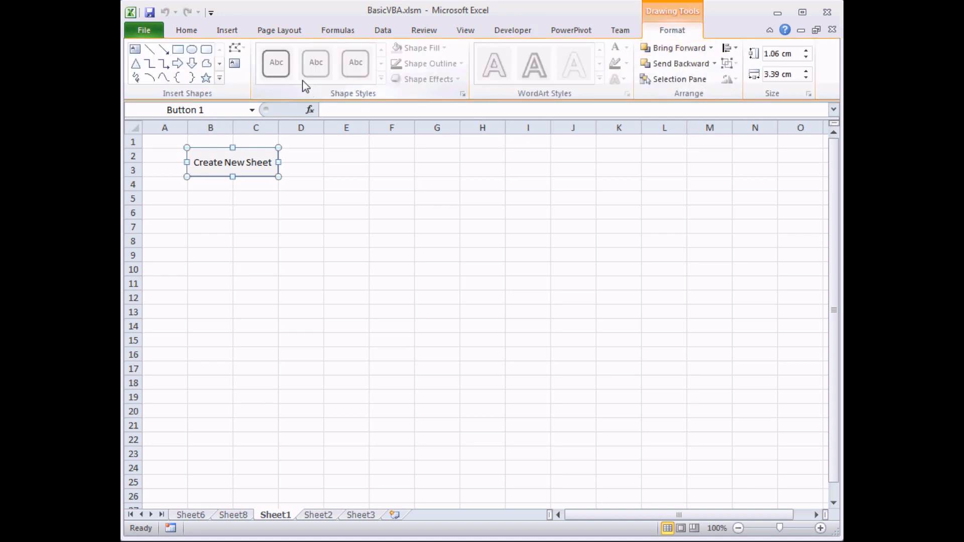
mouse_move(605, 67)
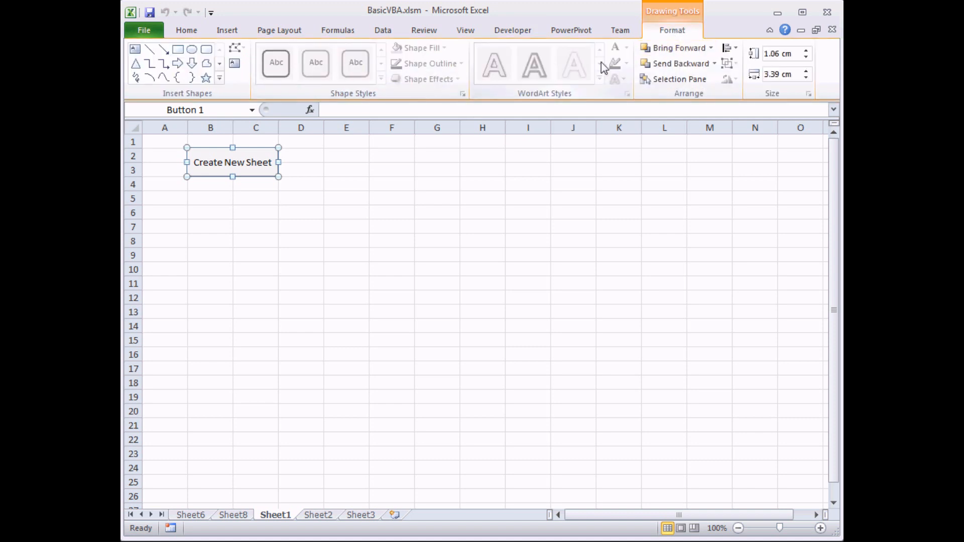
mouse_move(223, 163)
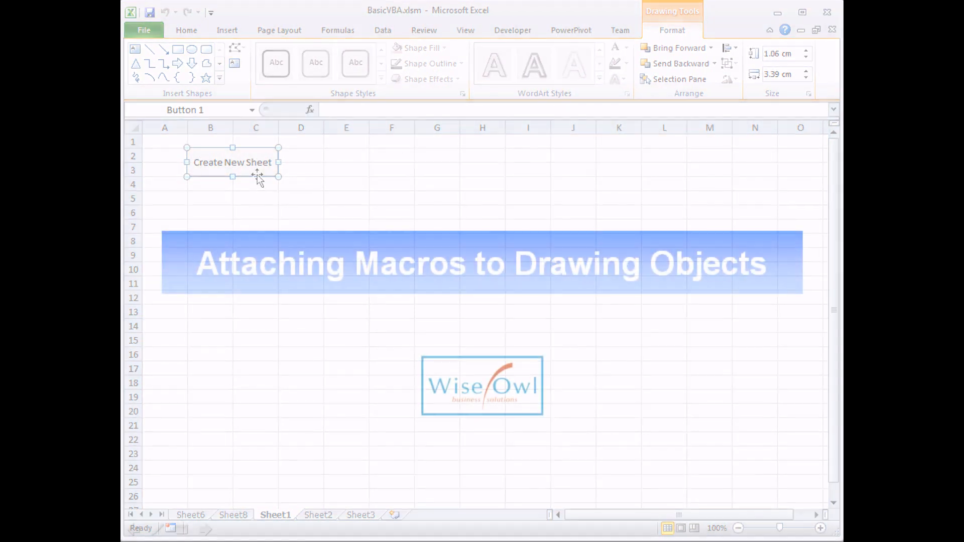
mouse_move(336, 185)
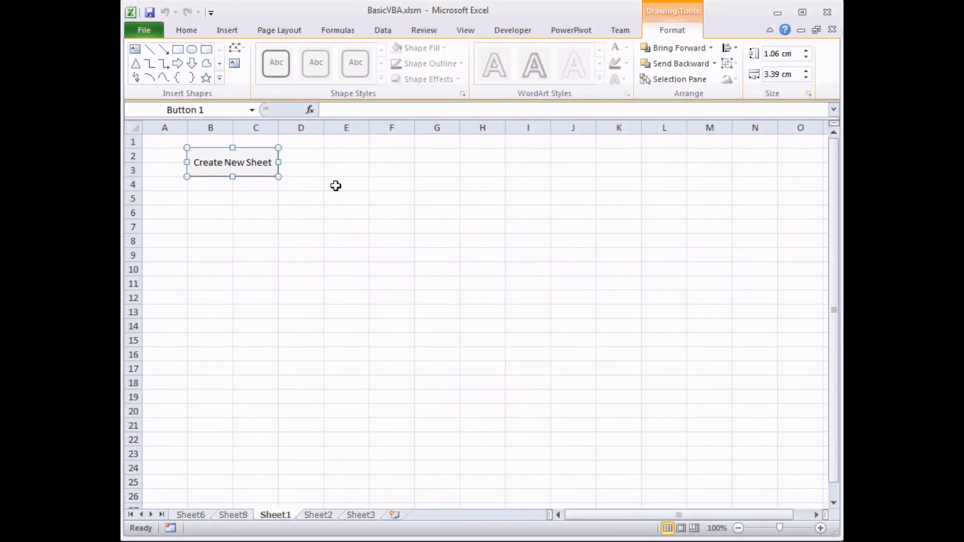
mouse_move(379, 188)
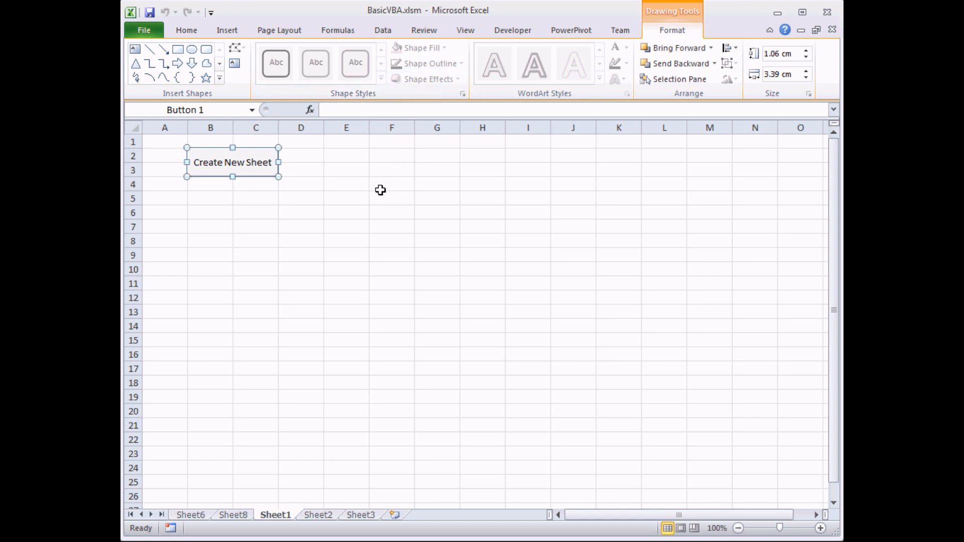
mouse_move(227, 30)
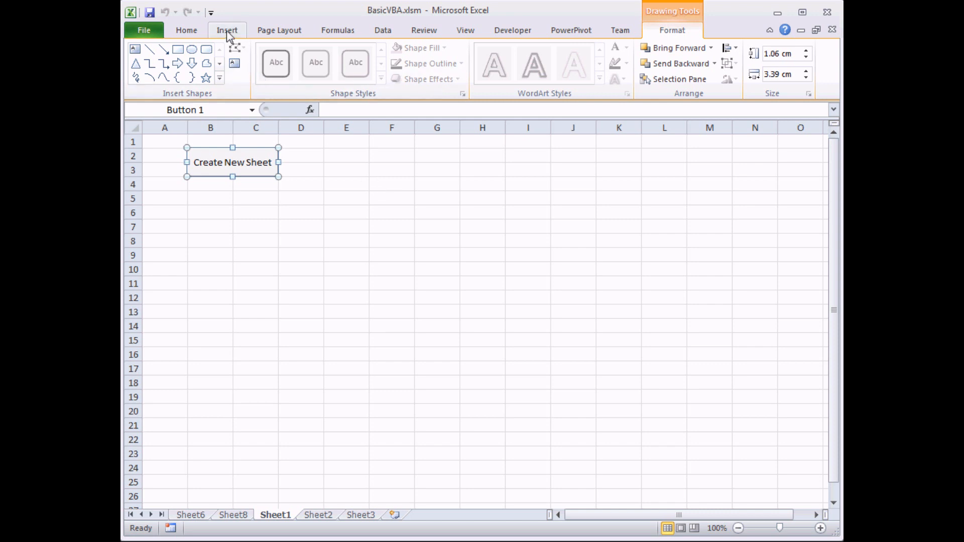
Pick the Heart from Basic Shapes in the Insert Shapes gallery
click(227, 29)
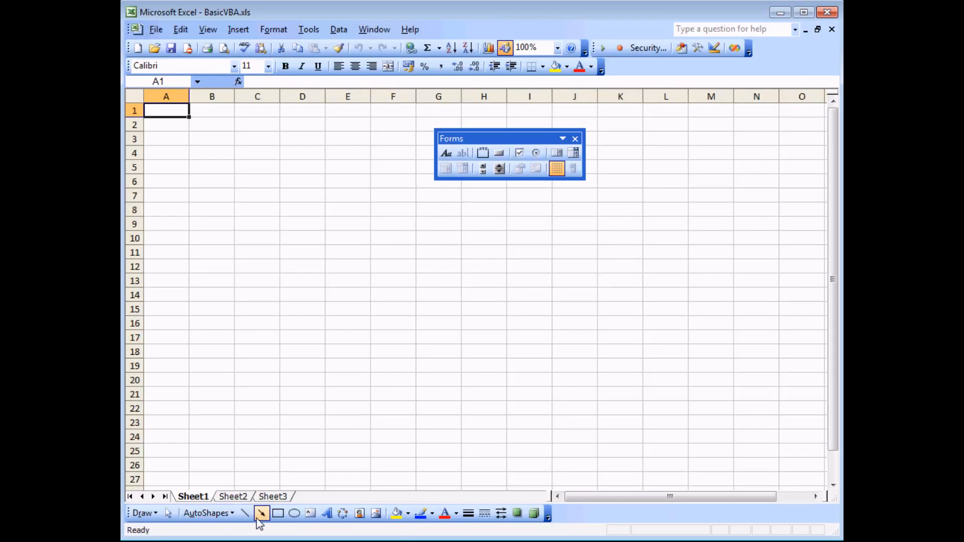
click(207, 513)
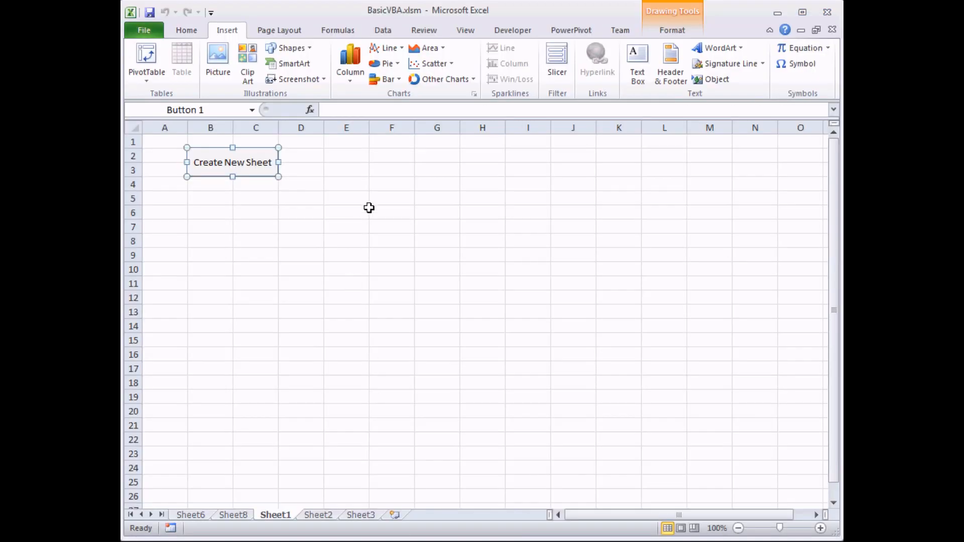
mouse_move(383, 177)
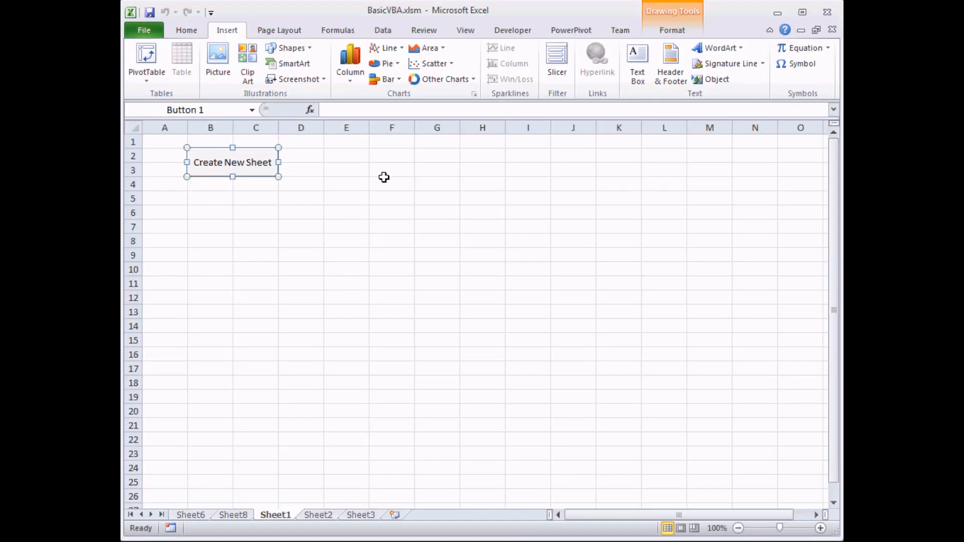
click(291, 48)
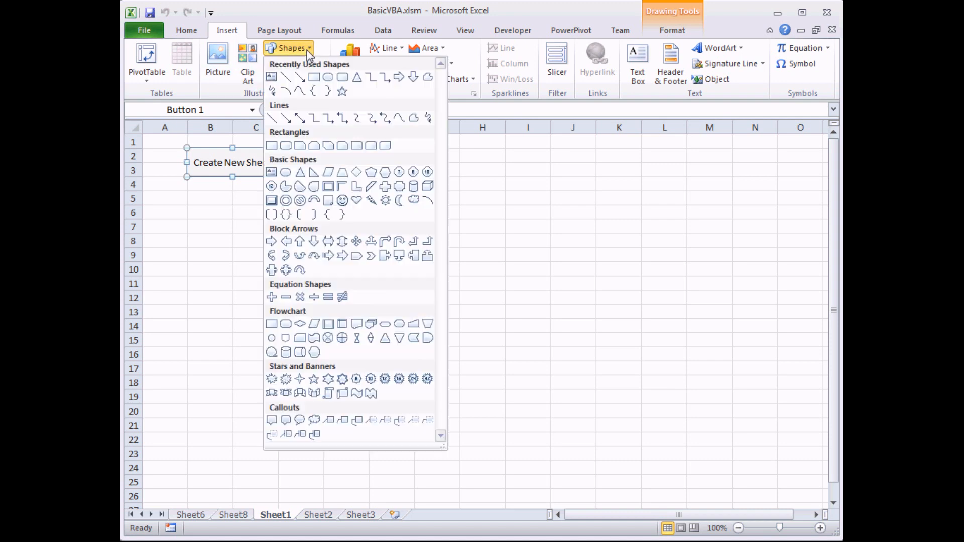
mouse_move(327, 118)
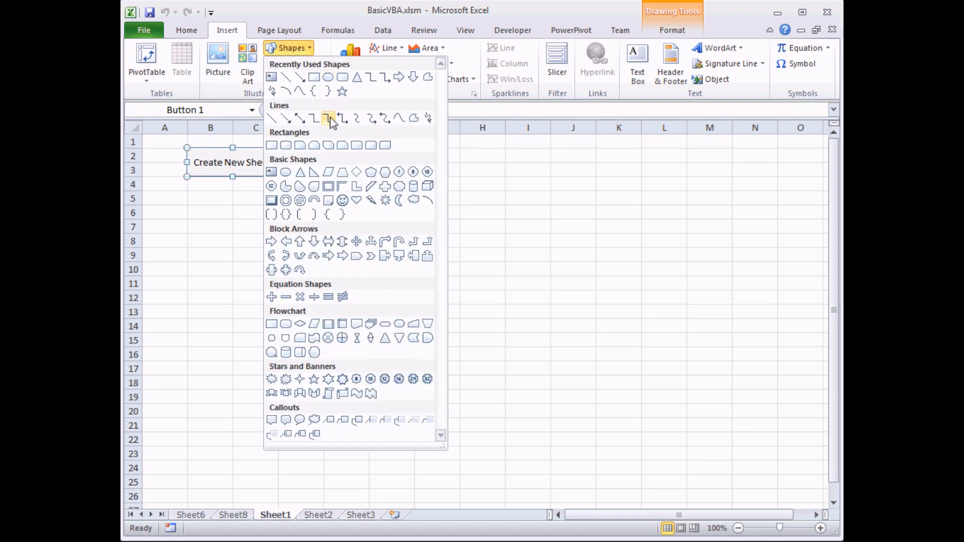
mouse_move(356, 145)
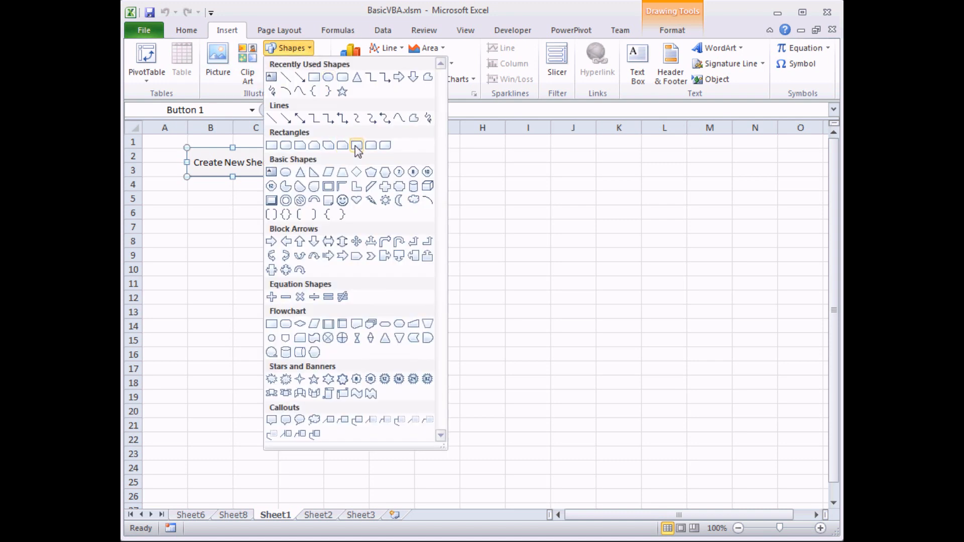
mouse_move(369, 201)
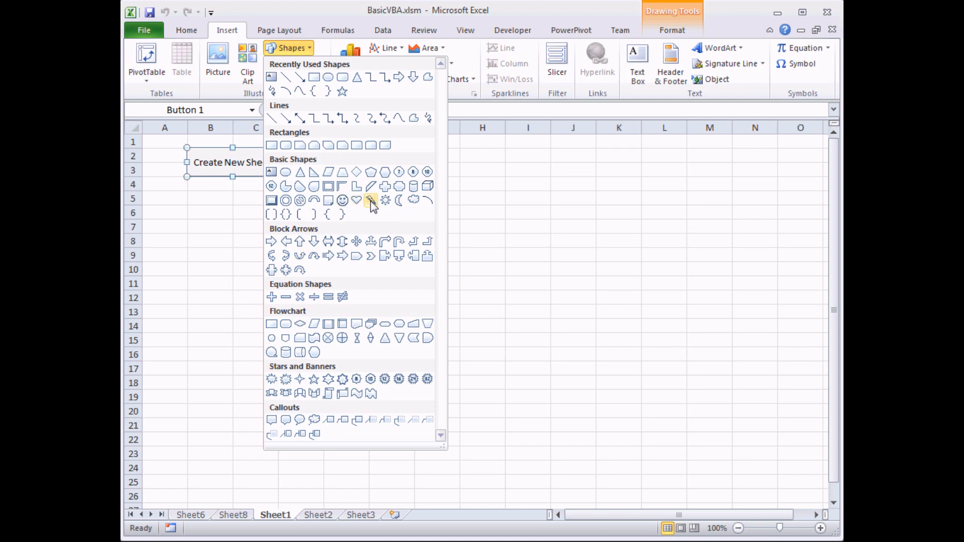
click(371, 200)
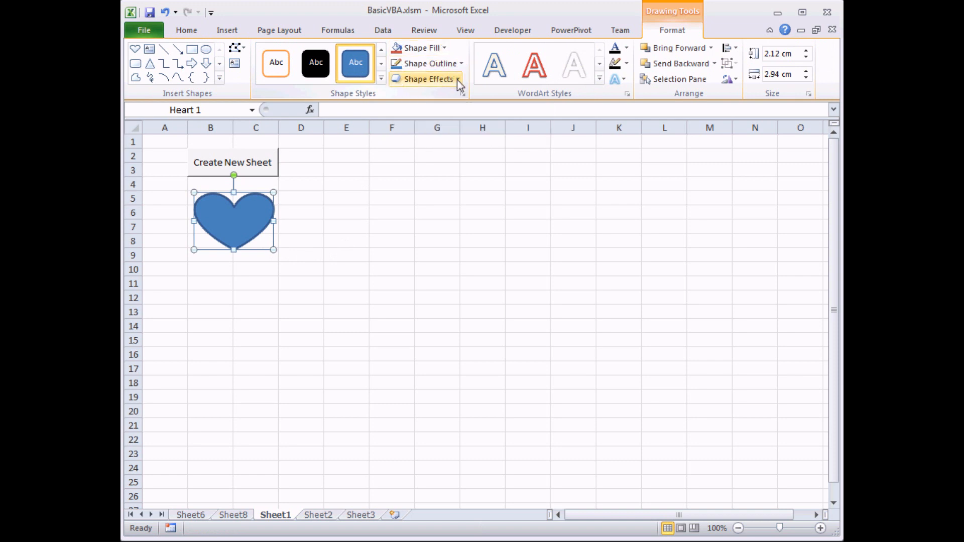
mouse_move(213, 240)
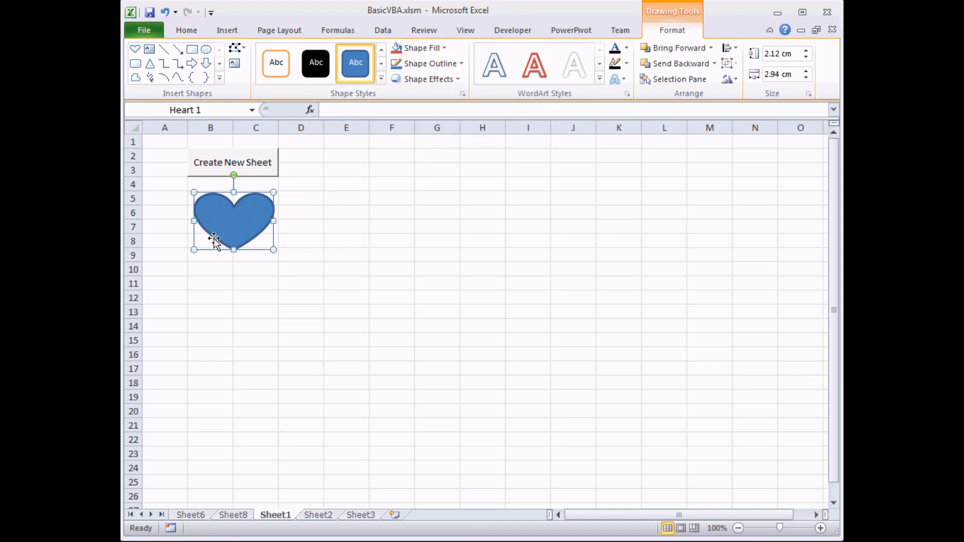
mouse_move(322, 253)
text(Create new Sheet)
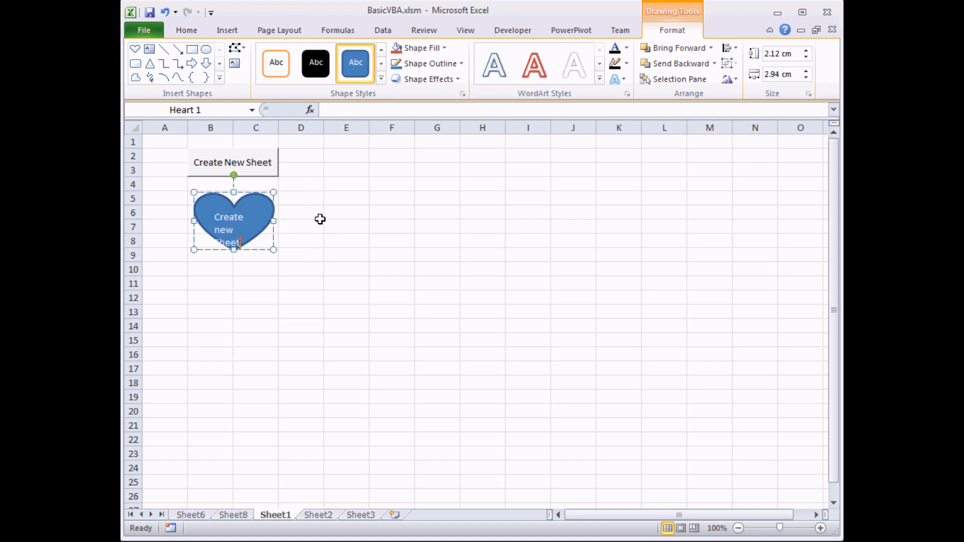
mouse_move(336, 215)
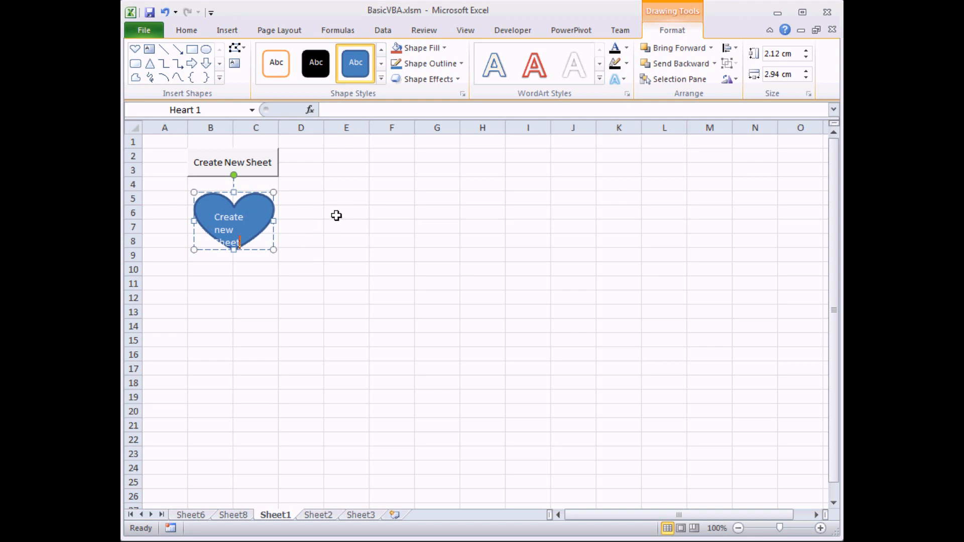
Draw the blue heart below the button, label it Create, and deselect it
click(301, 239)
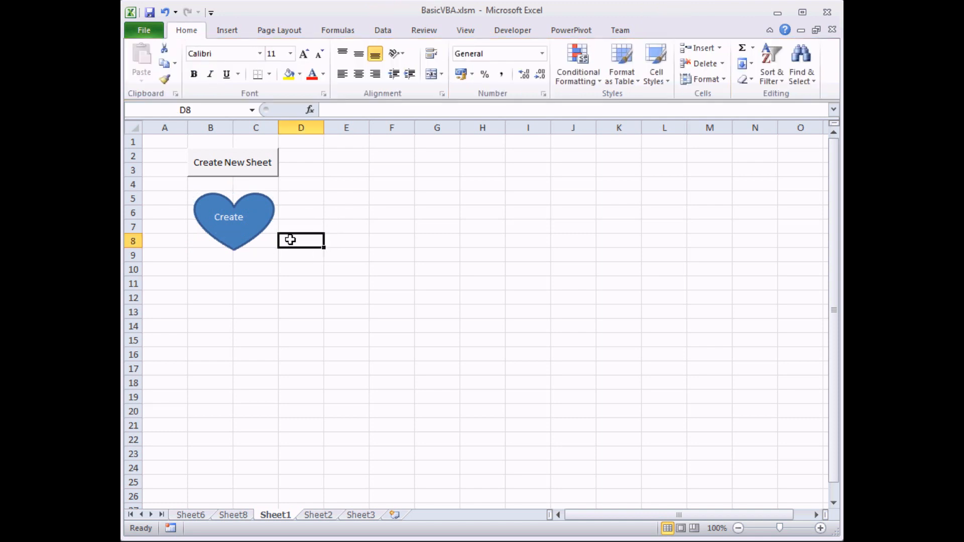
mouse_move(245, 239)
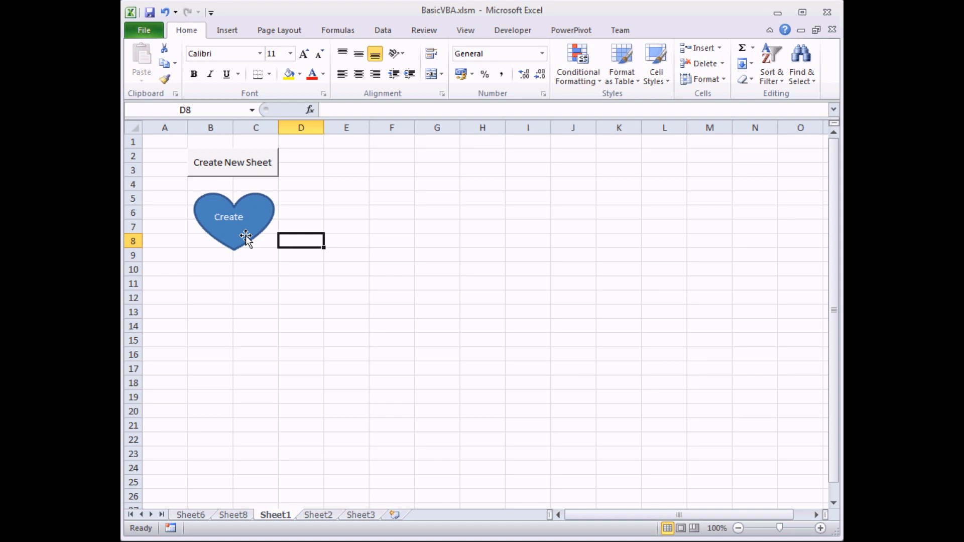
Assign the CreateAndLabelNewSheet macro to the Create heart via its right-click menu
right_click(246, 237)
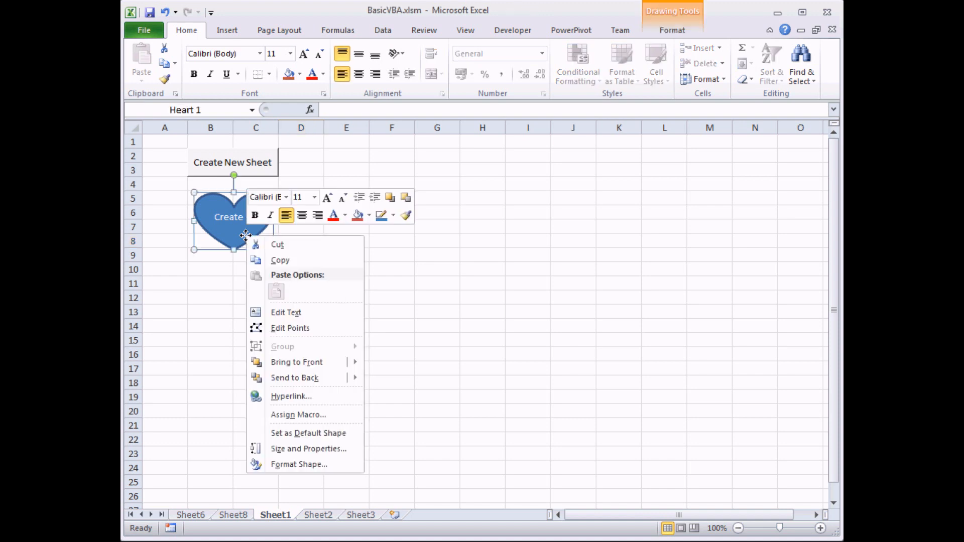
mouse_move(298, 415)
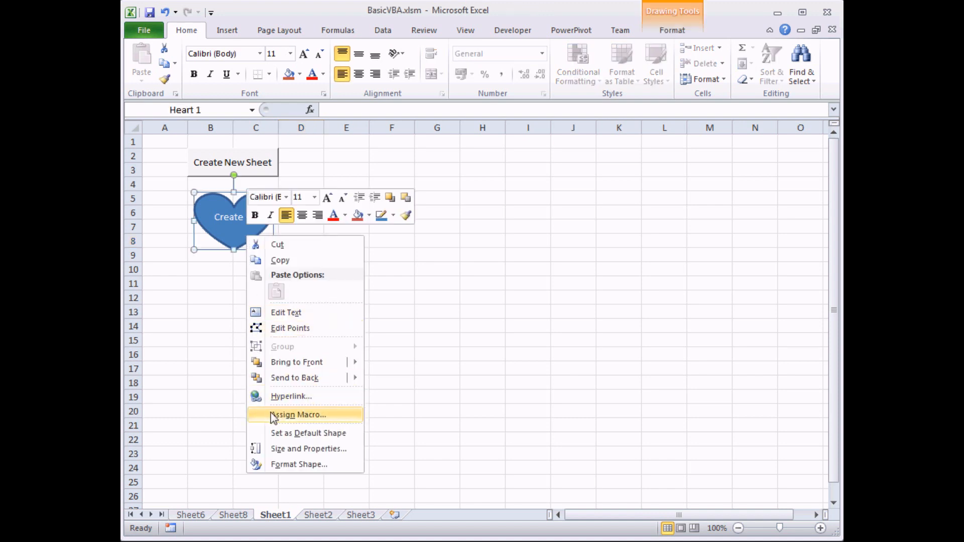
mouse_move(335, 418)
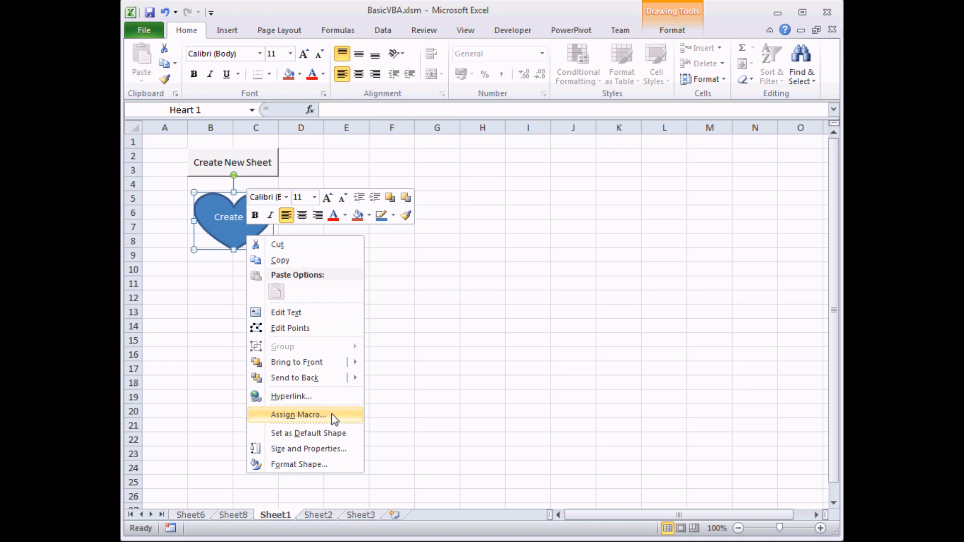
click(297, 415)
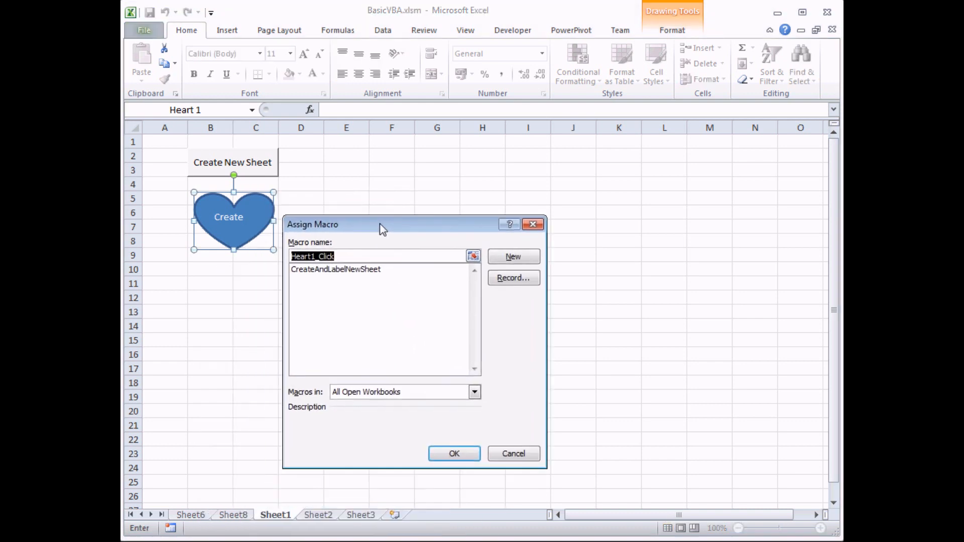
drag(381, 224, 406, 160)
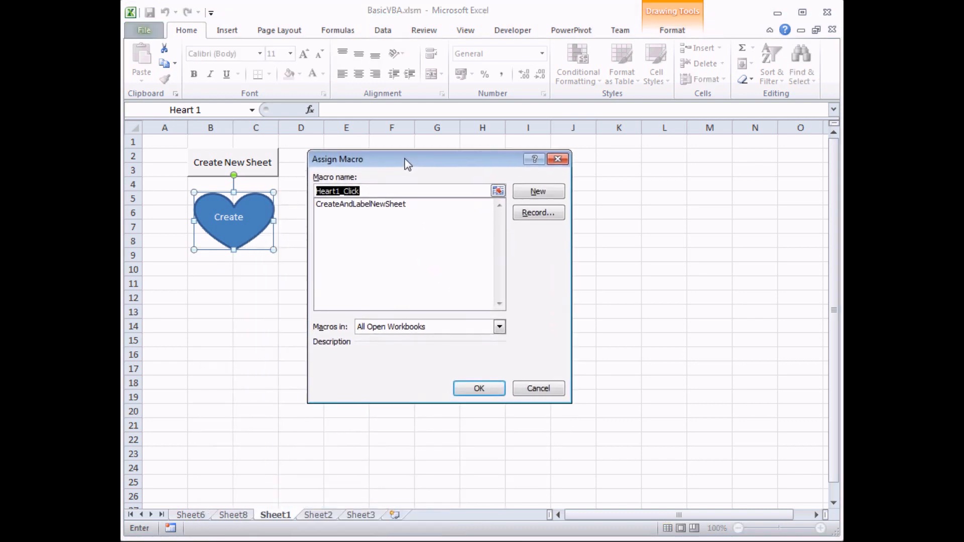
mouse_move(383, 207)
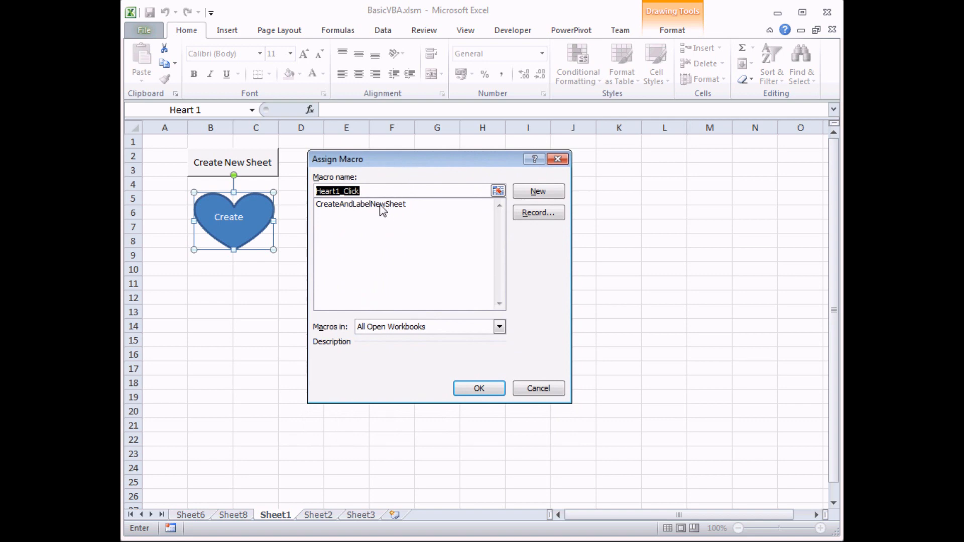
click(361, 204)
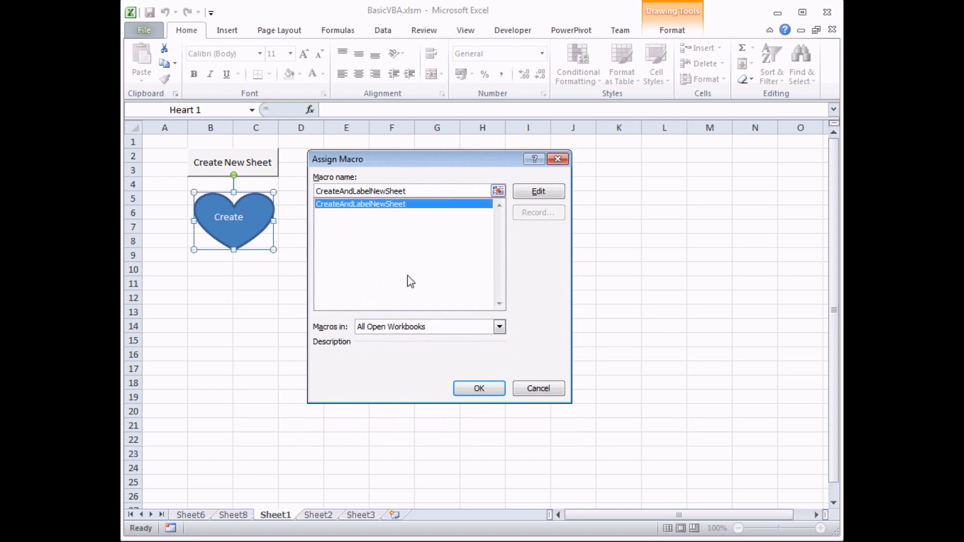
click(478, 387)
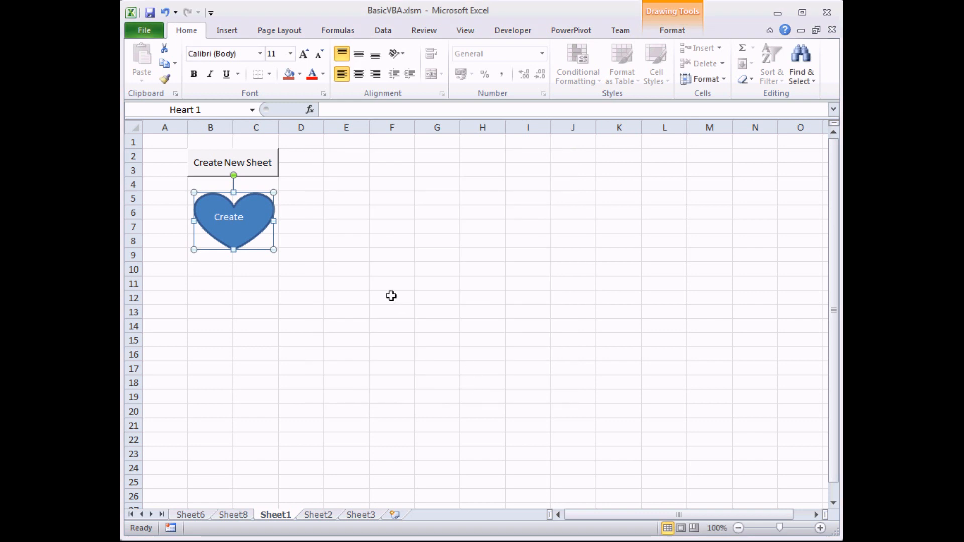
mouse_move(318, 200)
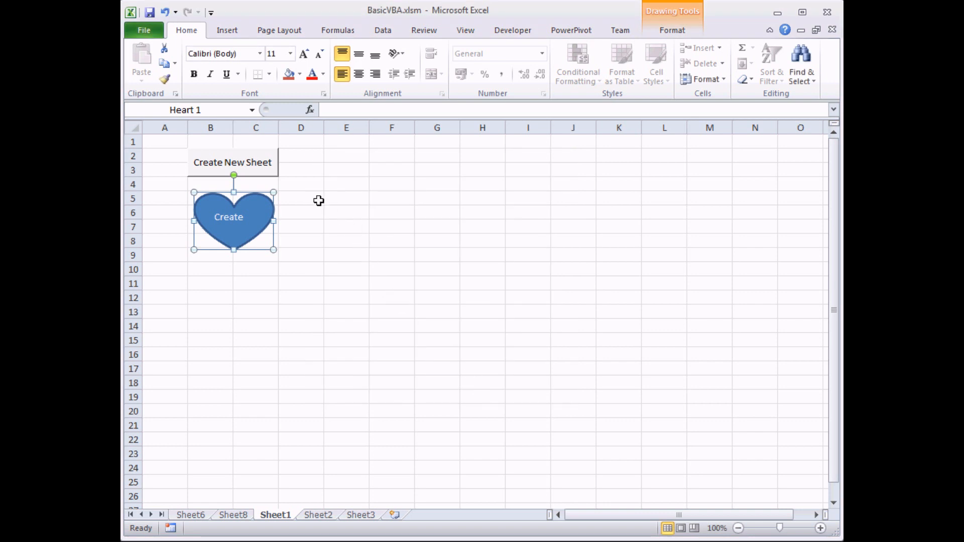
Deselect the heart, then click it to run the macro that adds Sheet9
click(347, 255)
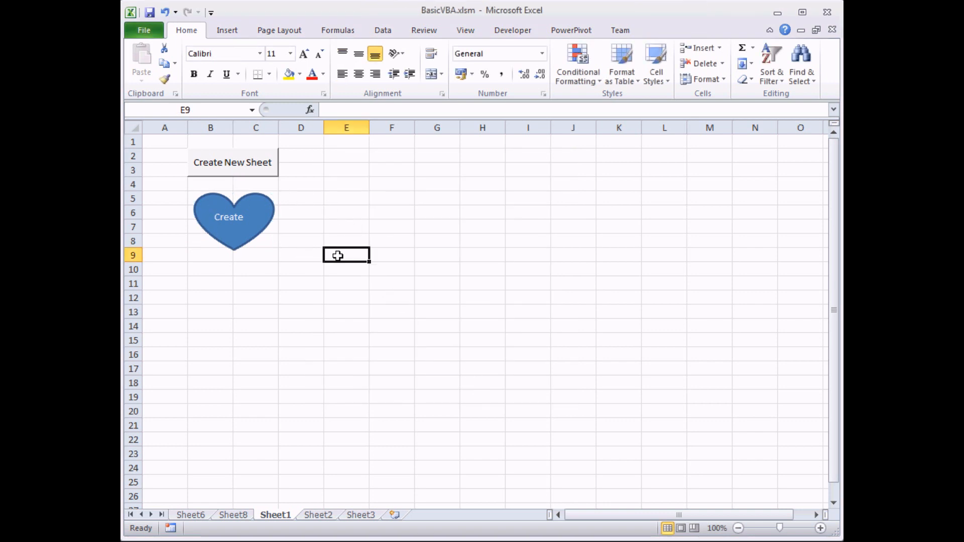
mouse_move(252, 244)
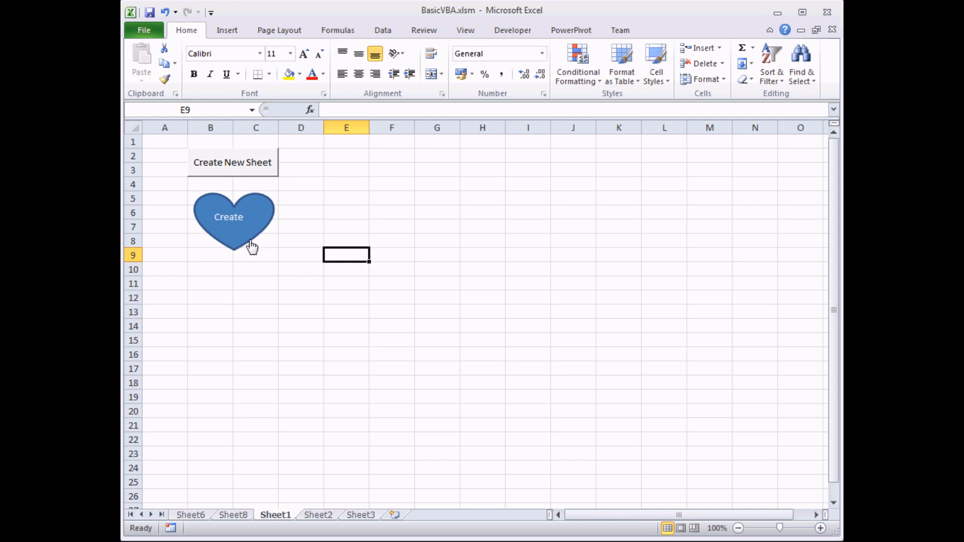
mouse_move(232, 239)
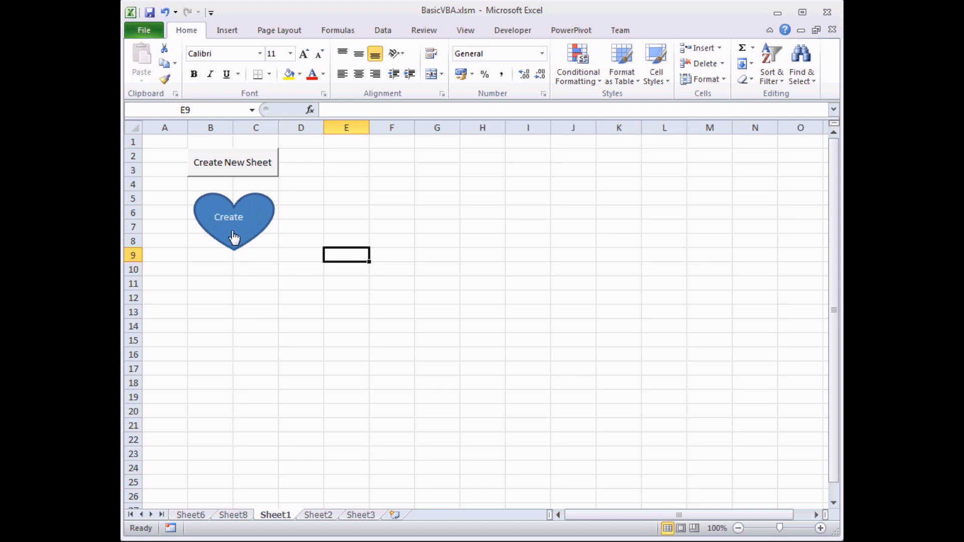
click(233, 217)
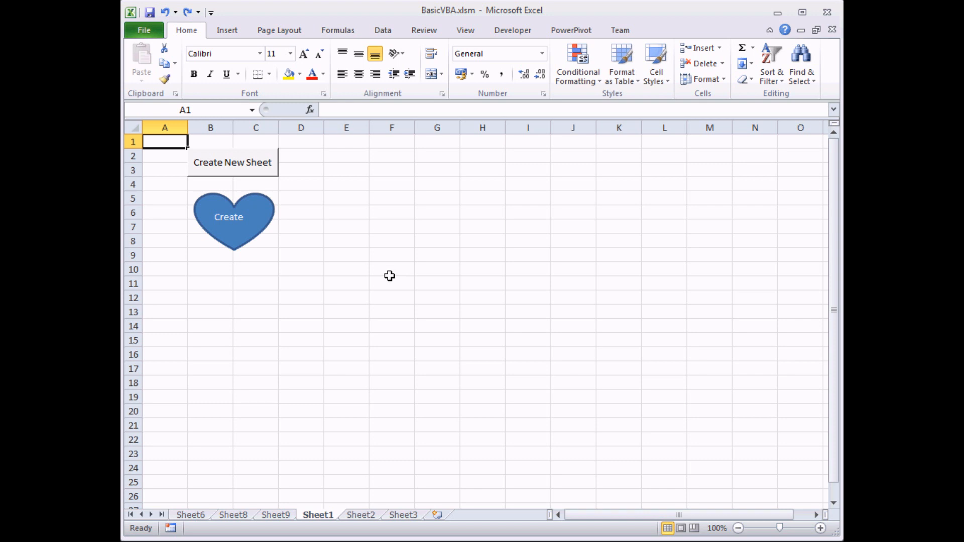
mouse_move(302, 154)
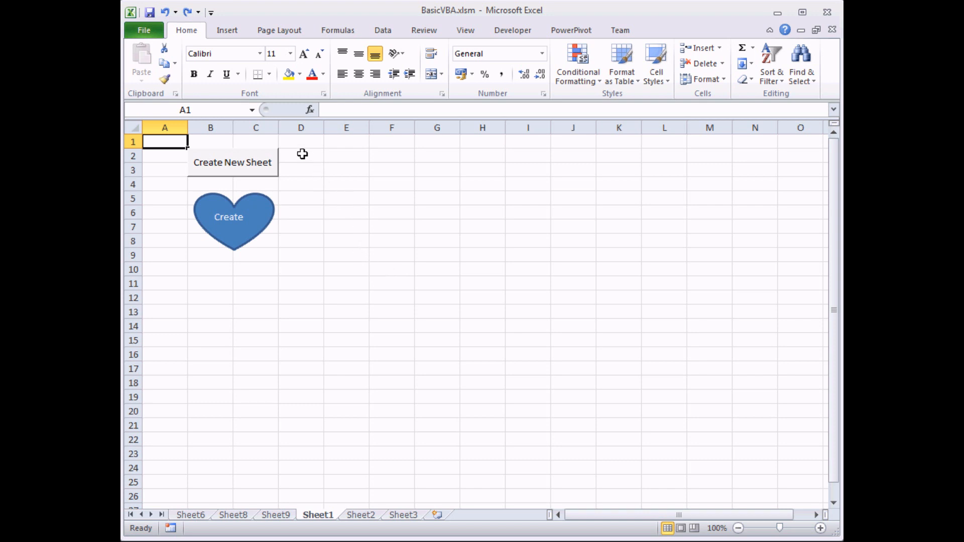
mouse_move(315, 234)
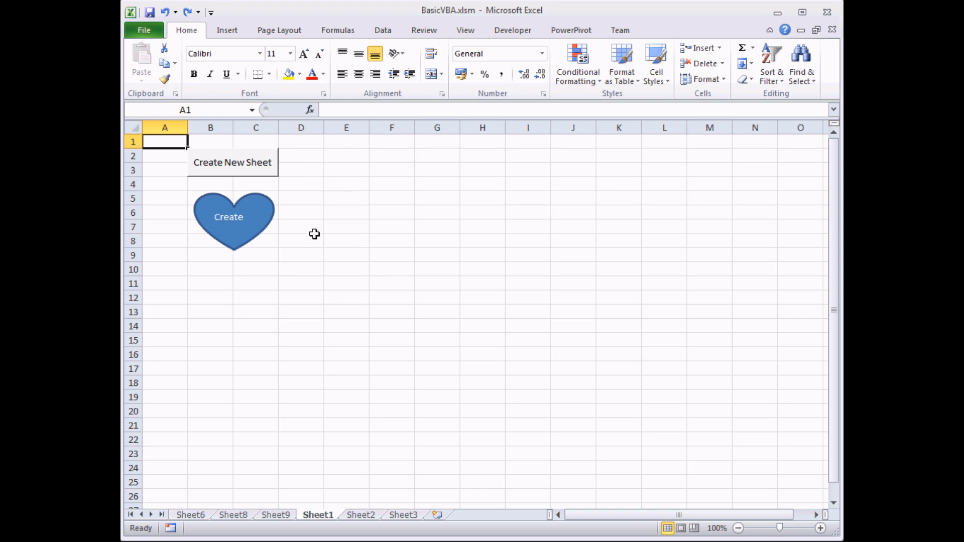
mouse_move(328, 219)
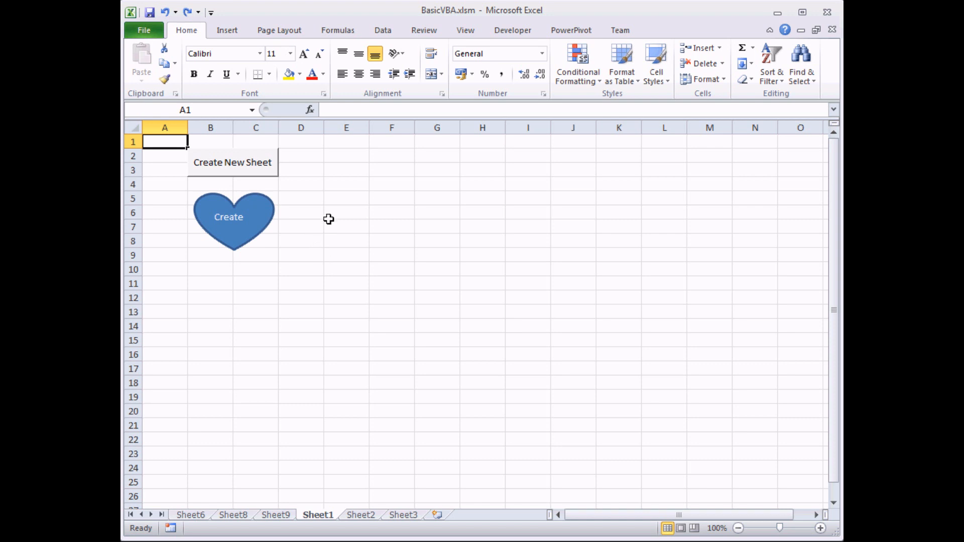
mouse_move(478, 27)
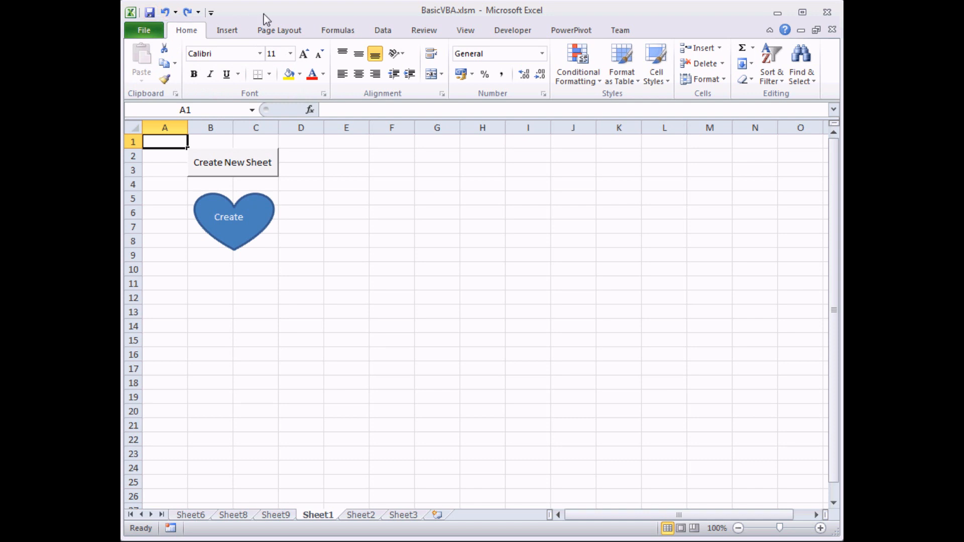
mouse_move(276, 17)
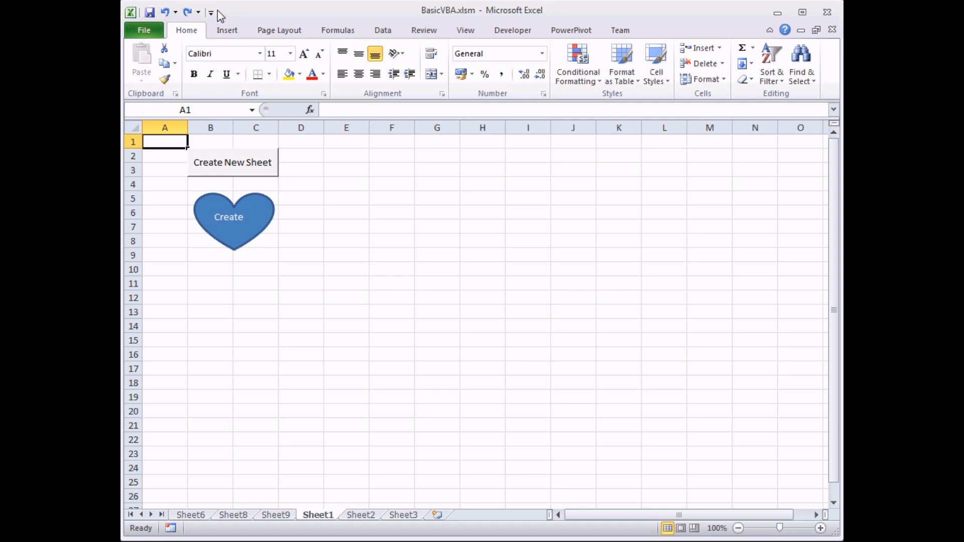
mouse_move(211, 11)
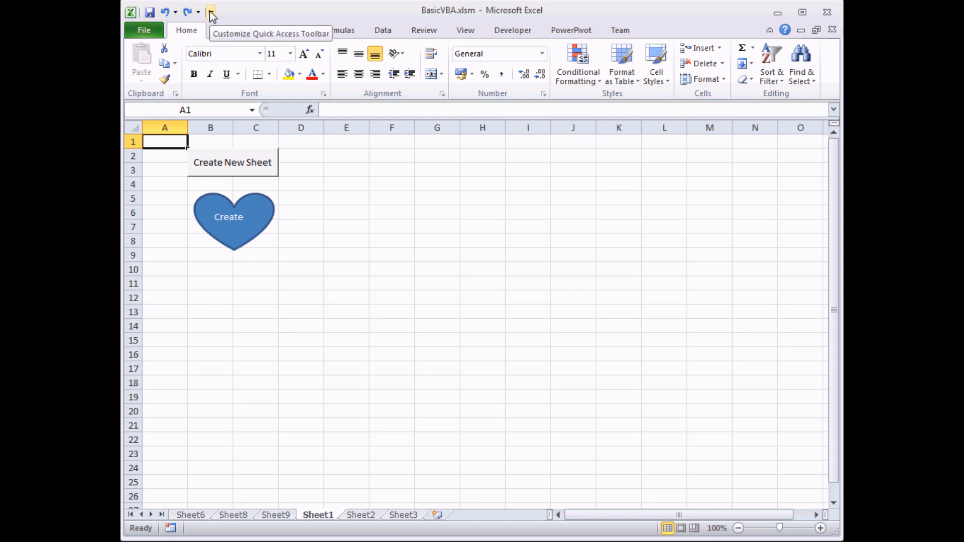
Customize the Quick Access Toolbar for BasicVBA.xlsm only and choose Macros as the command source
click(210, 11)
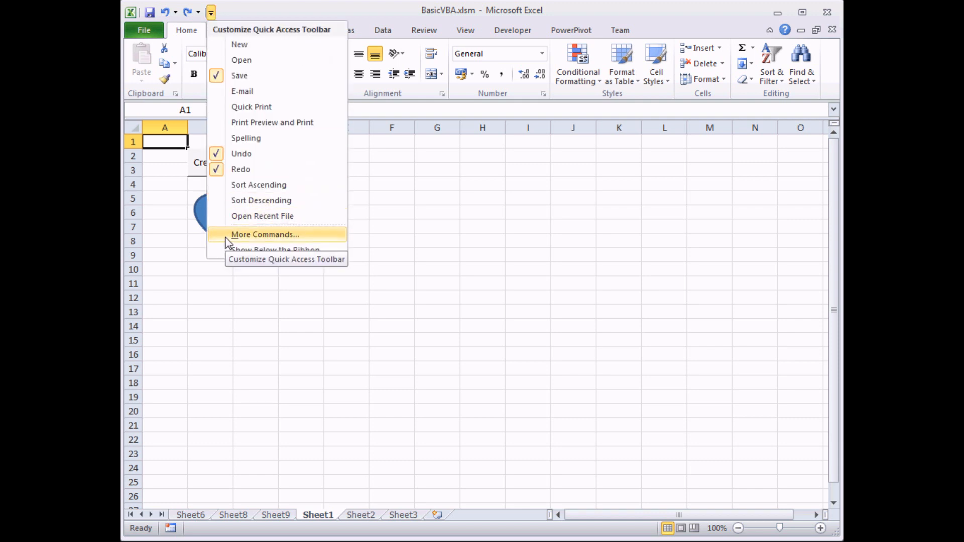
click(264, 234)
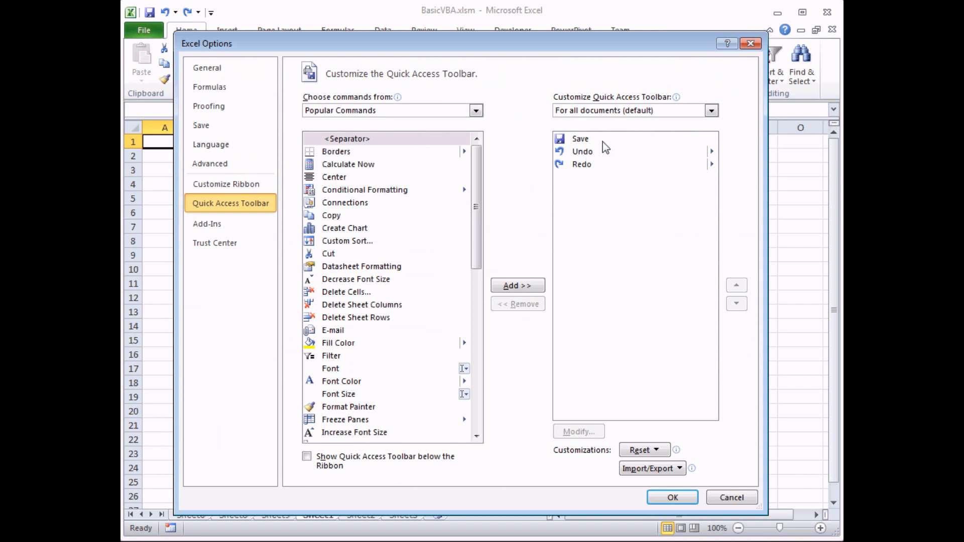
mouse_move(640, 84)
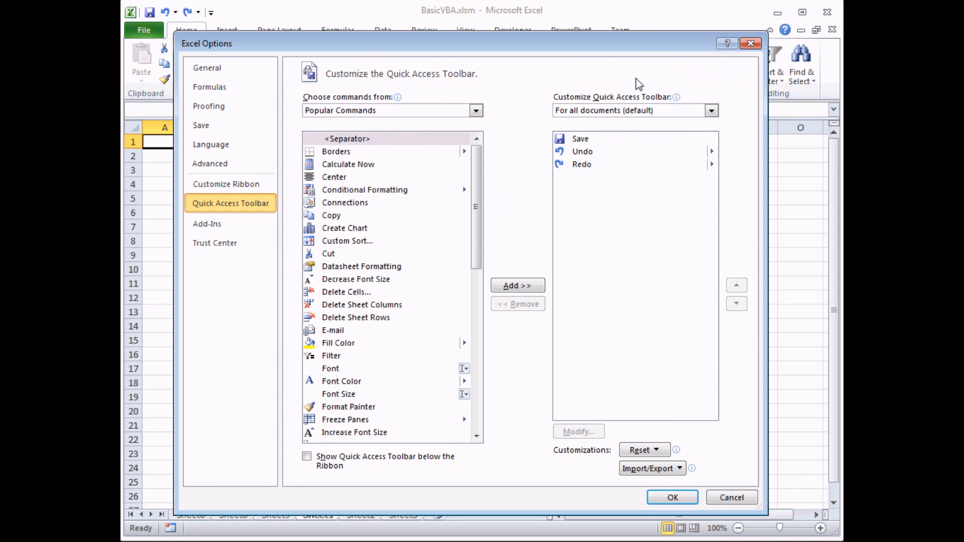
mouse_move(621, 122)
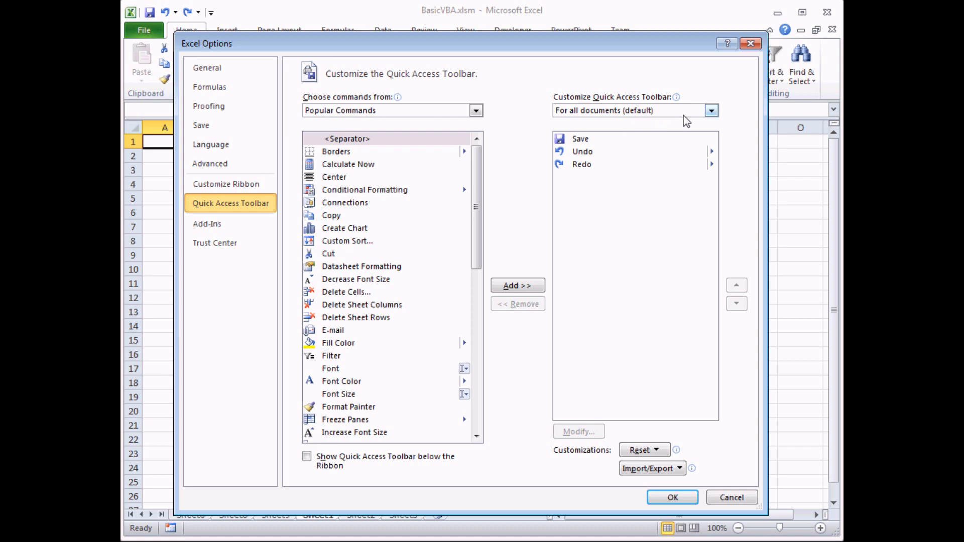
click(710, 110)
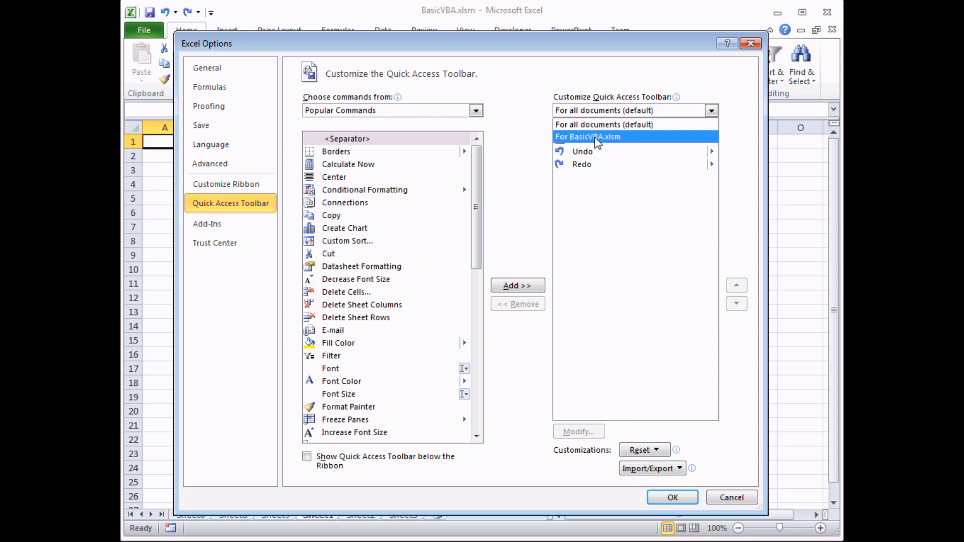
click(587, 137)
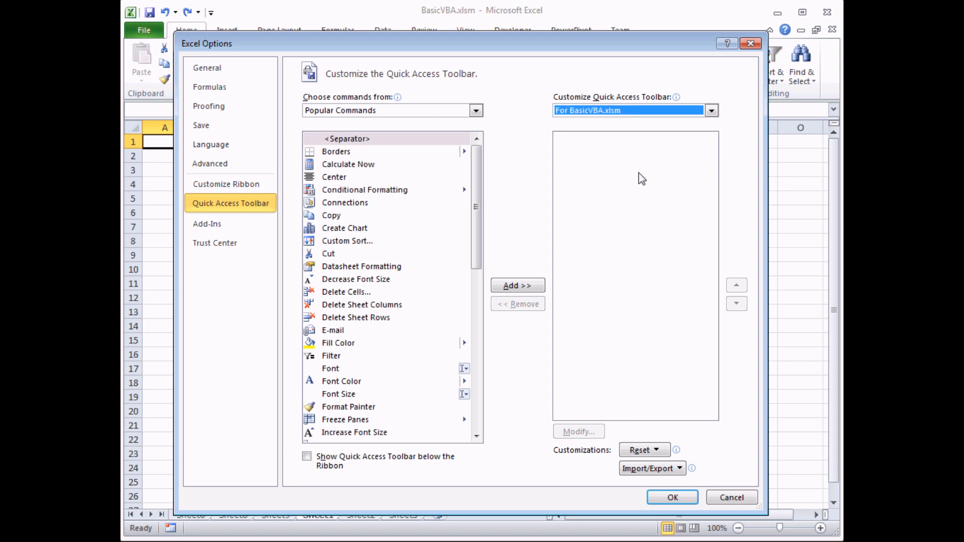
mouse_move(637, 153)
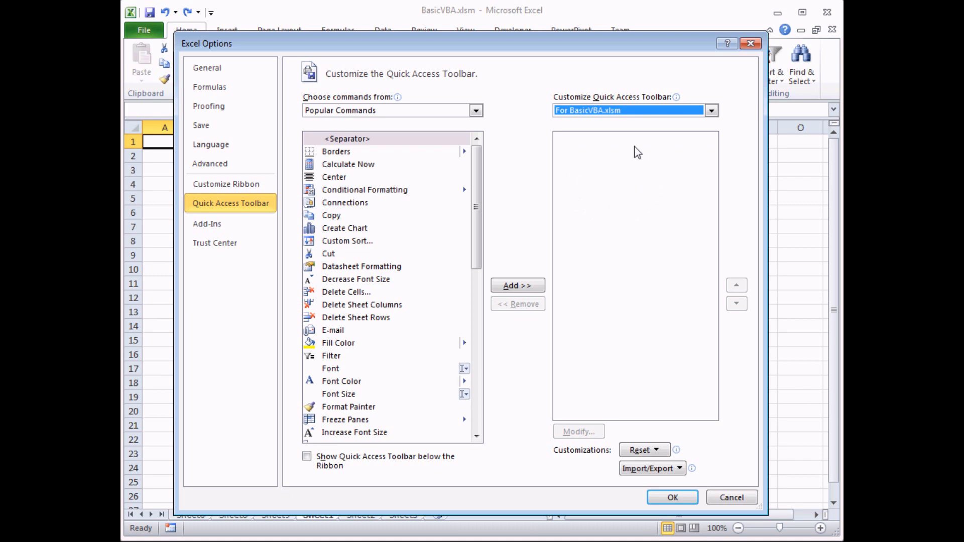
mouse_move(599, 179)
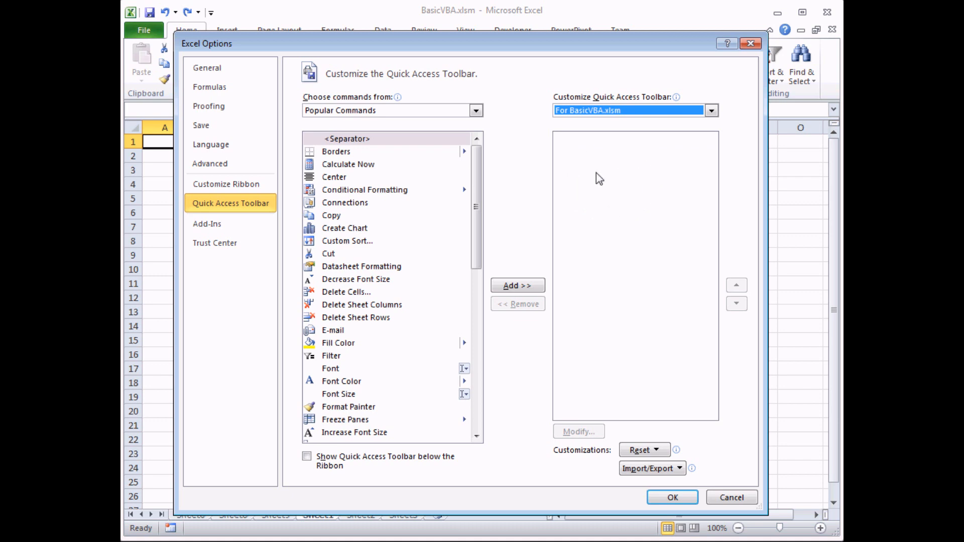
mouse_move(406, 202)
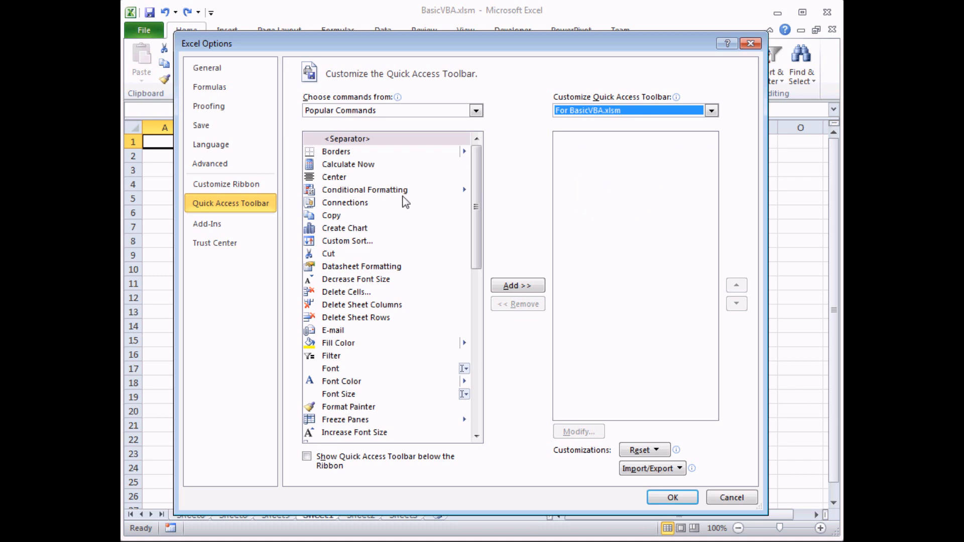
mouse_move(373, 311)
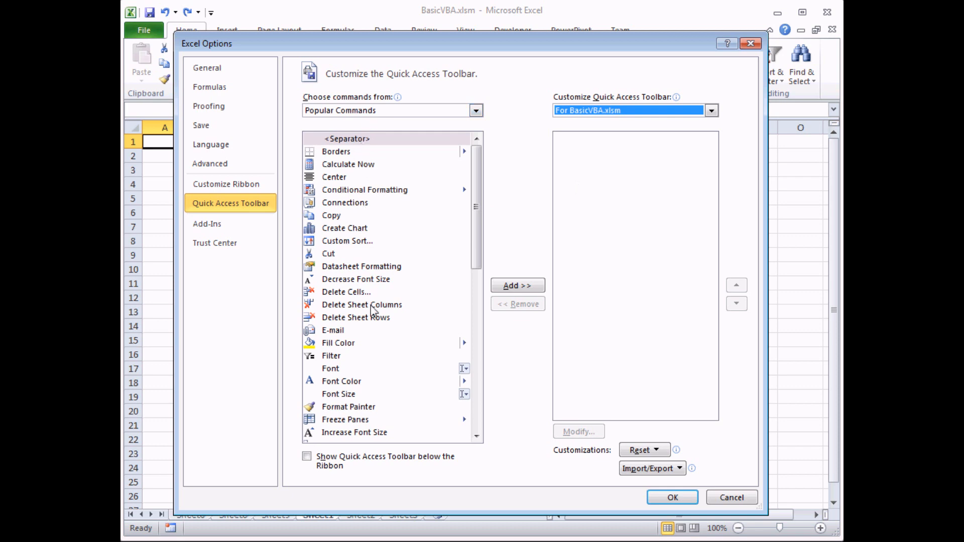
click(475, 110)
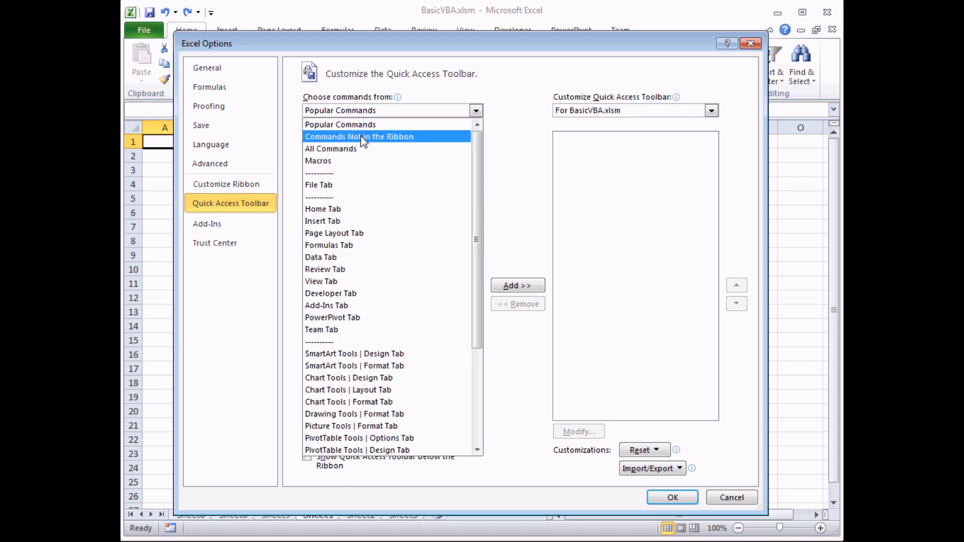
click(319, 161)
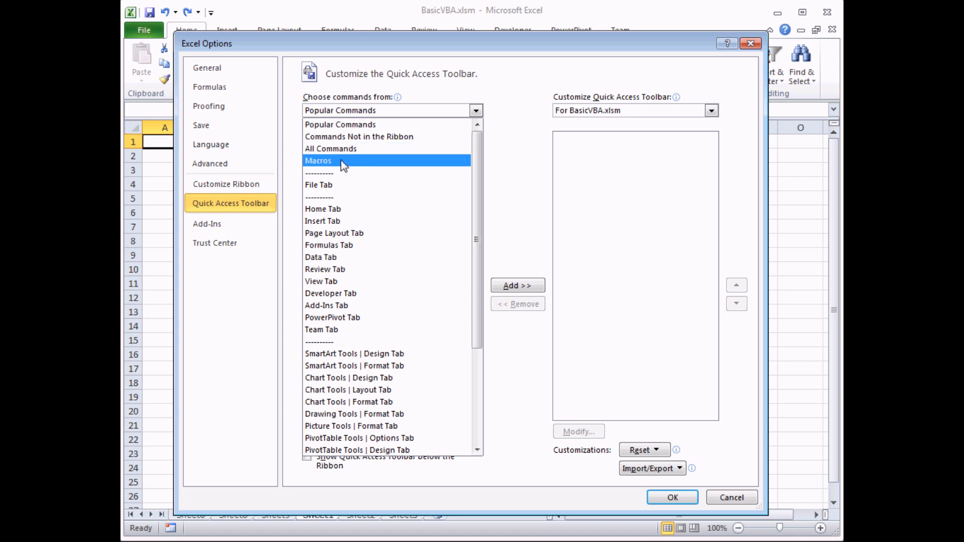
mouse_move(344, 168)
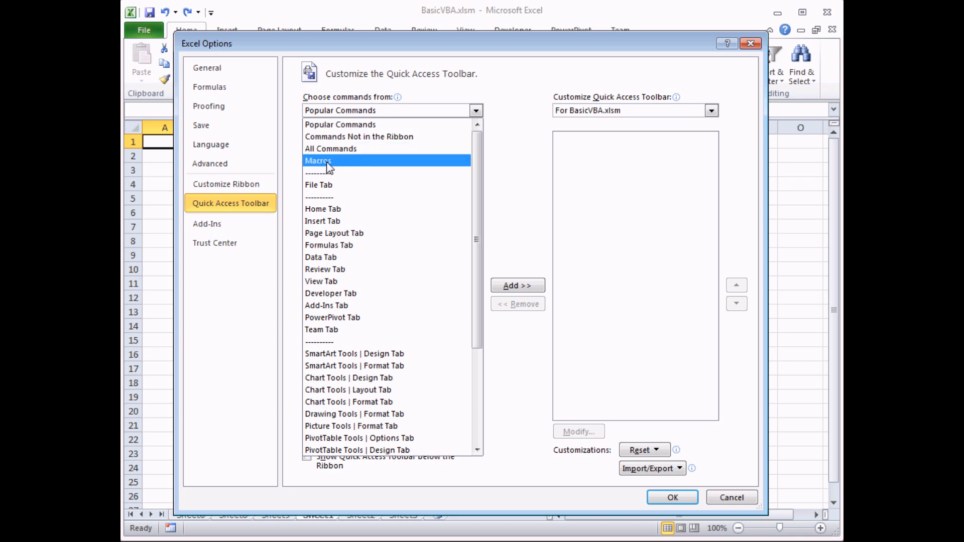
Add CreateAndLabelNewSheet to the toolbar, then pick a new symbol and select its display name in Modify
click(318, 160)
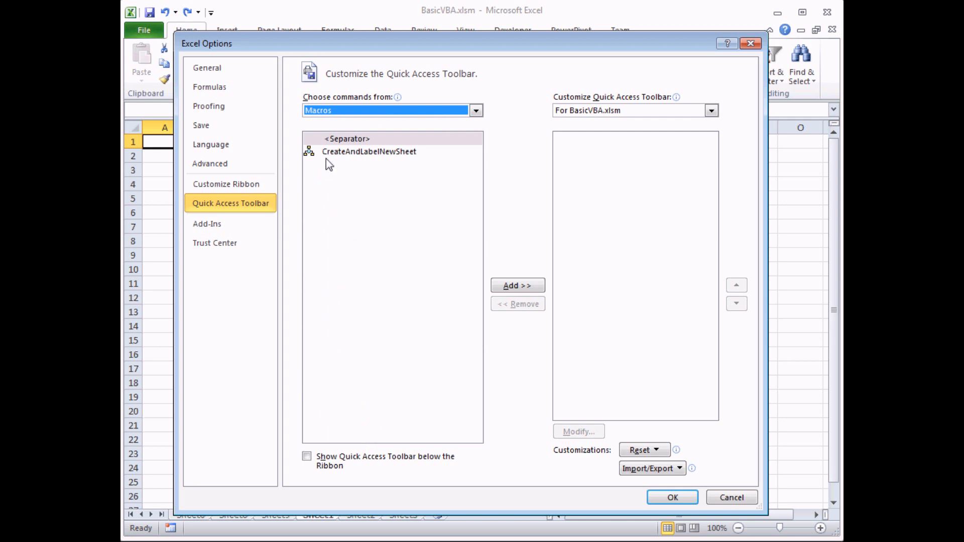
click(368, 152)
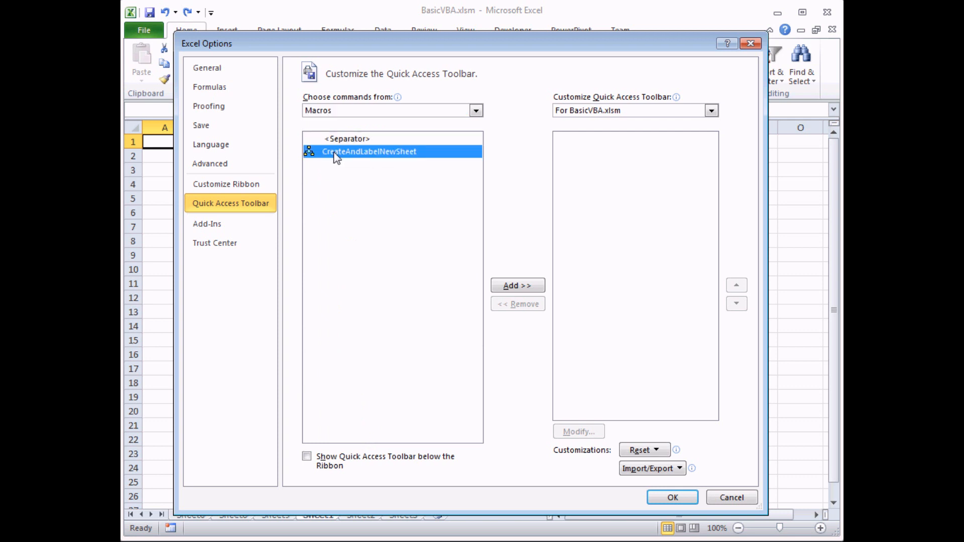
mouse_move(368, 182)
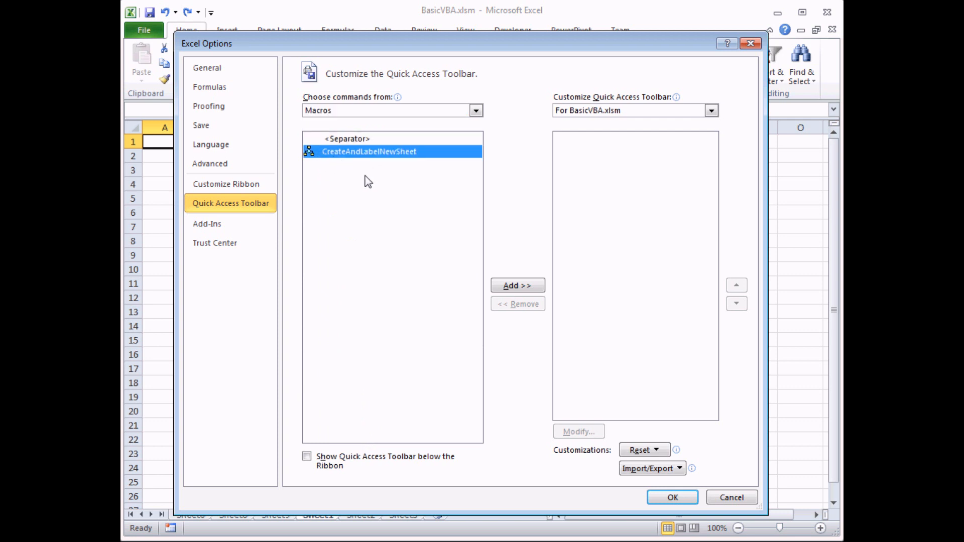
click(517, 284)
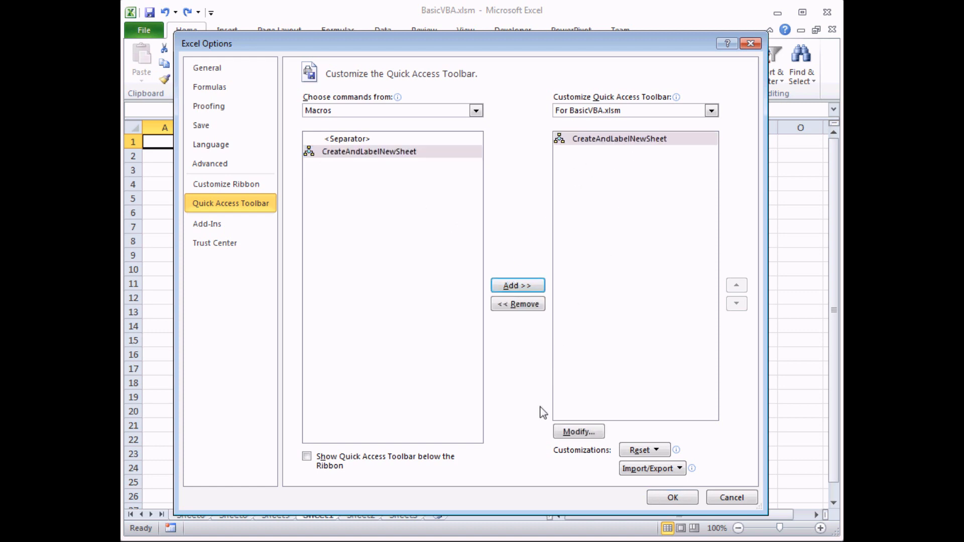
click(578, 431)
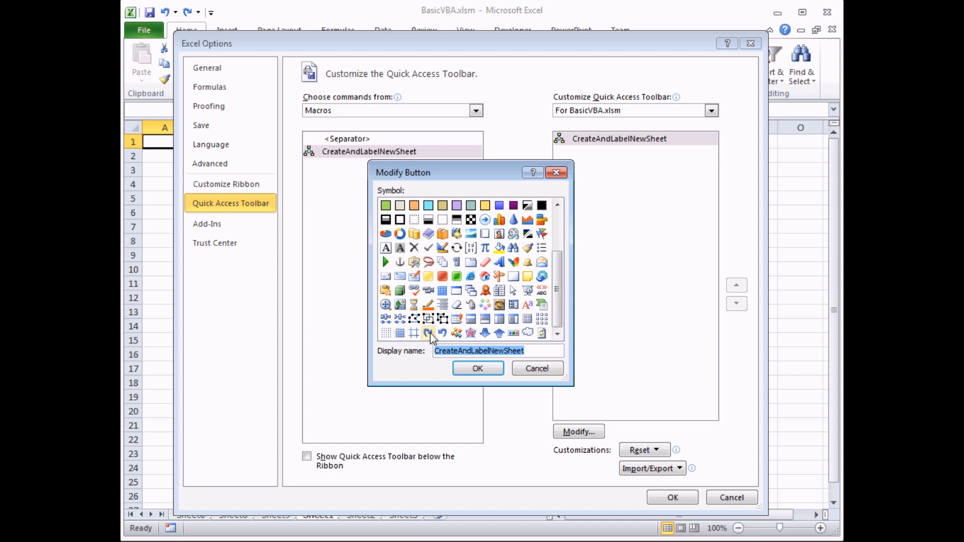
mouse_move(385, 289)
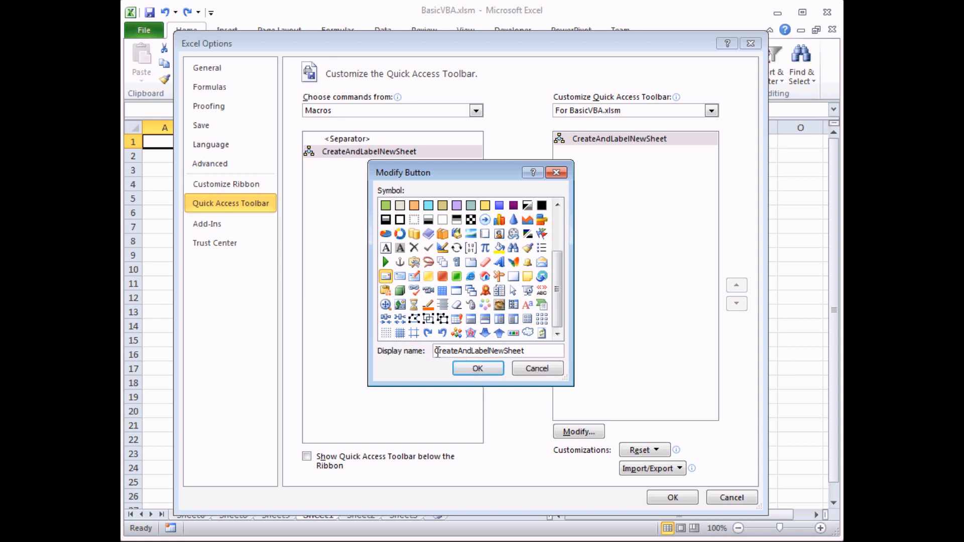
click(527, 351)
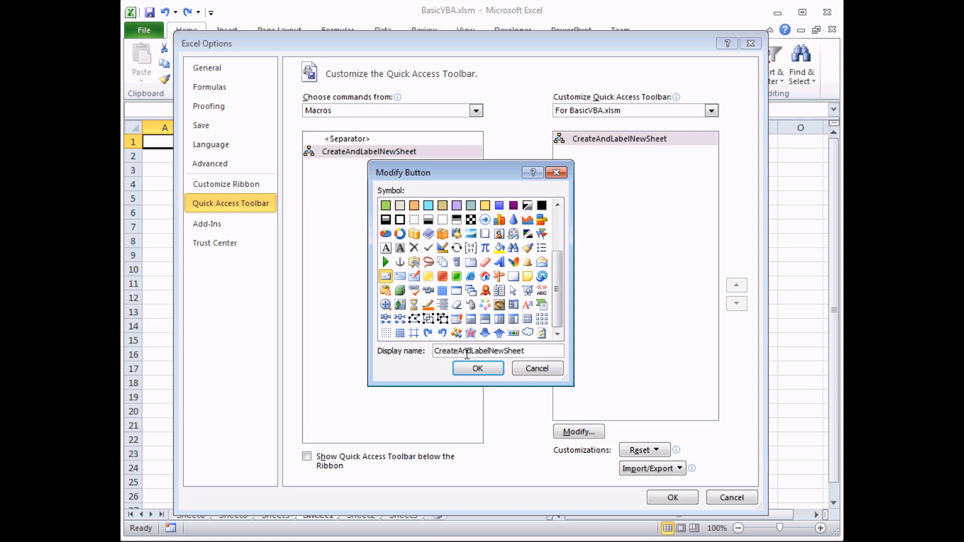
triple_click(479, 350)
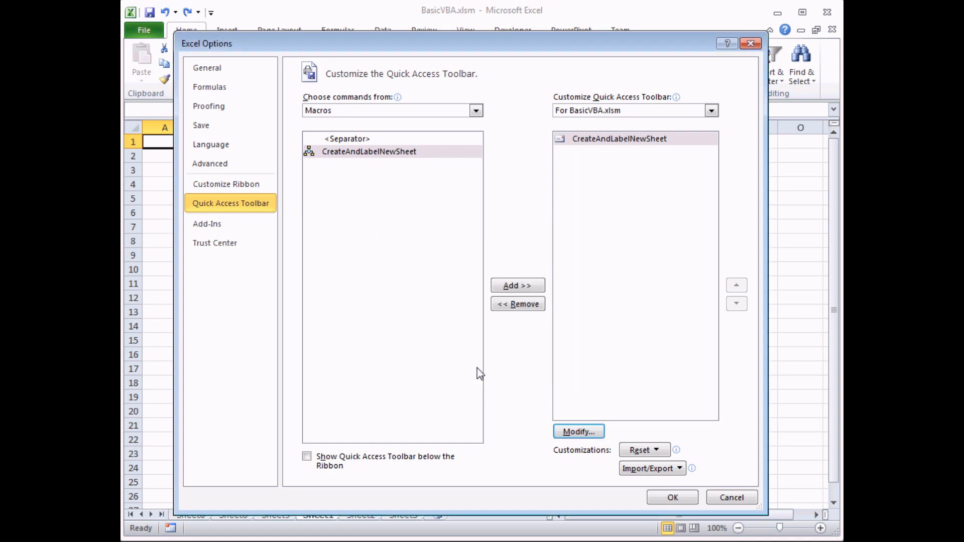
Confirm Excel Options so the macro button appears on BasicVBA.xlsm's Quick Access Toolbar
click(672, 496)
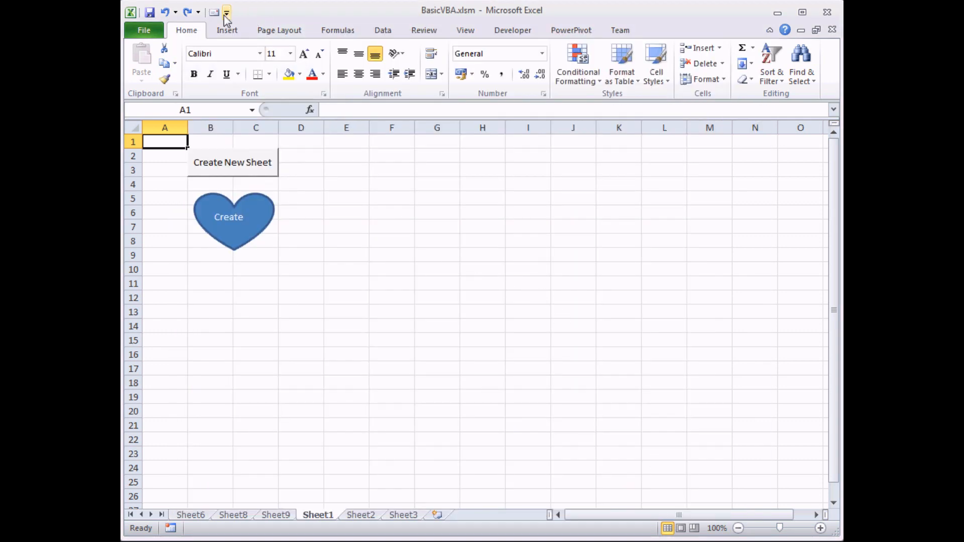
mouse_move(215, 13)
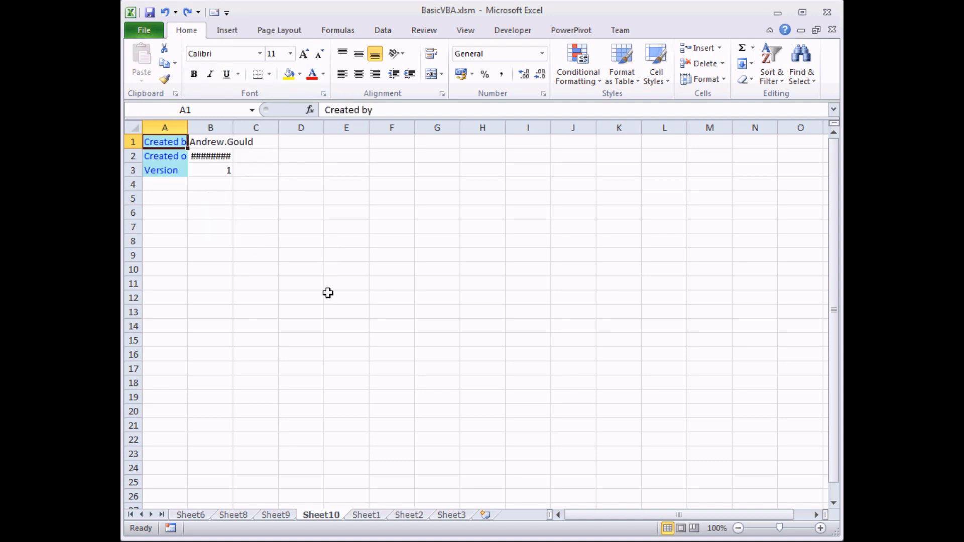
mouse_move(436, 241)
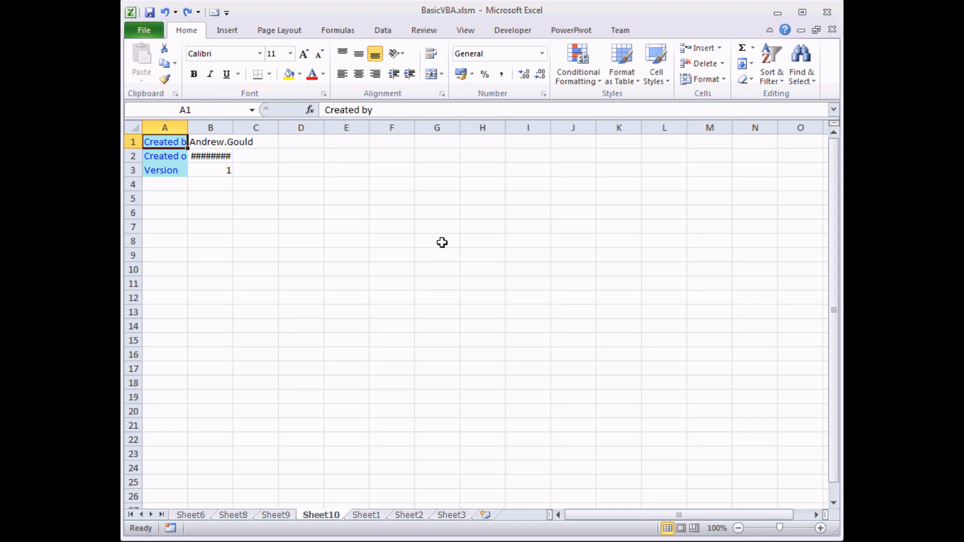
mouse_move(666, 32)
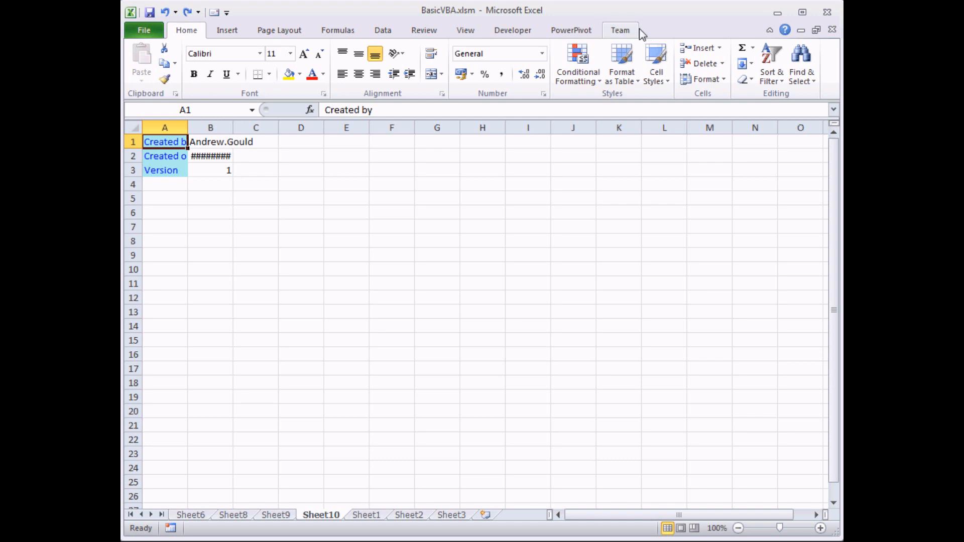
mouse_move(337, 29)
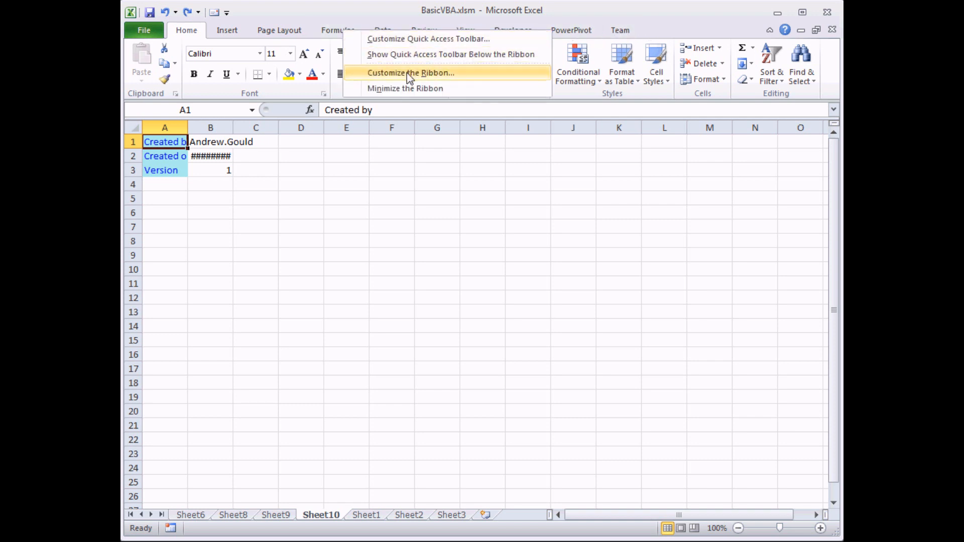
In Customize the Ribbon, create a new tab and rename it Wise Owl Tools
click(410, 72)
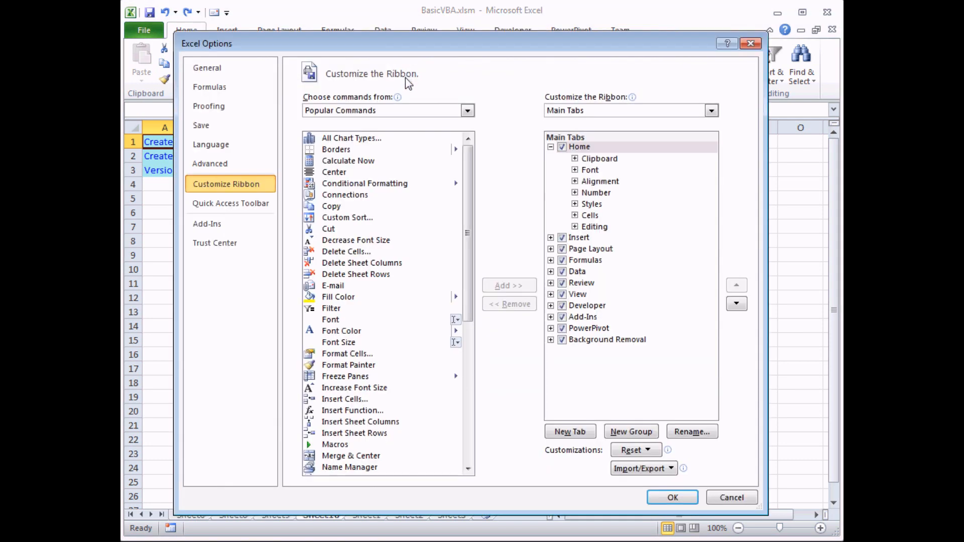
mouse_move(503, 108)
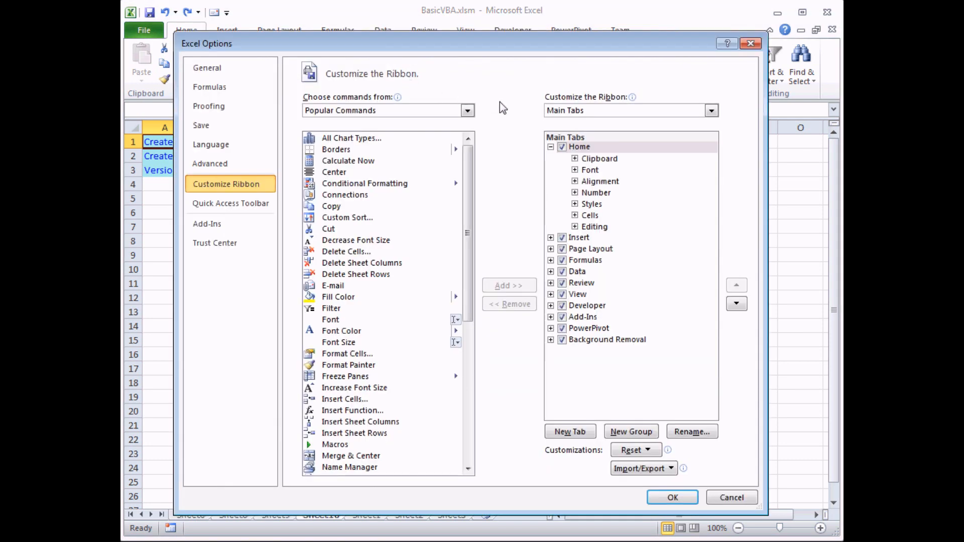
mouse_move(560, 454)
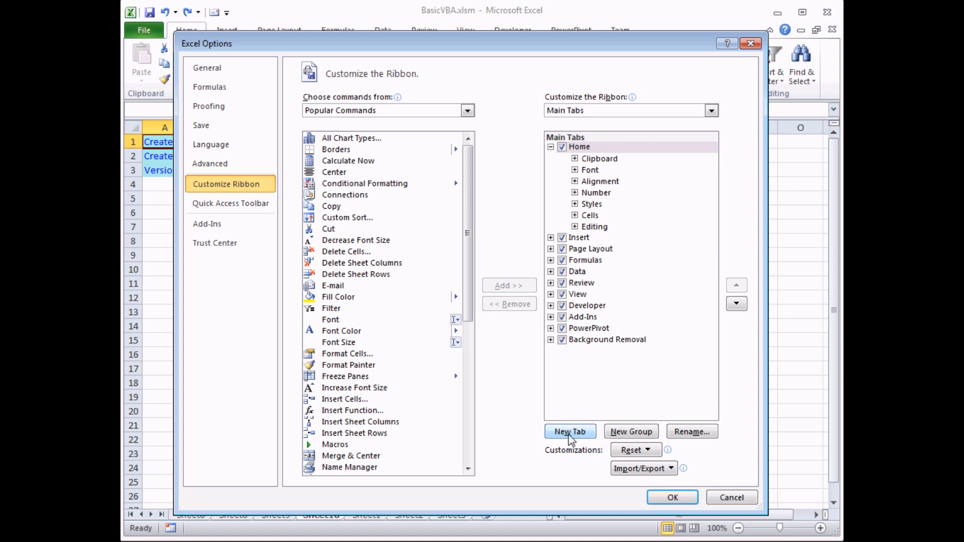
click(569, 430)
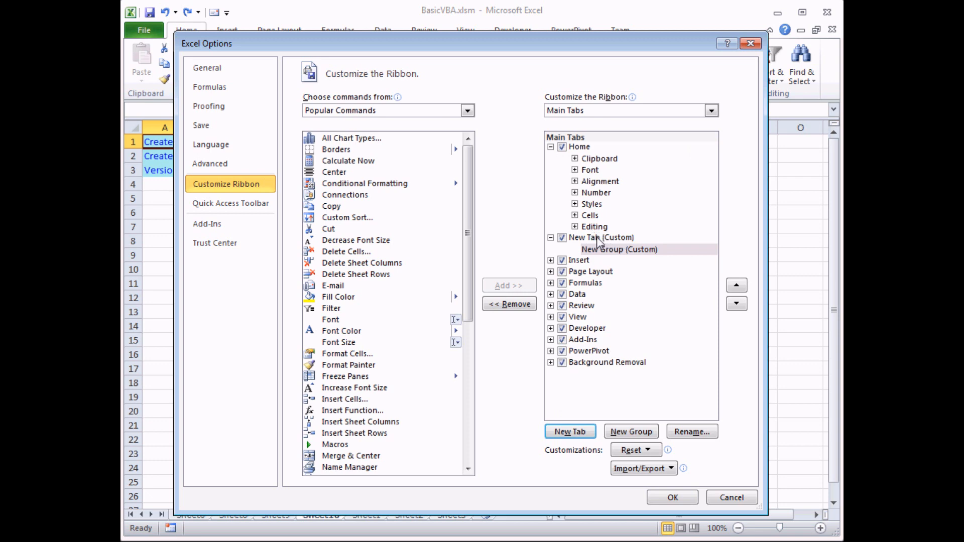
click(603, 237)
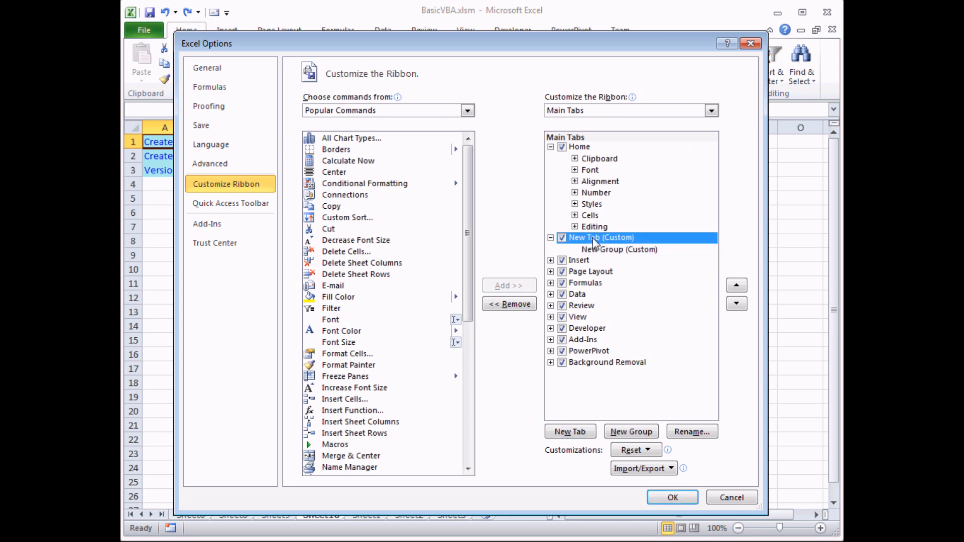
mouse_move(692, 431)
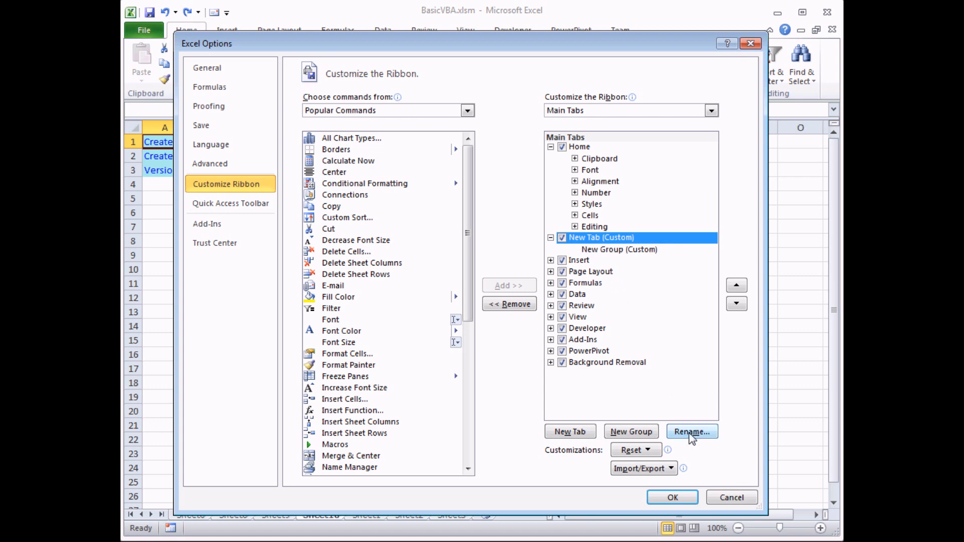
click(691, 430)
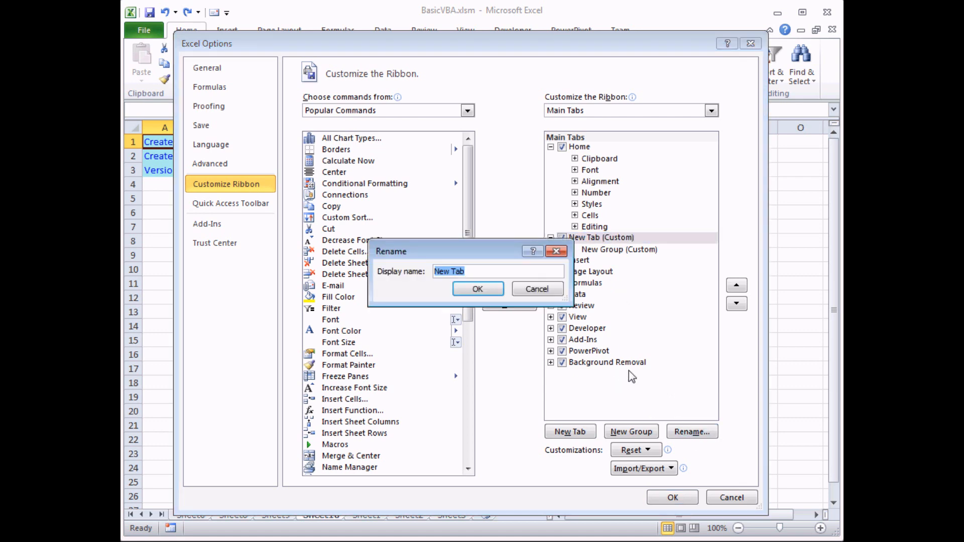
text(Wise)
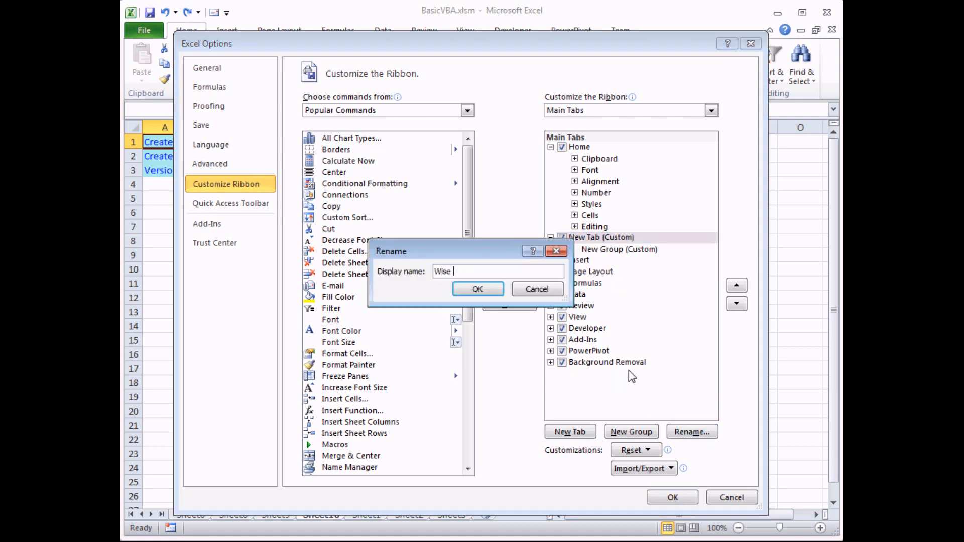
text(Owl Tools)
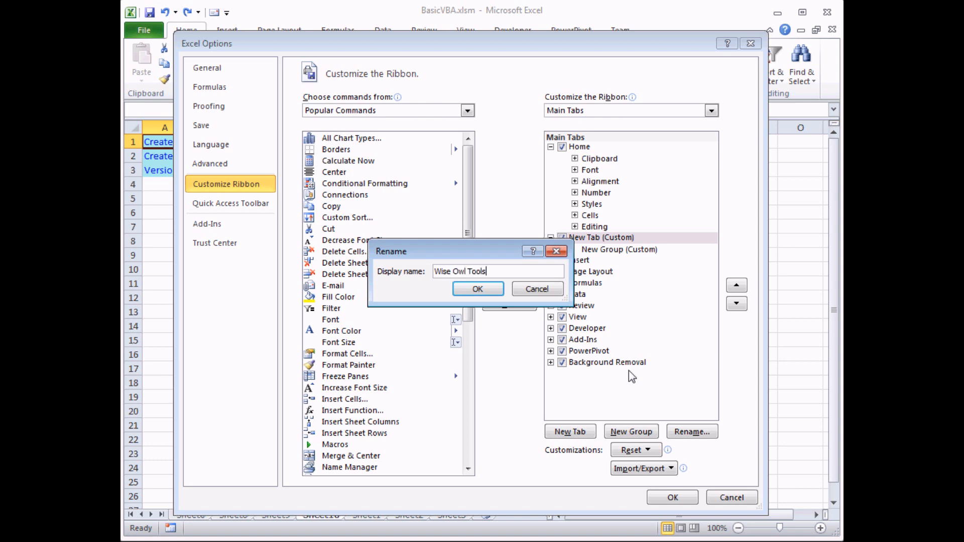
click(477, 289)
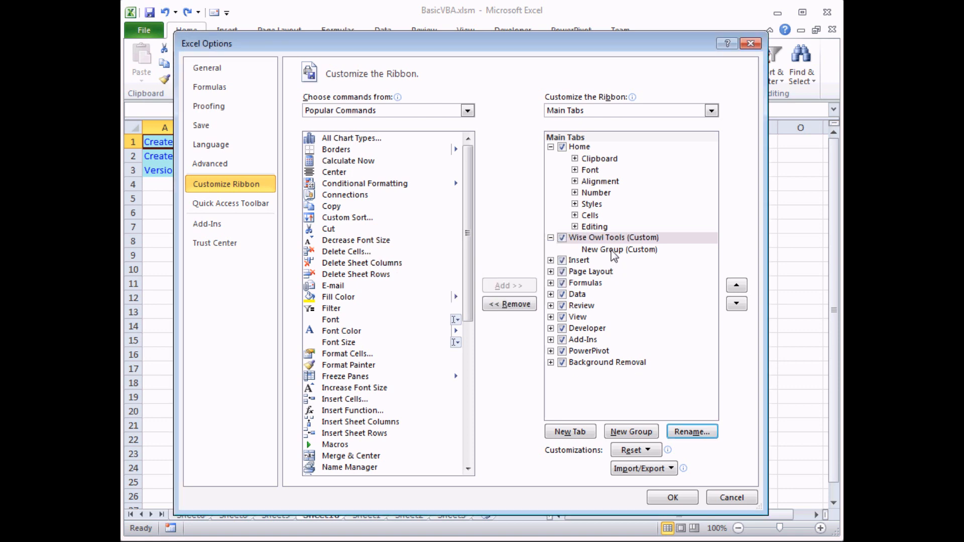
Rename the tab's custom group to Basic Macros
click(618, 249)
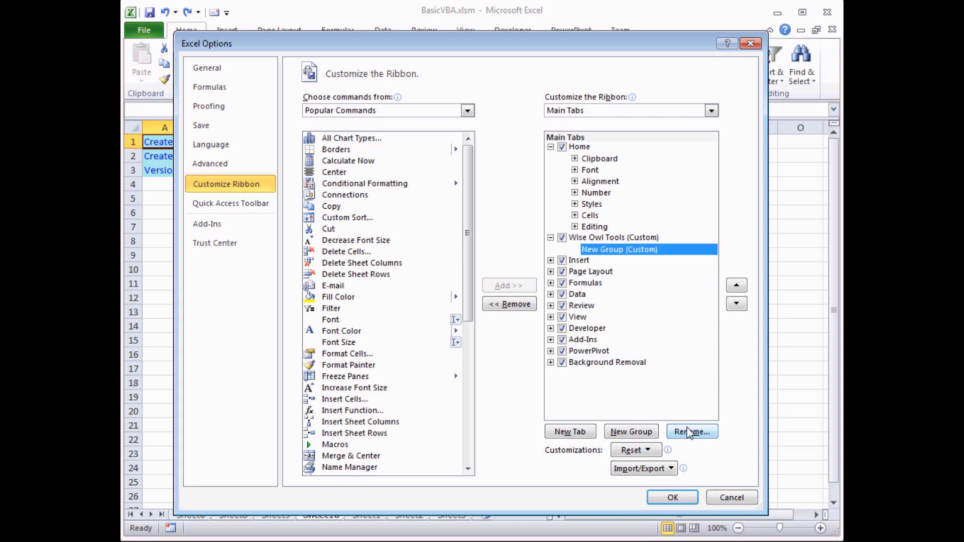
click(690, 431)
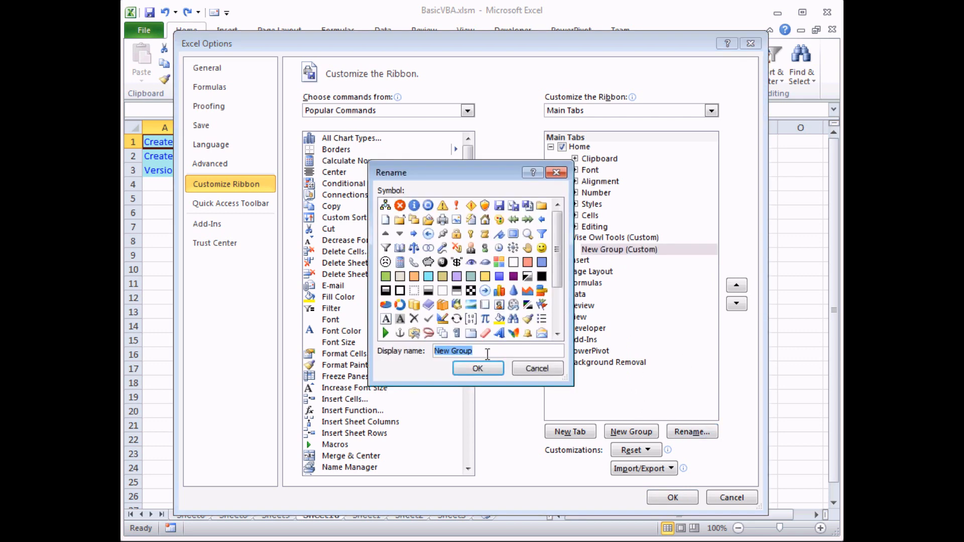
text(Basic)
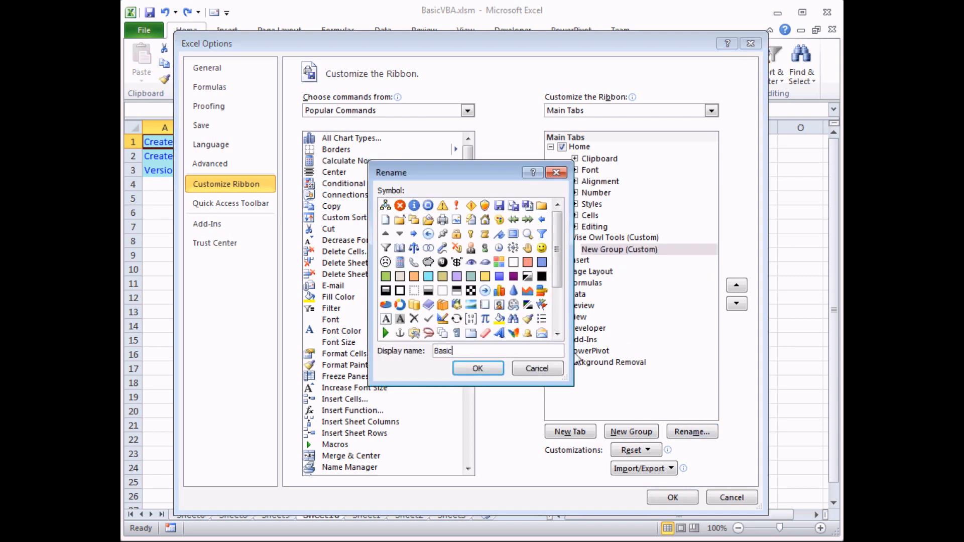
text(Macro)
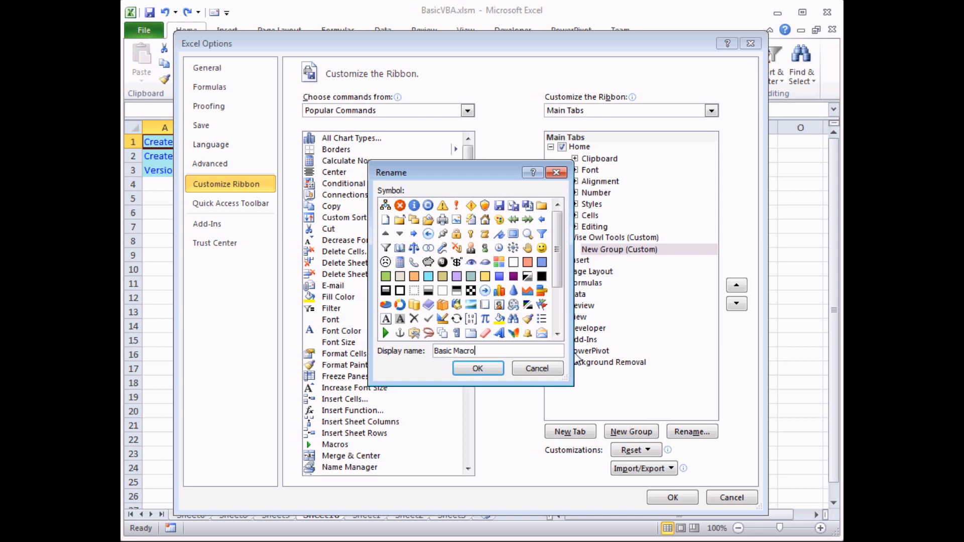
click(478, 369)
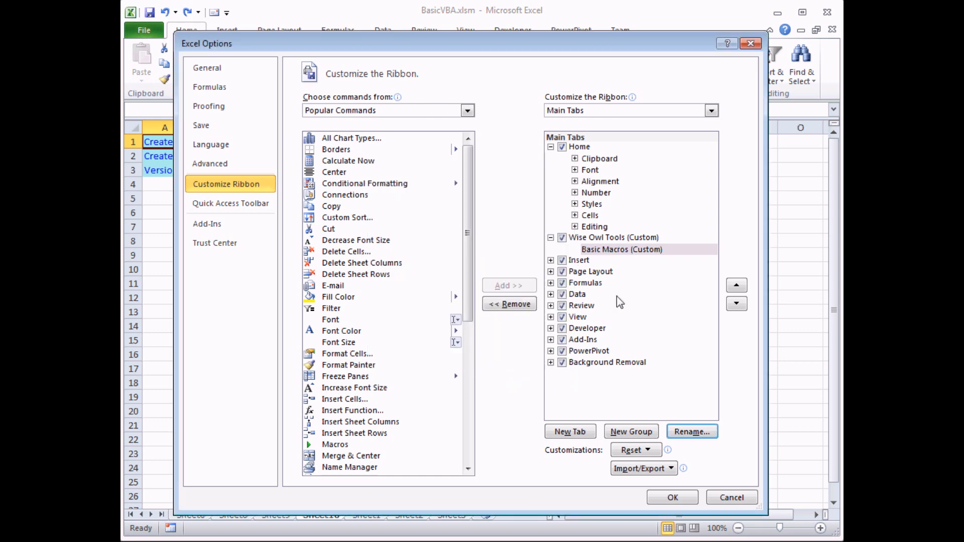
mouse_move(608, 255)
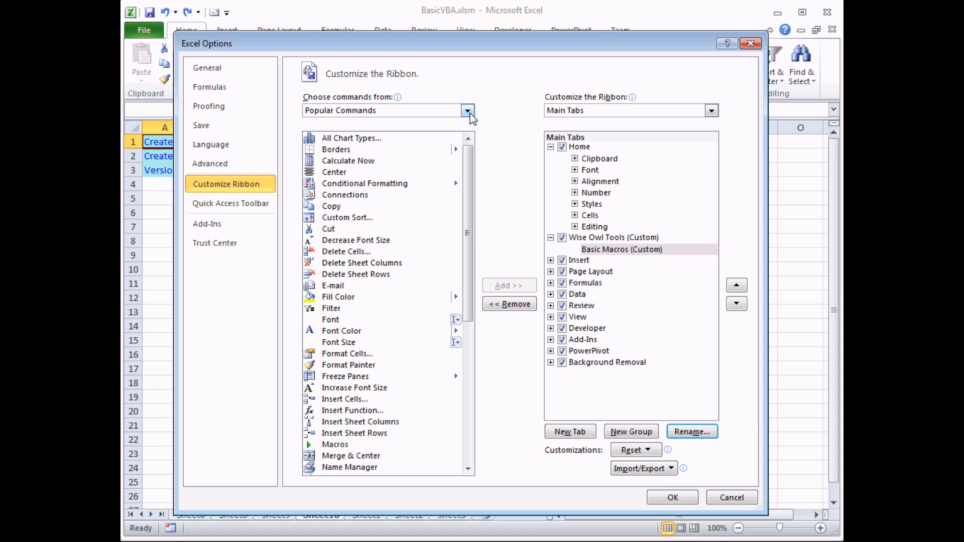
Add the CreateAndLabelNewSheet macro to the Basic Macros group and accept its display name
click(467, 110)
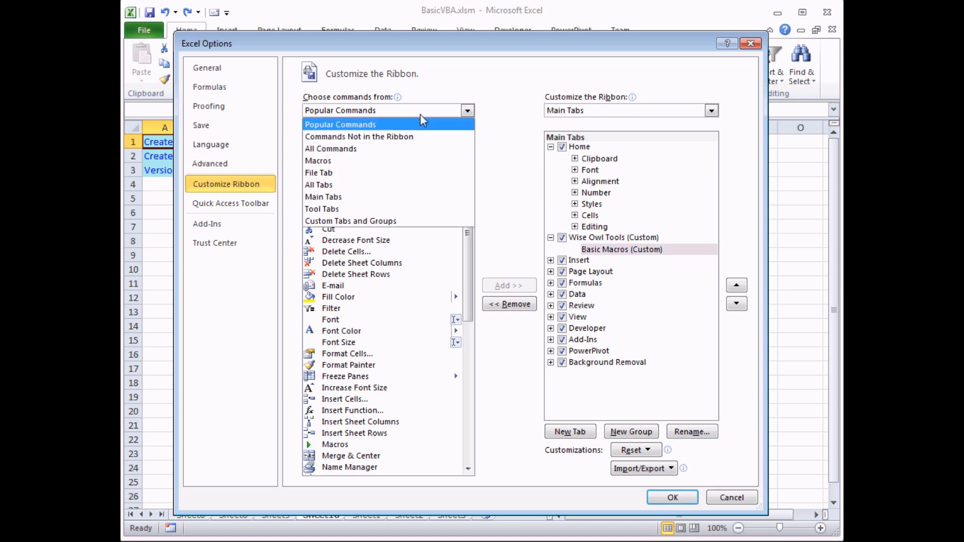
click(318, 160)
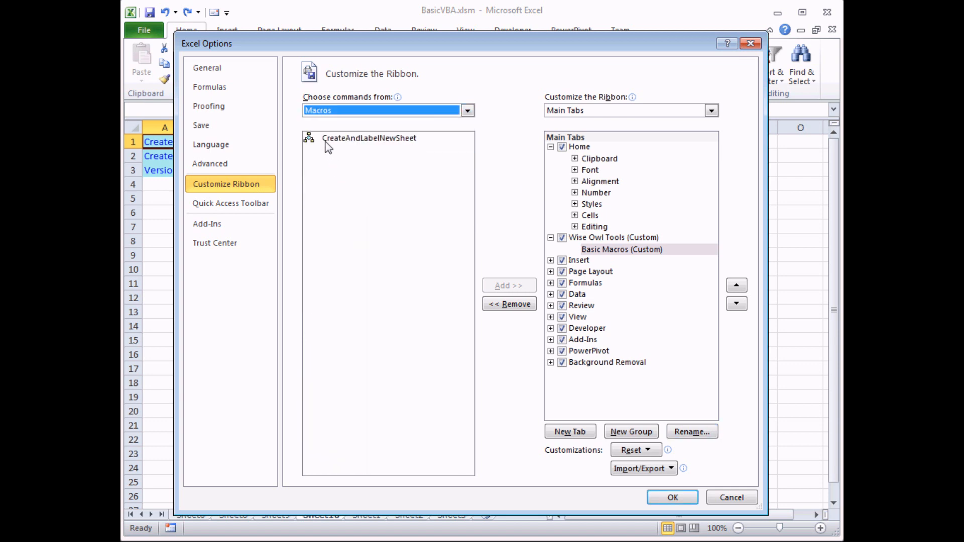
click(368, 138)
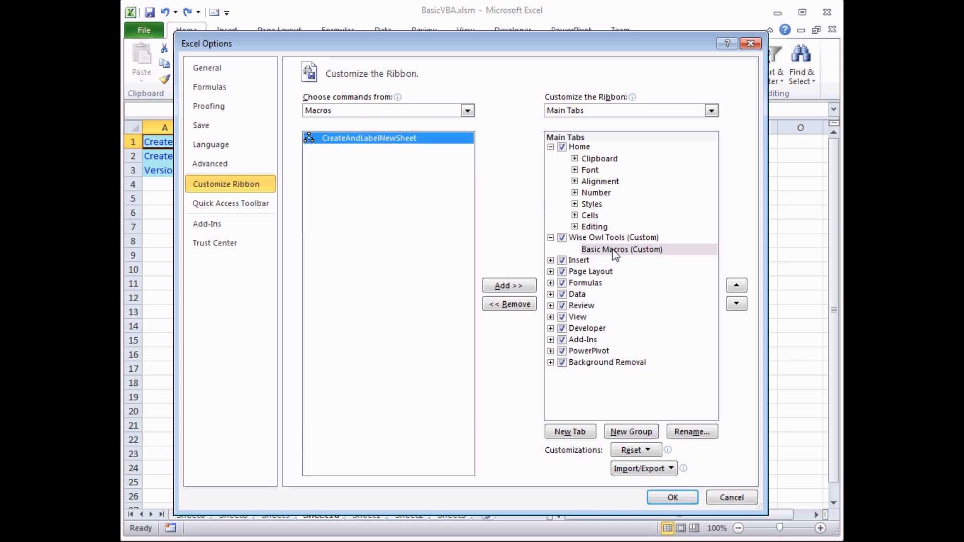
click(507, 285)
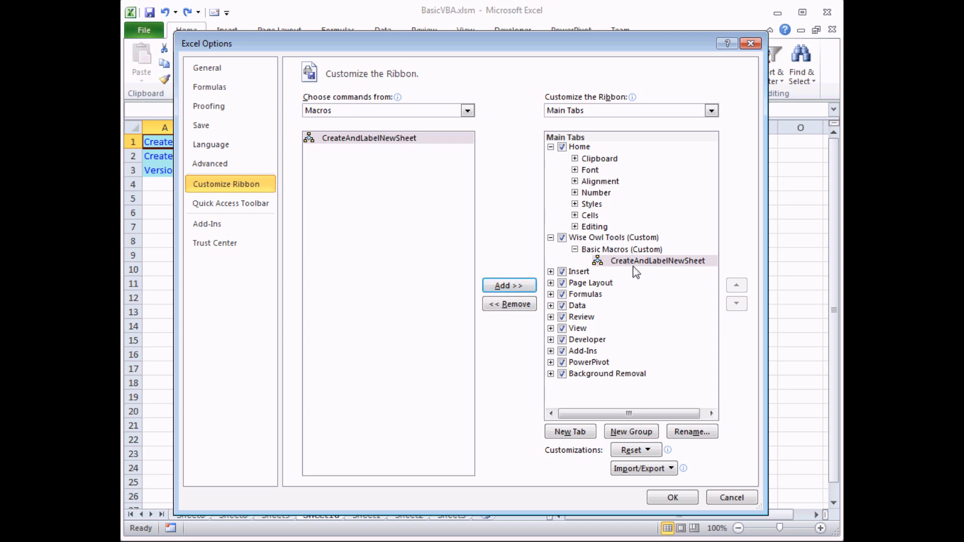
click(658, 261)
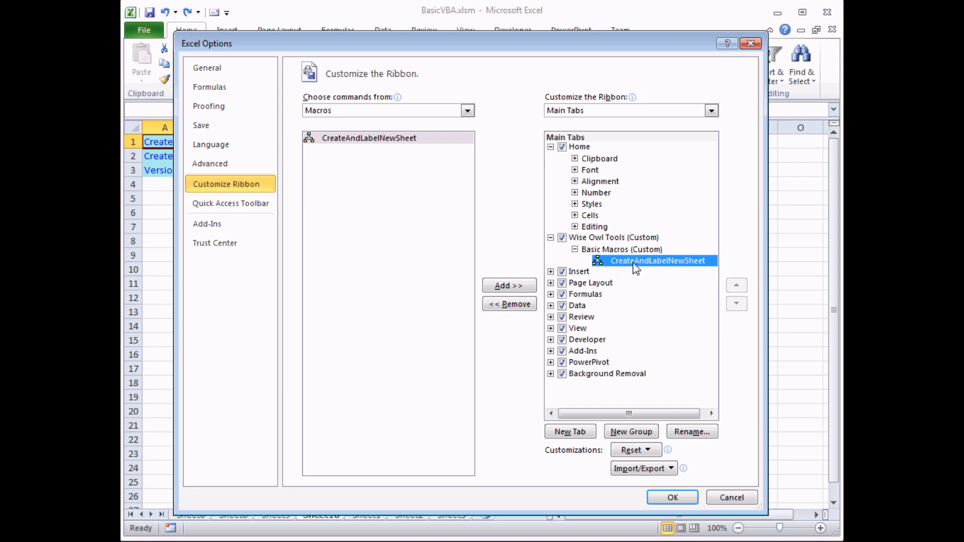
mouse_move(693, 432)
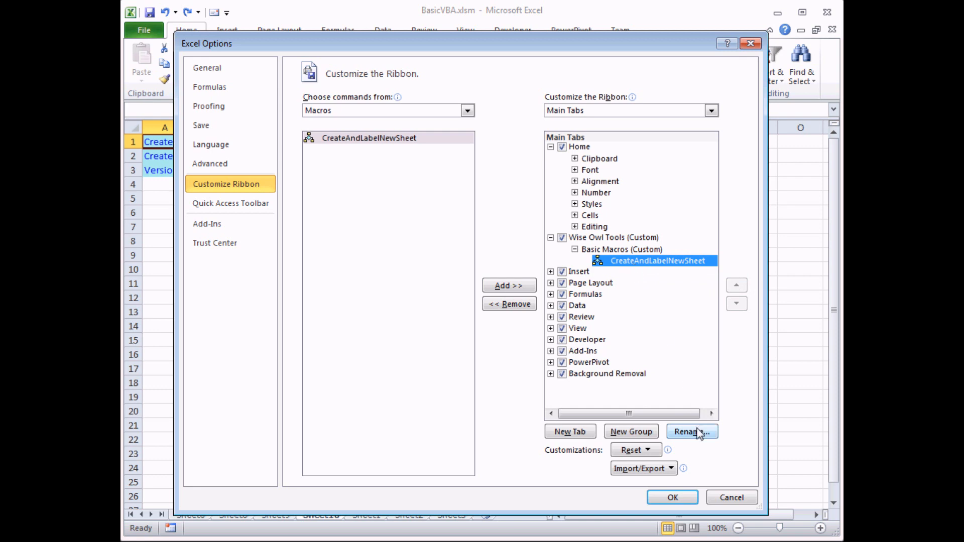
click(690, 431)
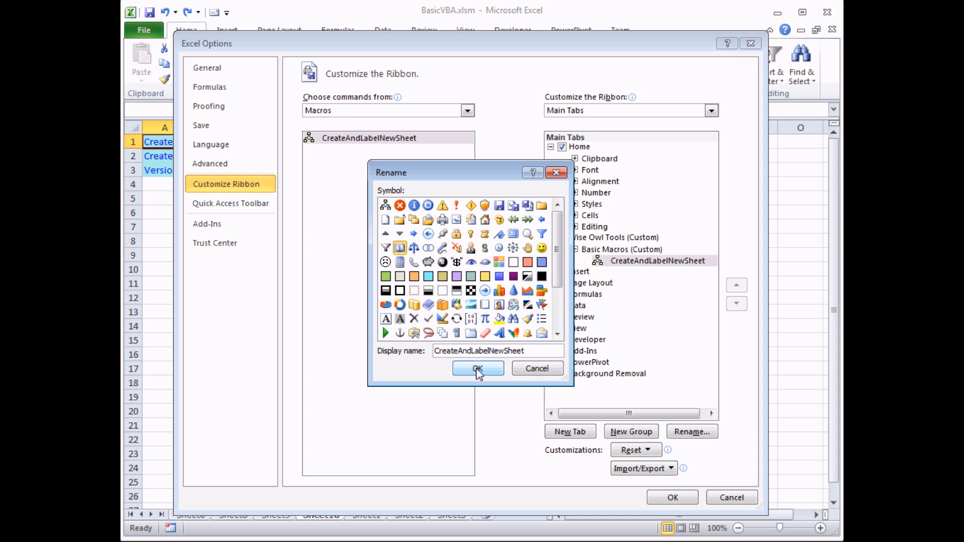
click(478, 368)
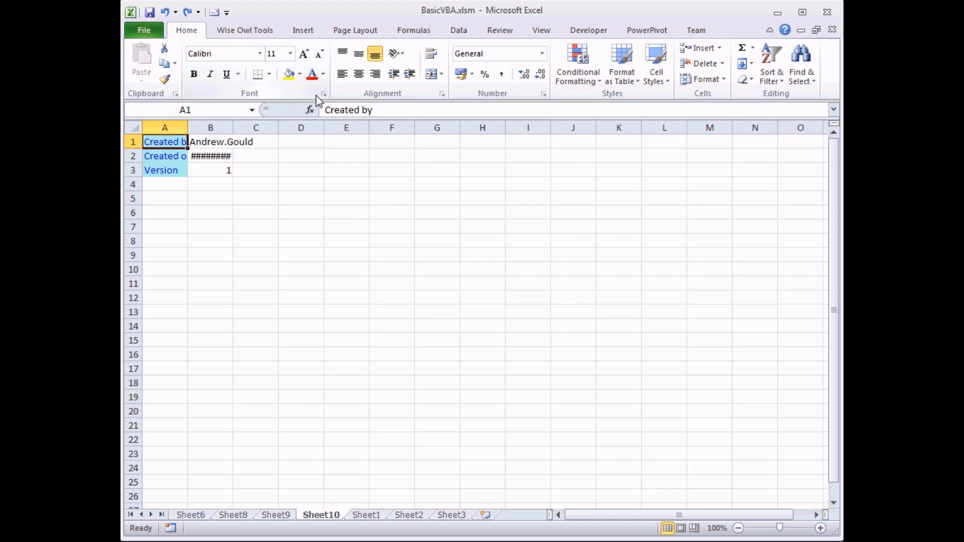
Run the macro from the Wise Owl Tools tab to create labelled Sheet11
click(244, 29)
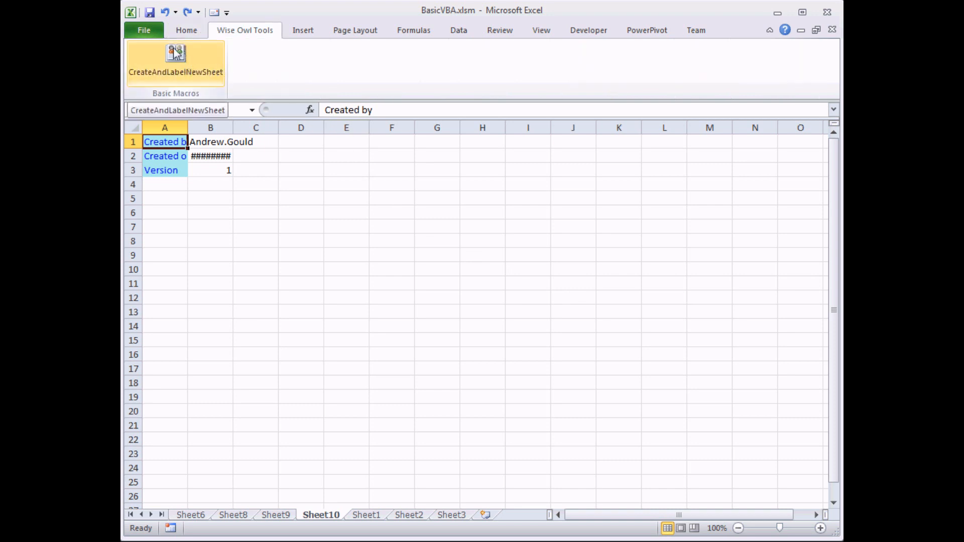
click(175, 61)
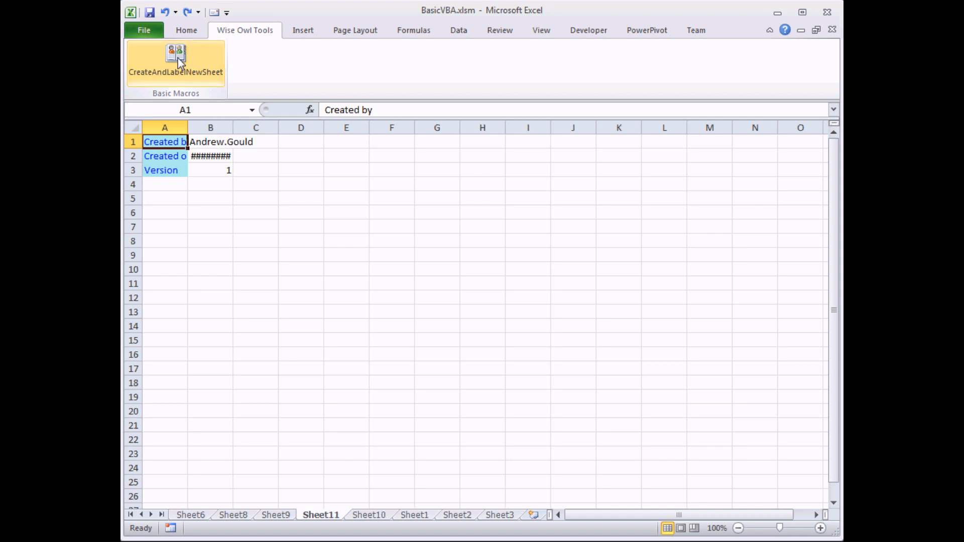
mouse_move(219, 383)
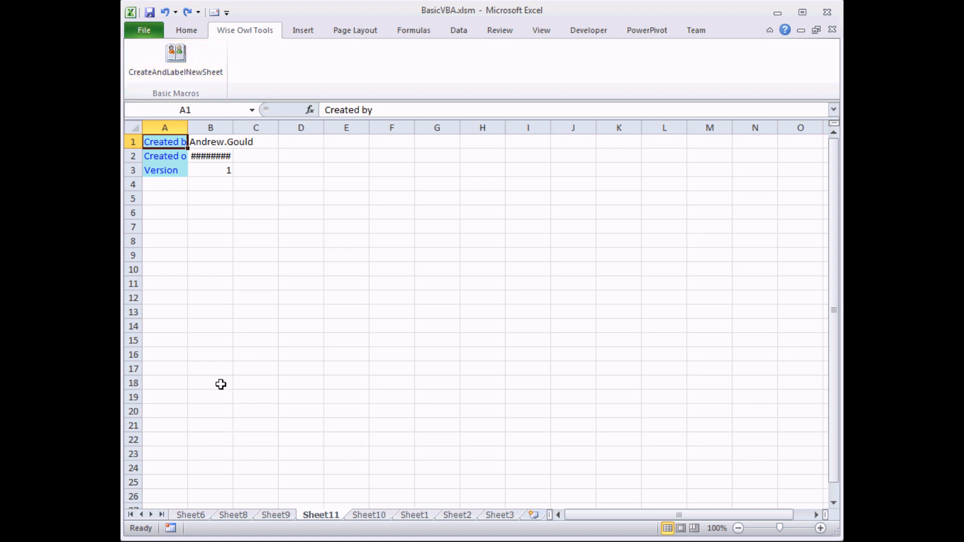
mouse_move(277, 205)
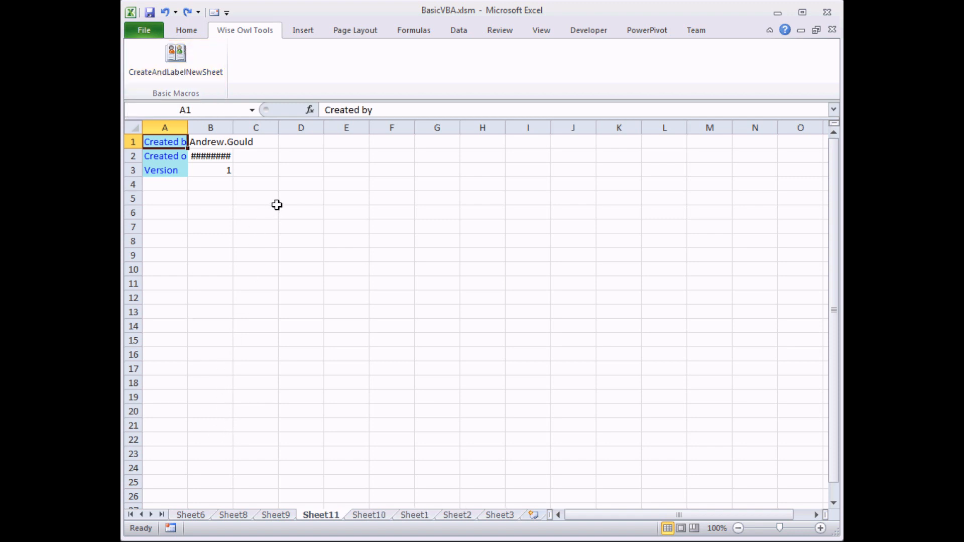
mouse_move(304, 185)
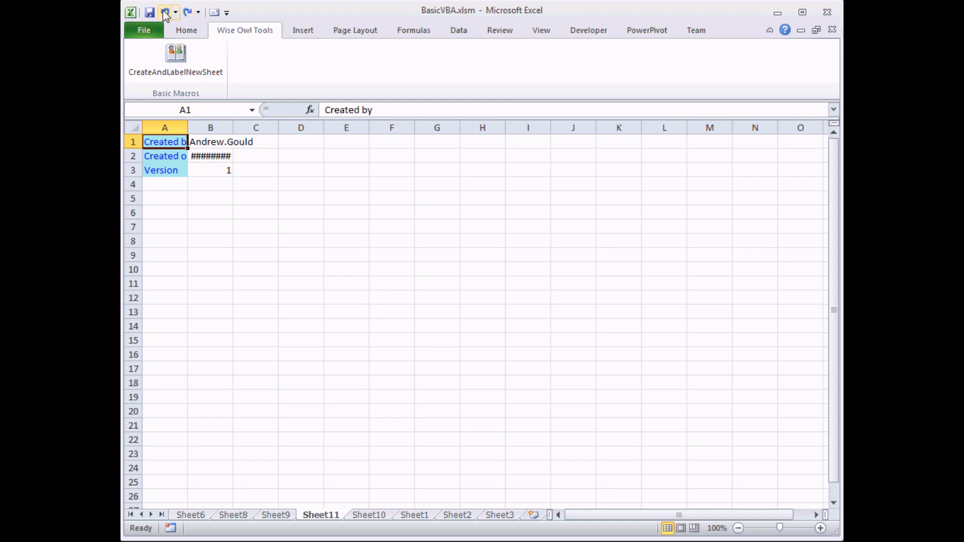
mouse_move(267, 35)
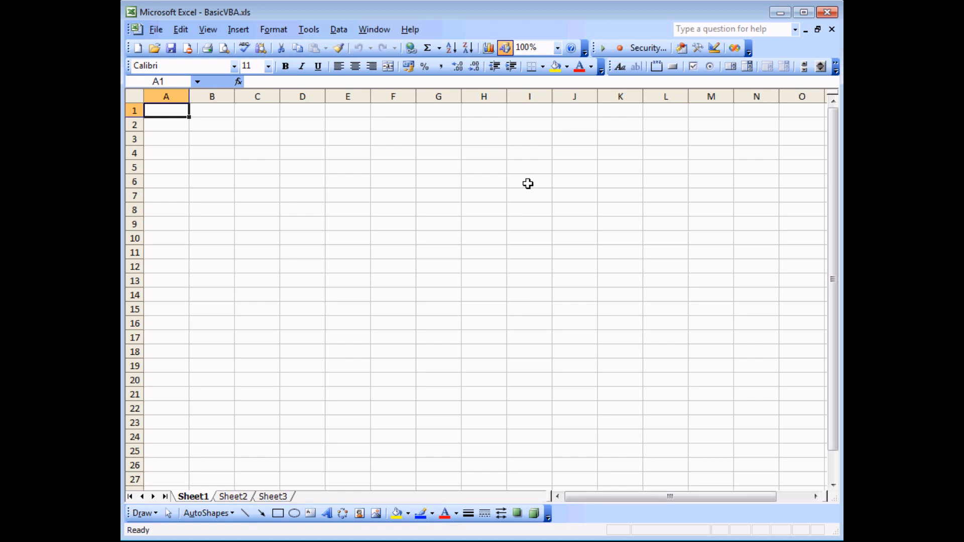
mouse_move(470, 87)
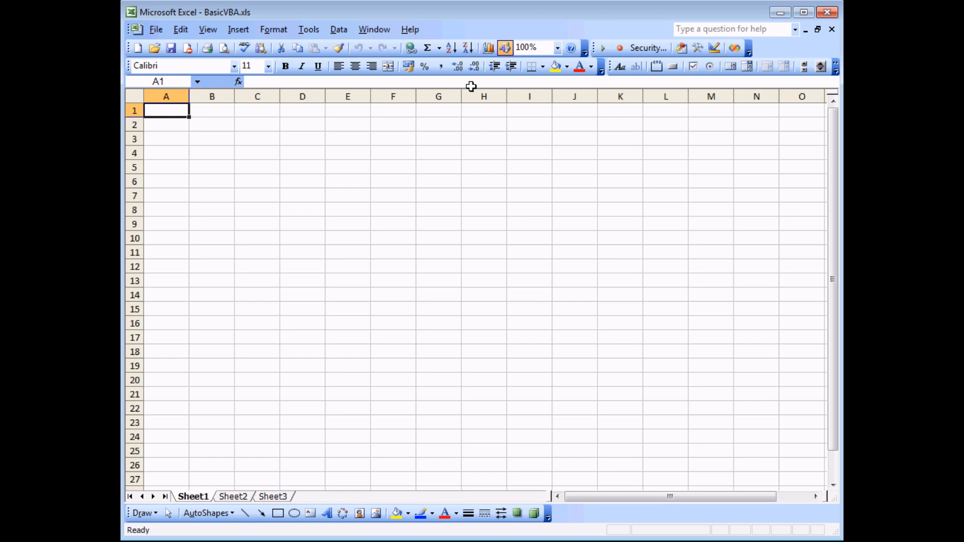
mouse_move(373, 29)
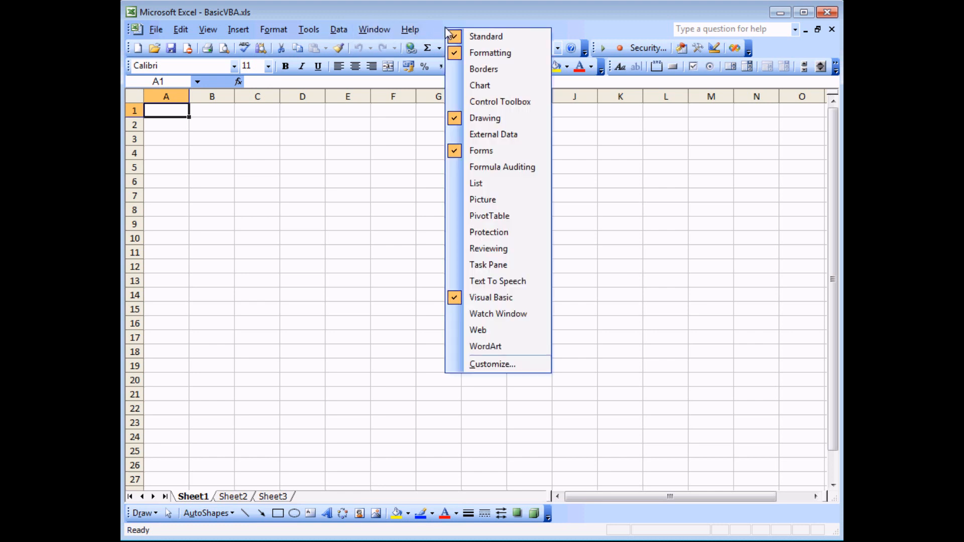
mouse_move(492, 363)
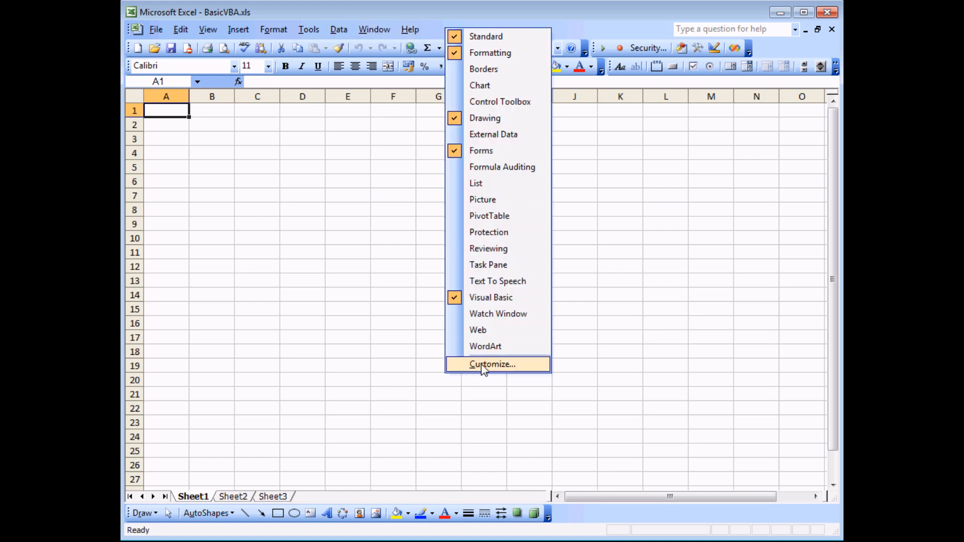
In Excel 2003's Customize dialog, create a new toolbar named Wise Owl Tools
click(491, 364)
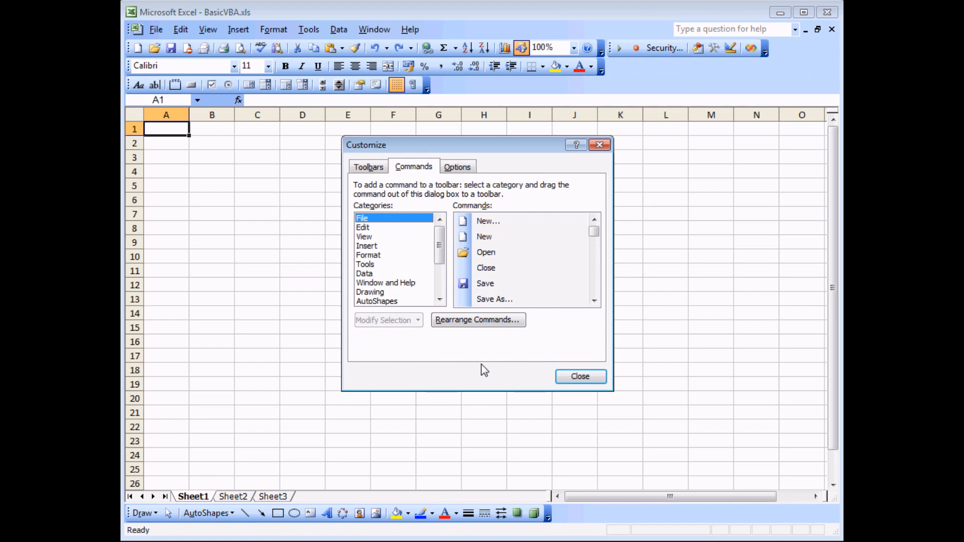
mouse_move(466, 372)
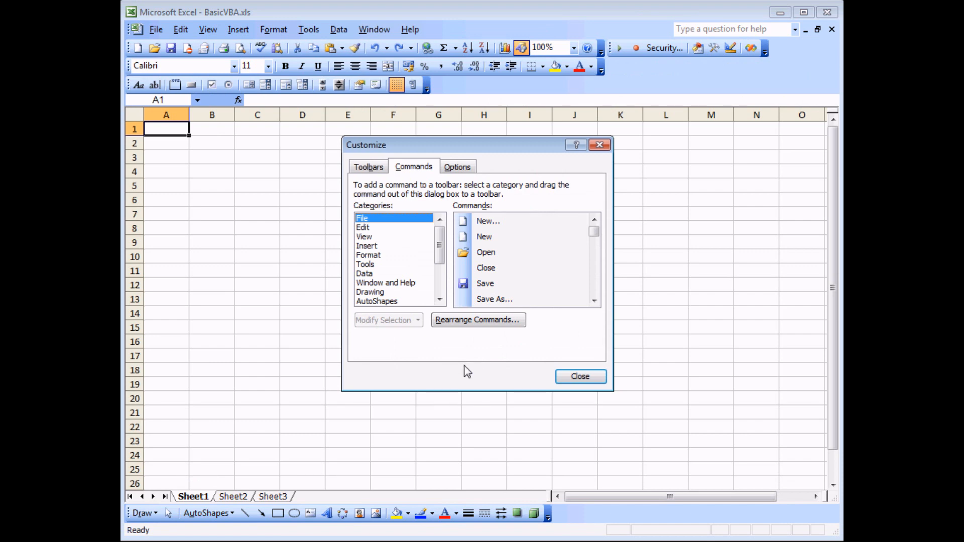
click(367, 167)
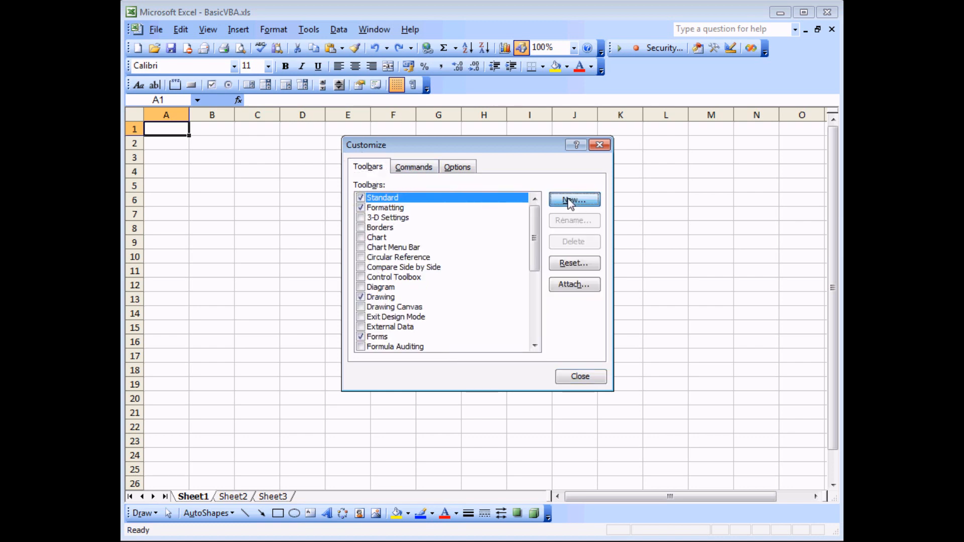
click(573, 198)
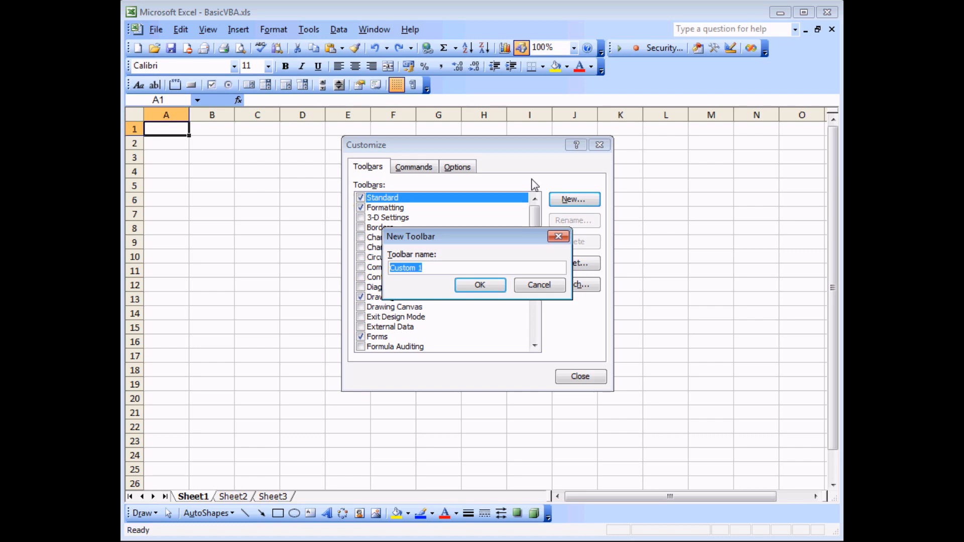
text(Wise Owl)
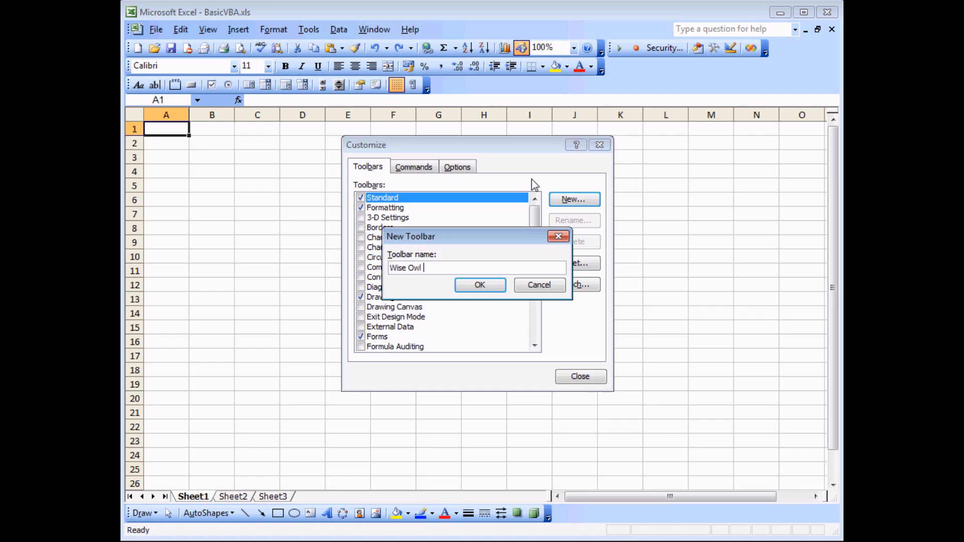
text(Tools)
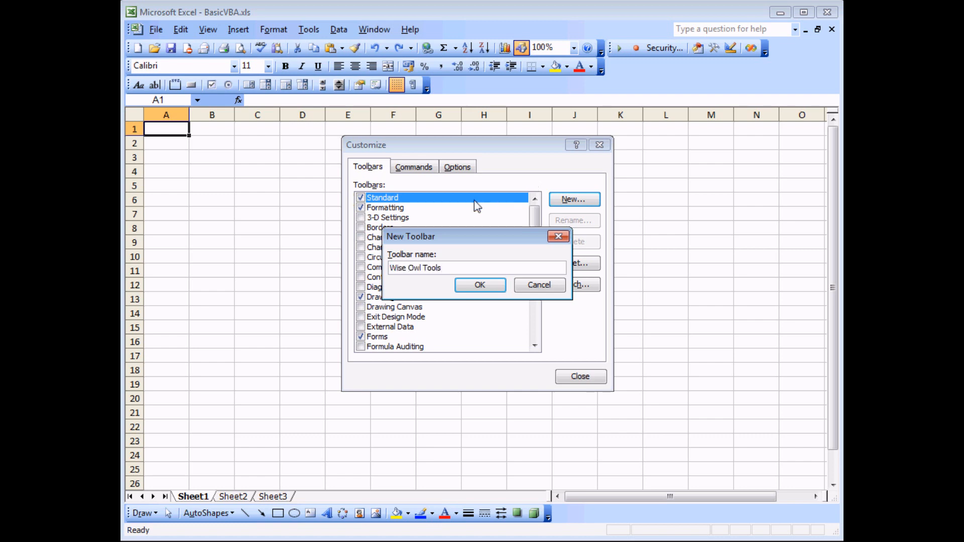
click(480, 284)
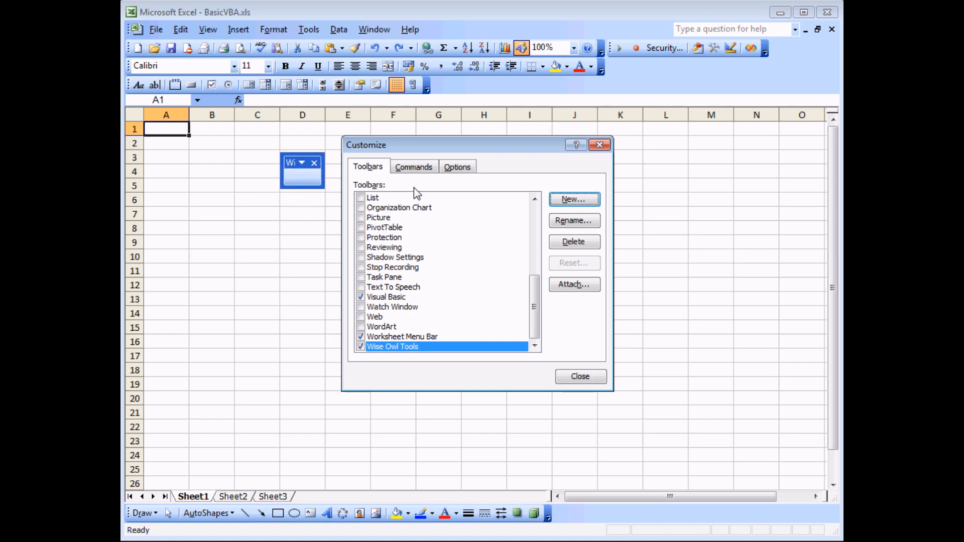
Add the smiley Custom Button from the Macros command category onto the new toolbar
click(413, 166)
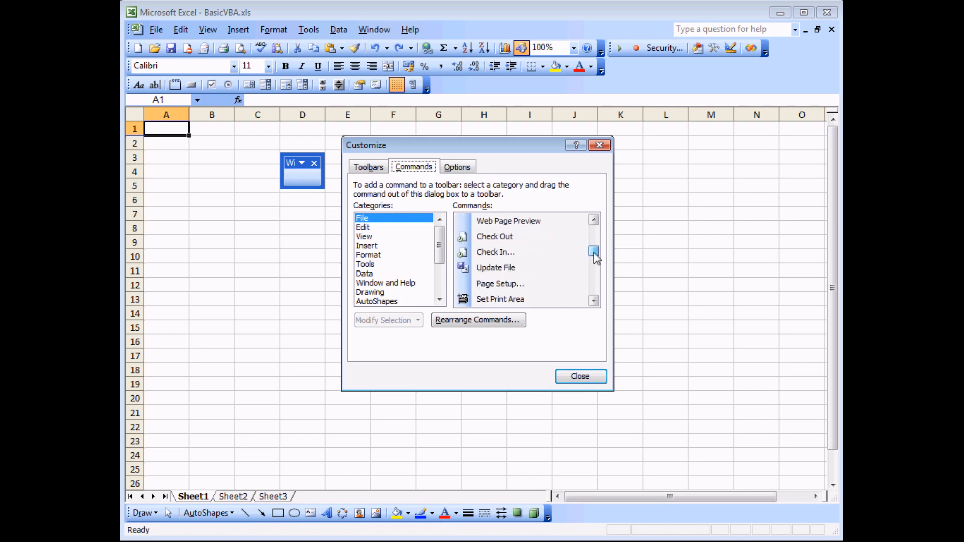
scroll(up, 3)
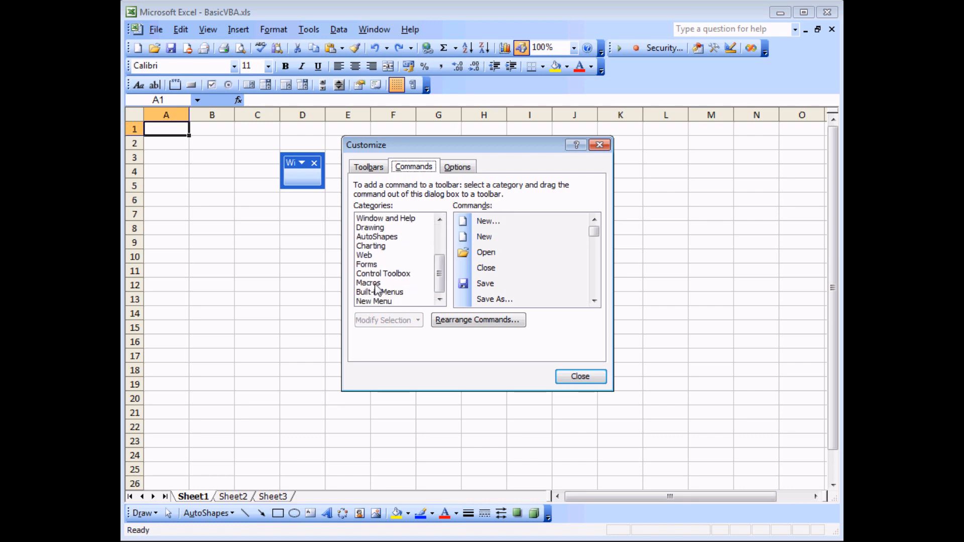
click(367, 282)
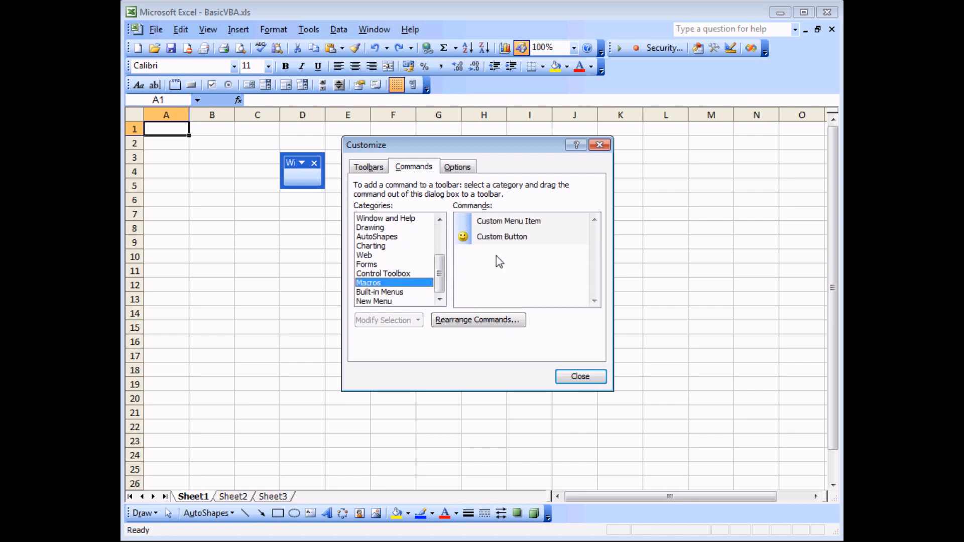
mouse_move(484, 255)
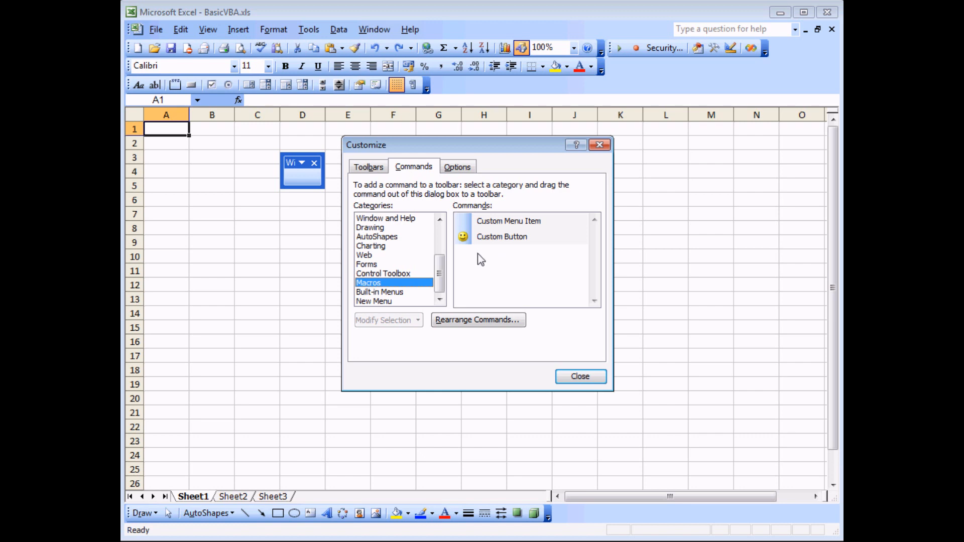
mouse_move(465, 245)
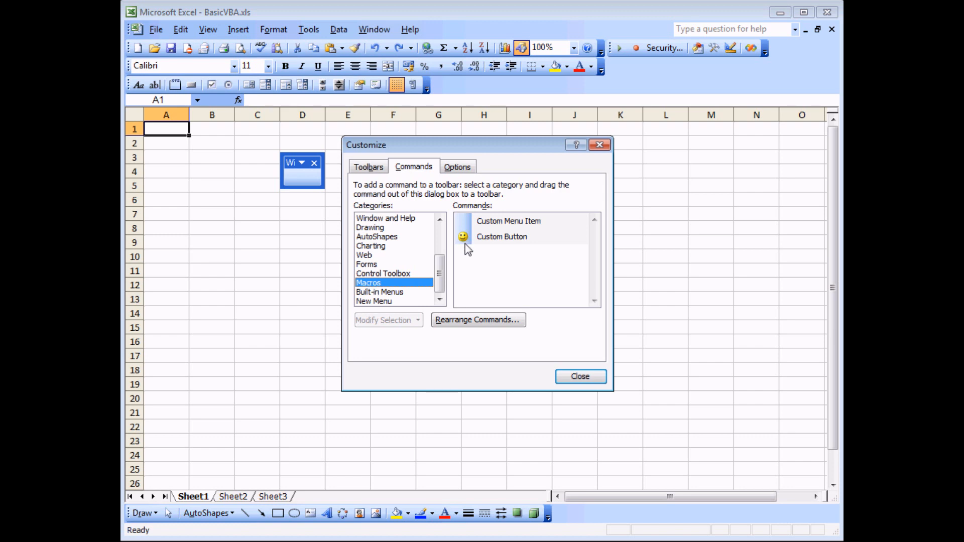
click(501, 237)
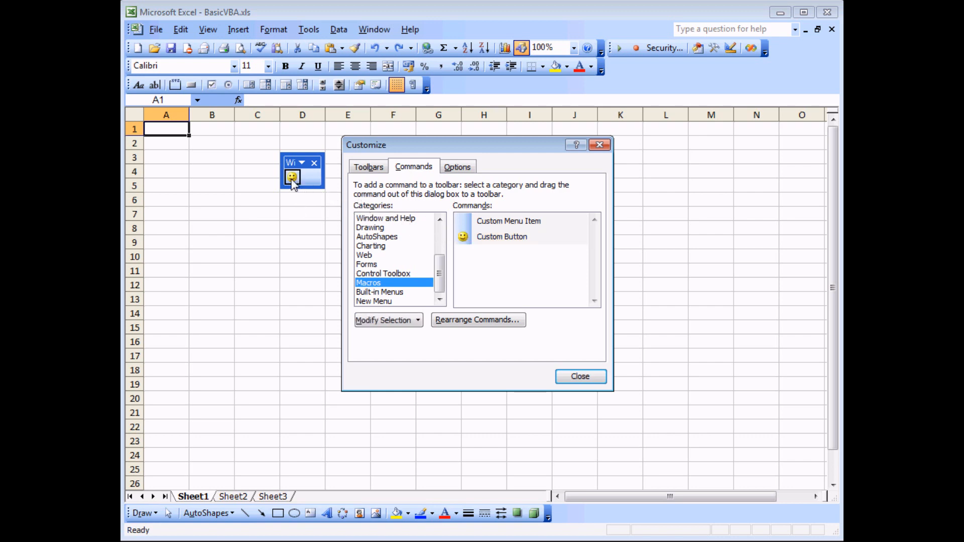
Assign the CreateAndLabelNewSheet macro to the smiley toolbar button
right_click(291, 177)
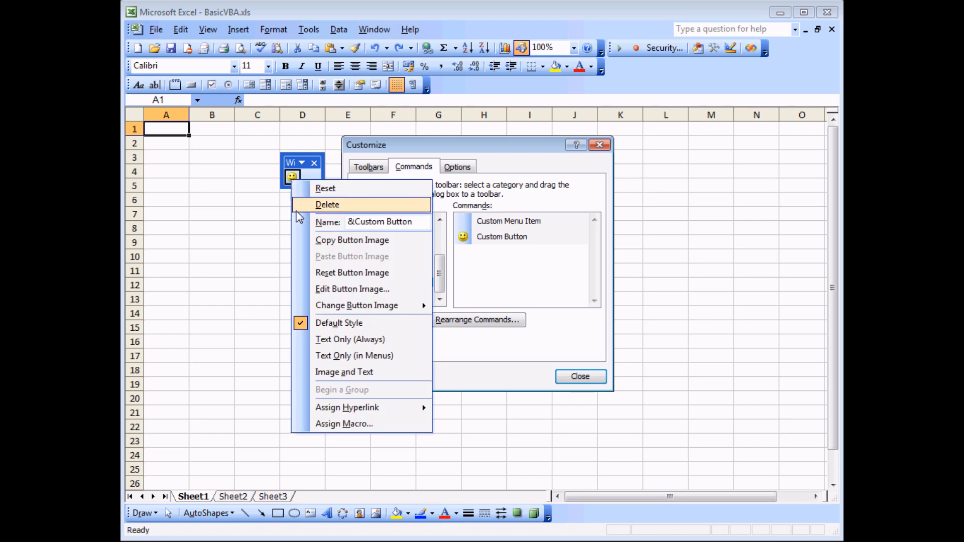
click(344, 424)
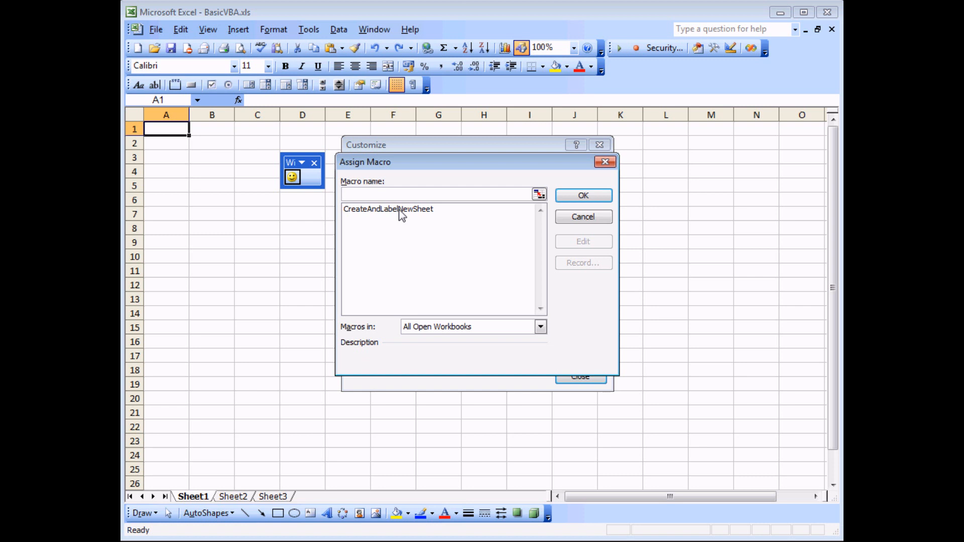
click(387, 209)
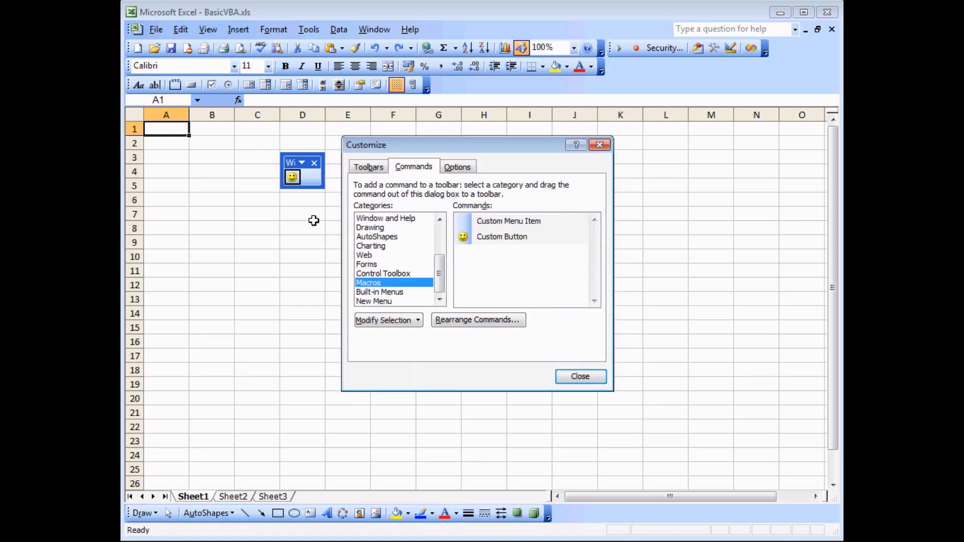
mouse_move(305, 204)
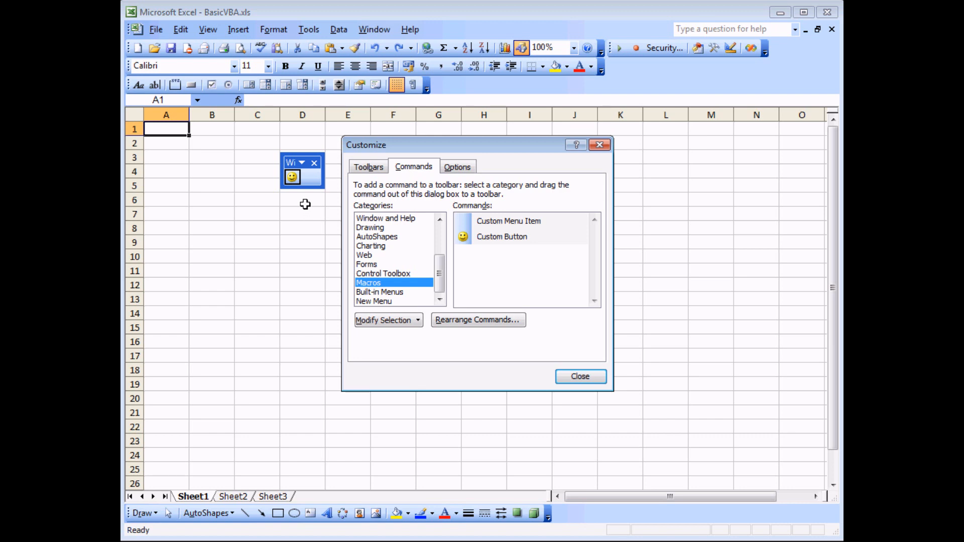
mouse_move(291, 223)
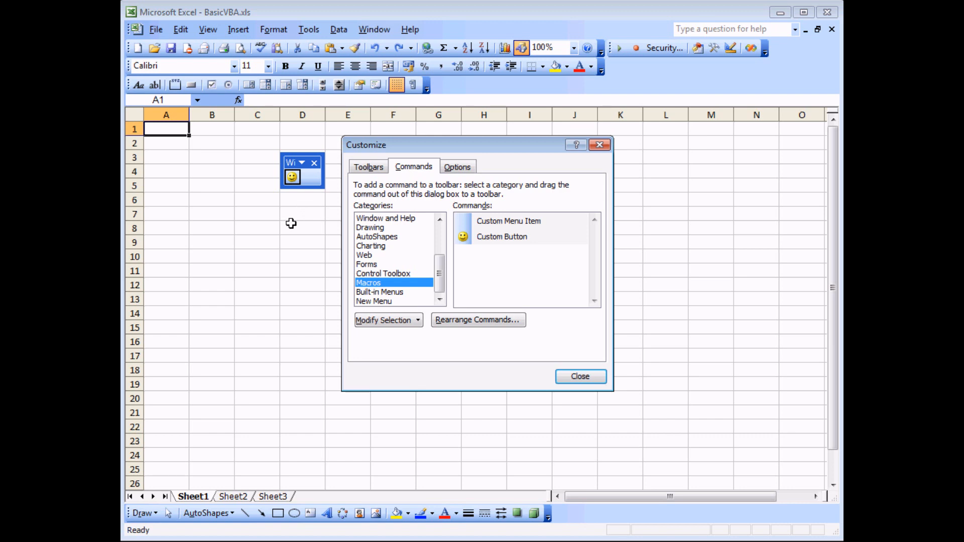
mouse_move(310, 211)
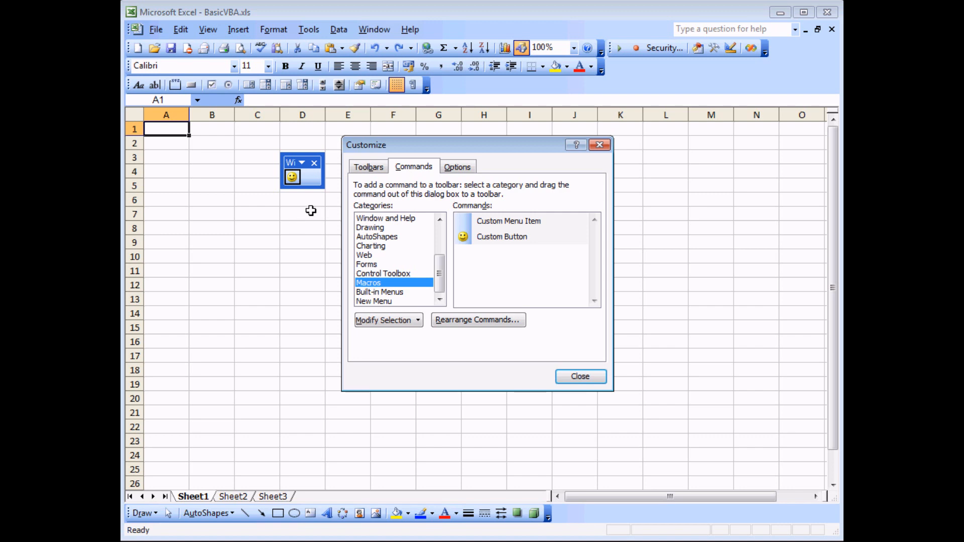
mouse_move(275, 247)
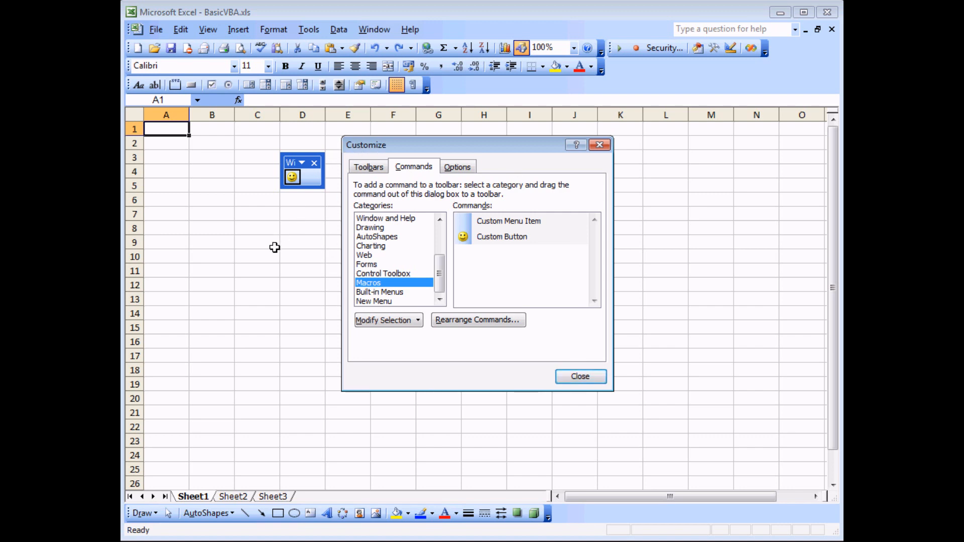
mouse_move(294, 179)
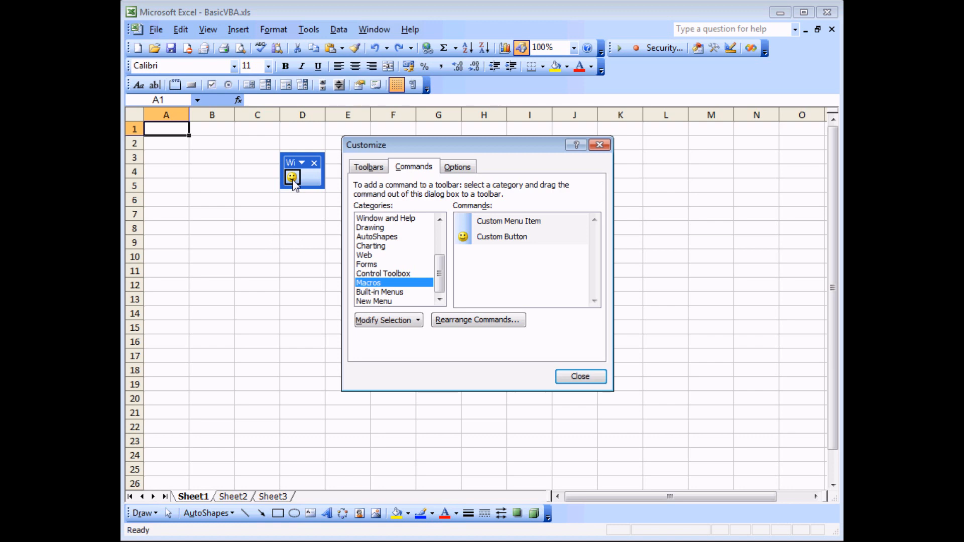
Name the smiley button 'Create new sheet' and show its ready-made image choices
right_click(291, 176)
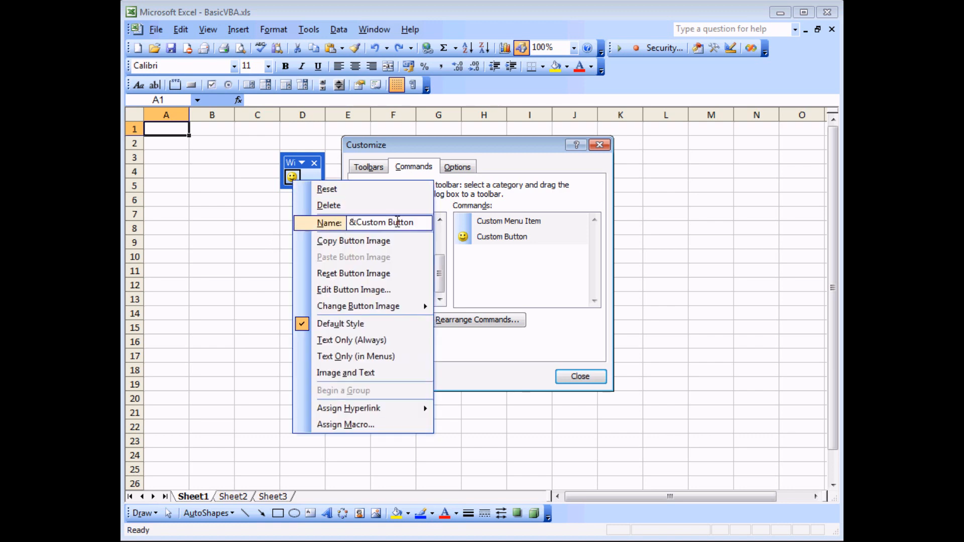
double_click(400, 223)
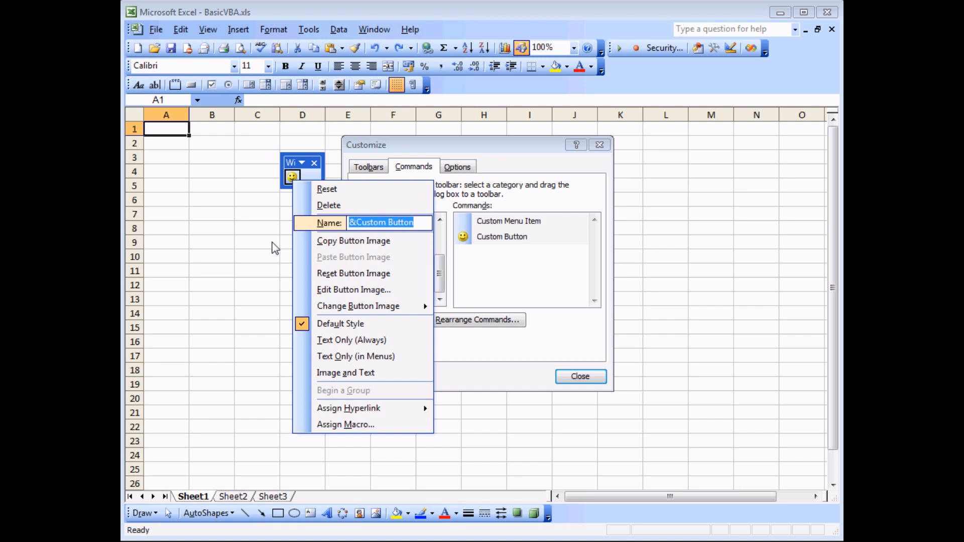
text(Create new sheet)
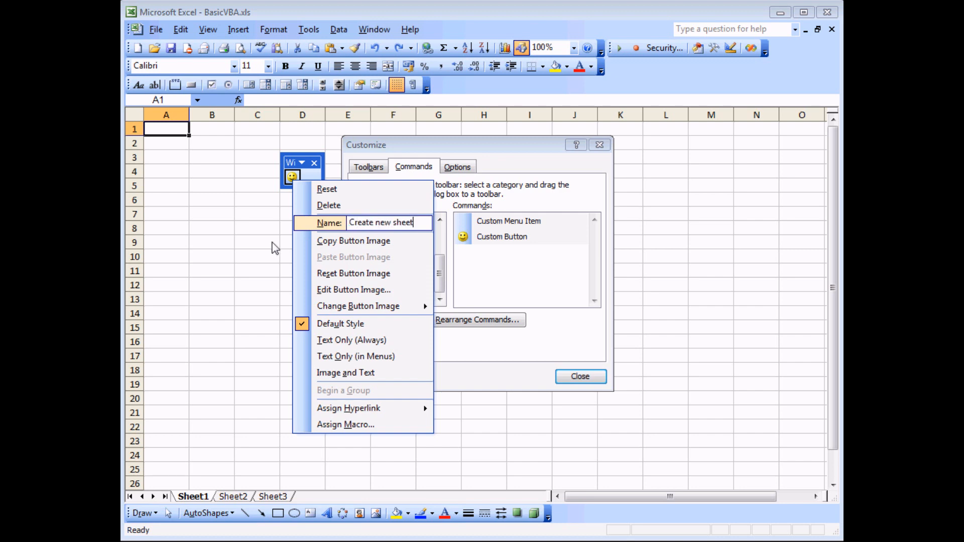
mouse_move(352, 312)
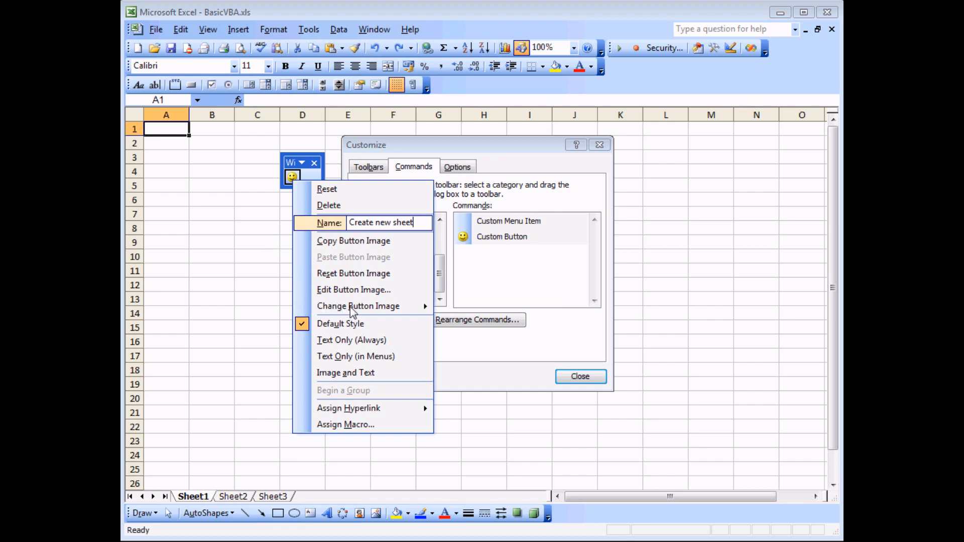
click(358, 305)
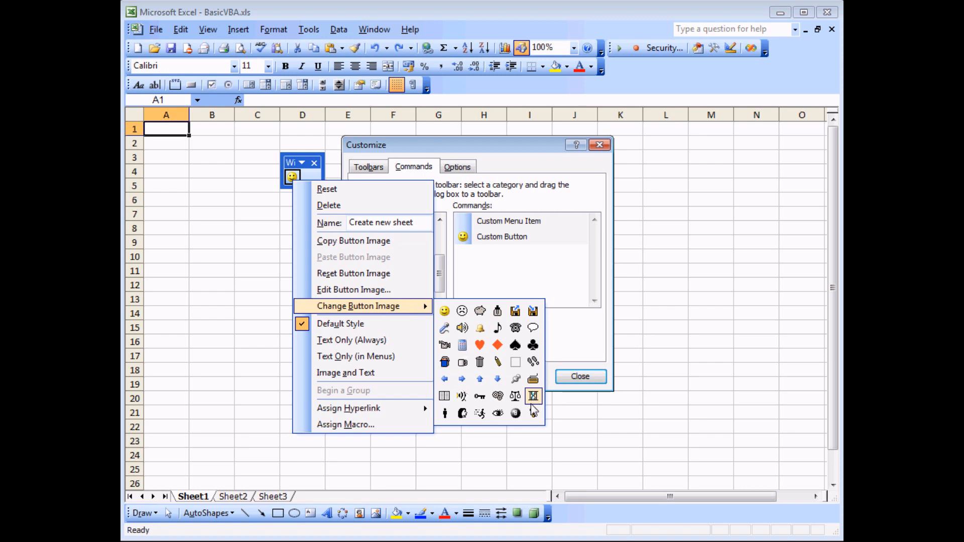
mouse_move(444, 395)
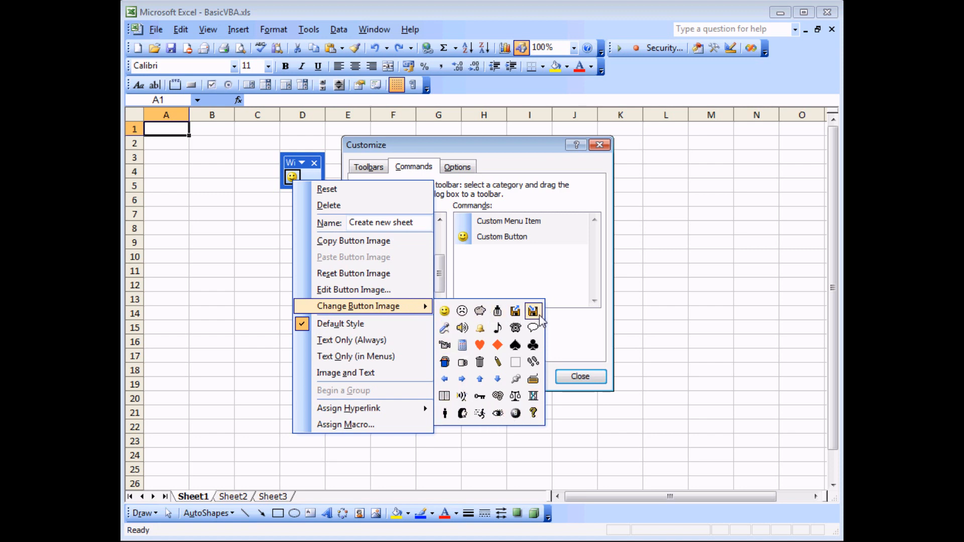
mouse_move(497, 310)
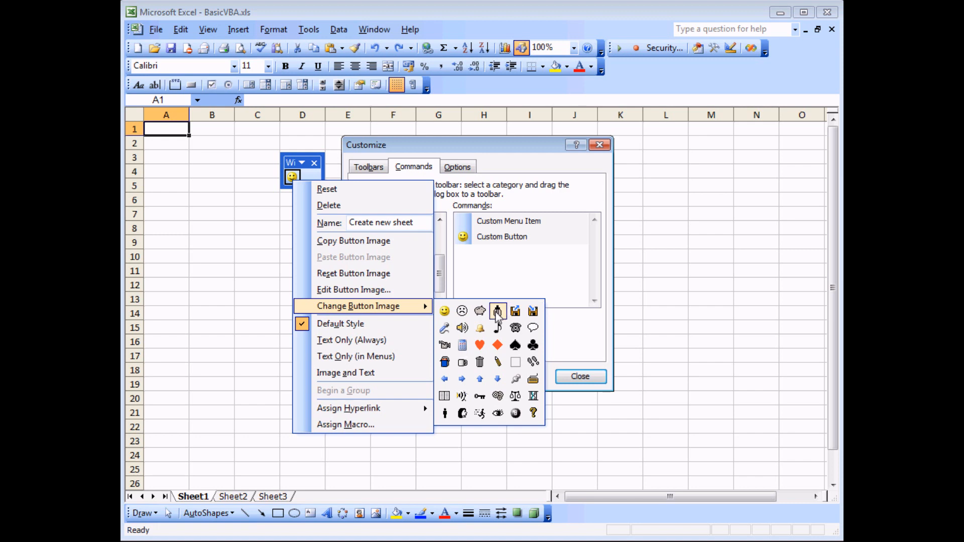
mouse_move(461, 345)
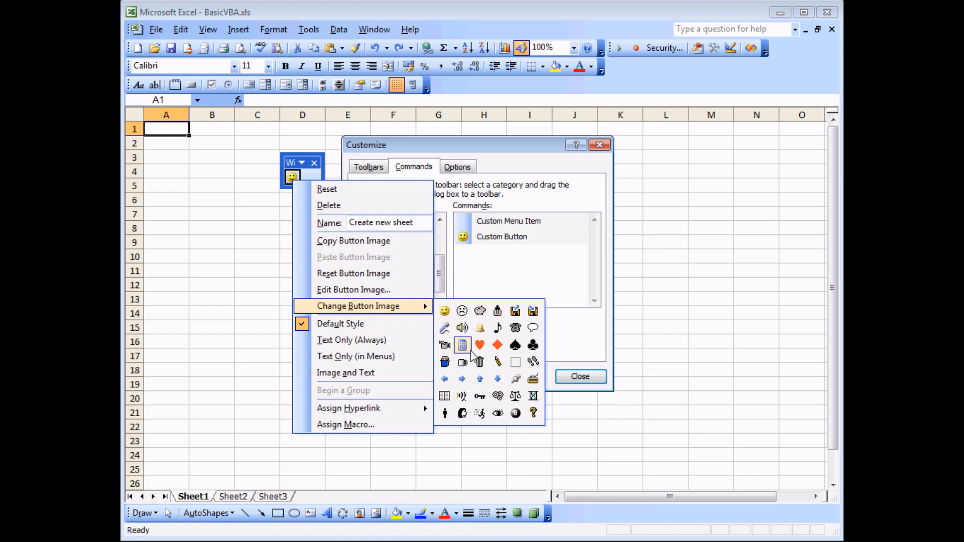
mouse_move(354, 289)
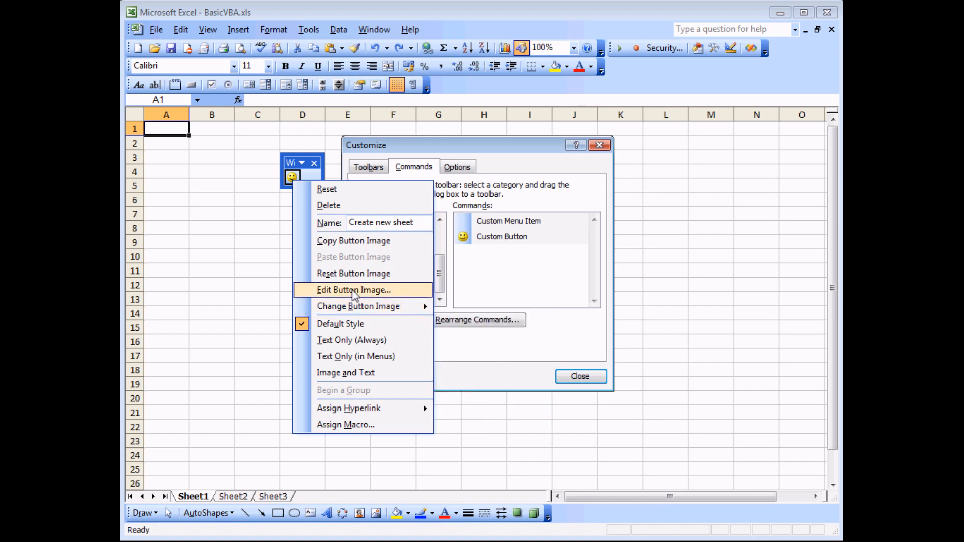
Paint a red nose on the smiley button image, accept it and close the Customize dialog
click(354, 289)
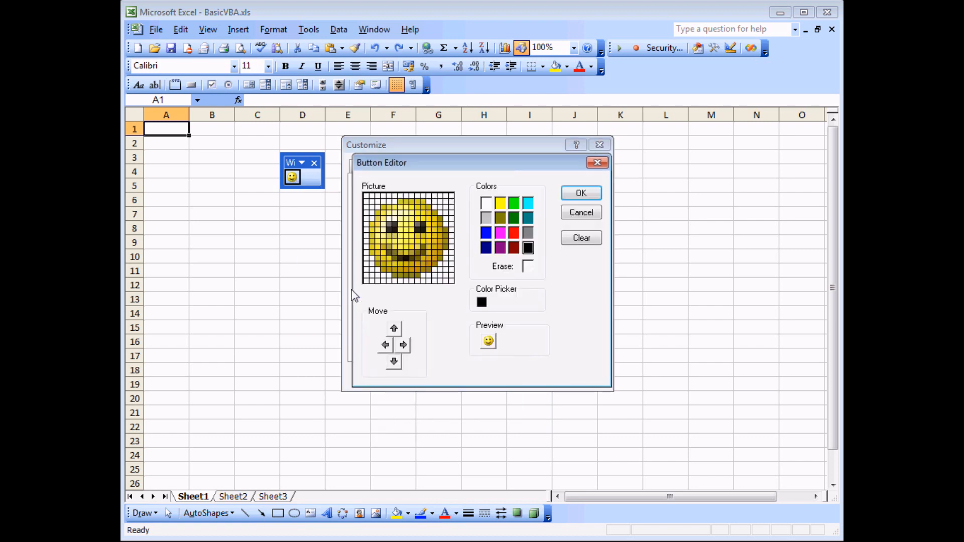
mouse_move(457, 297)
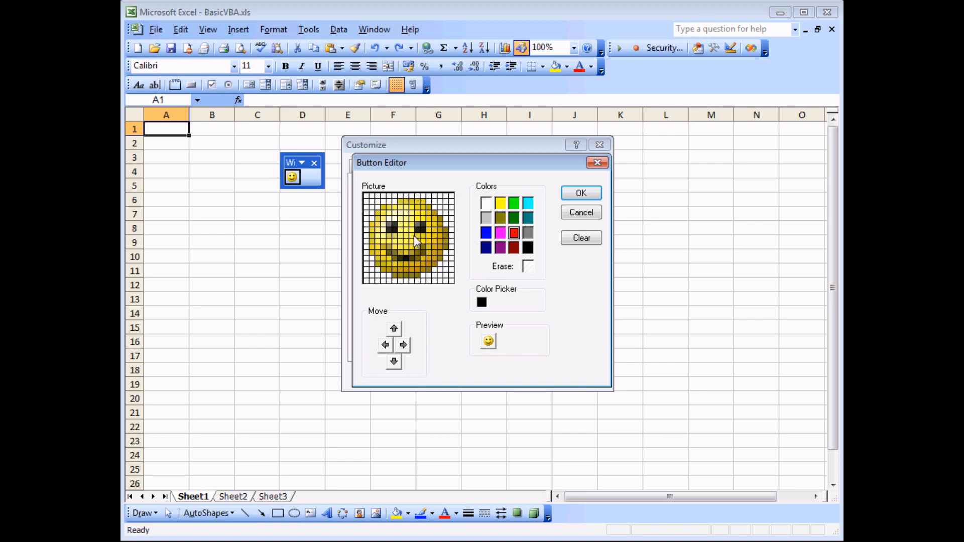
click(399, 238)
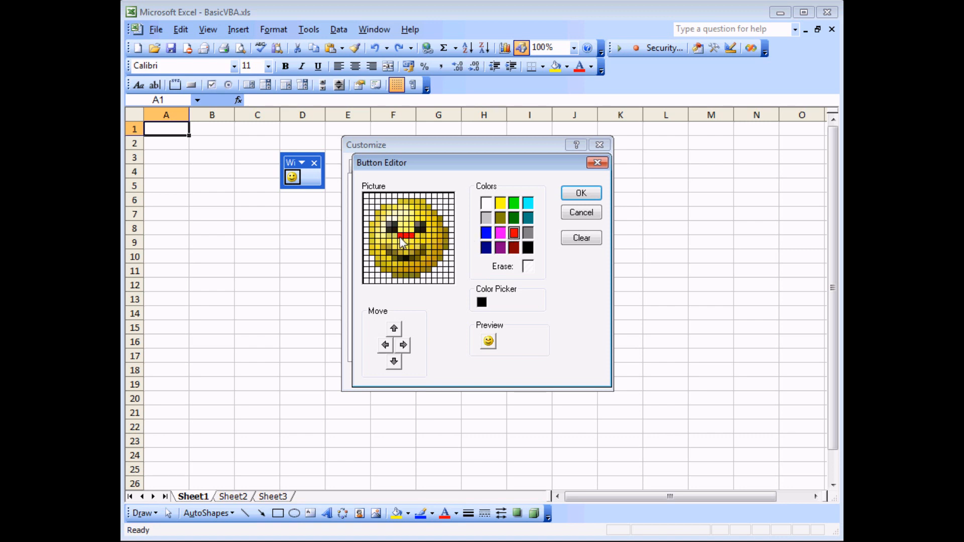
click(405, 243)
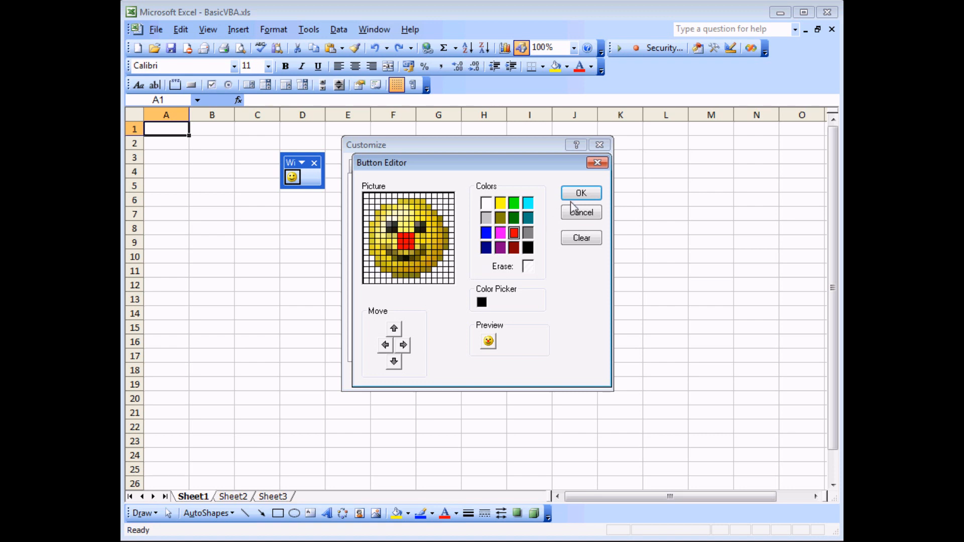
click(579, 193)
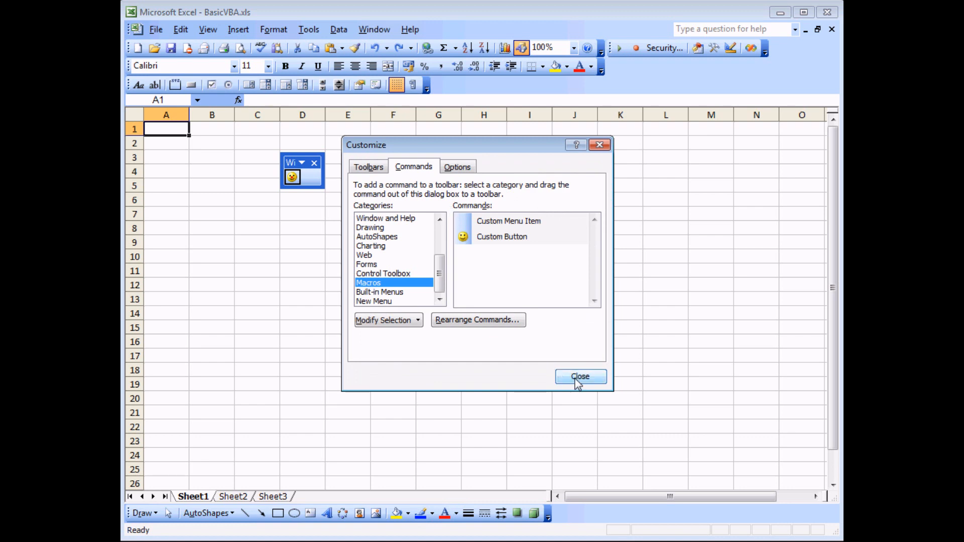
click(579, 376)
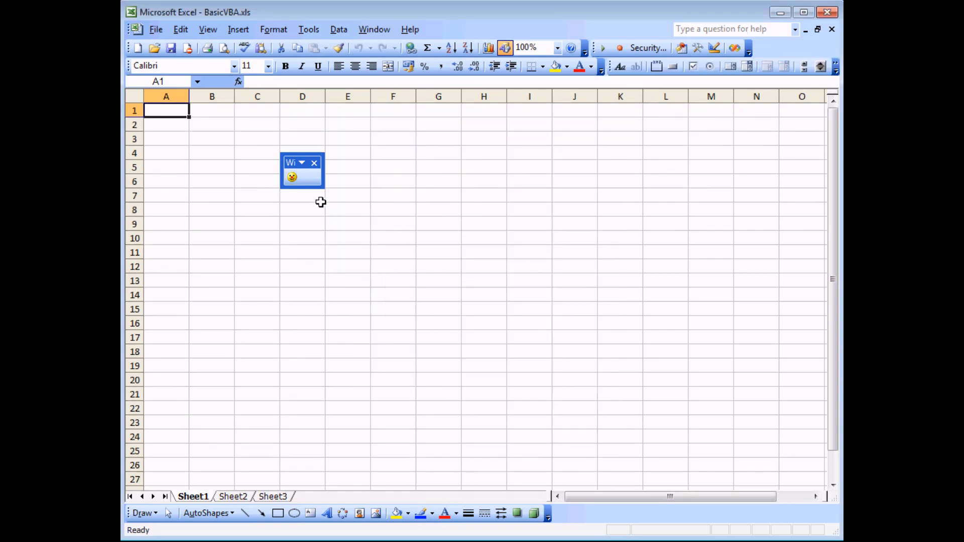